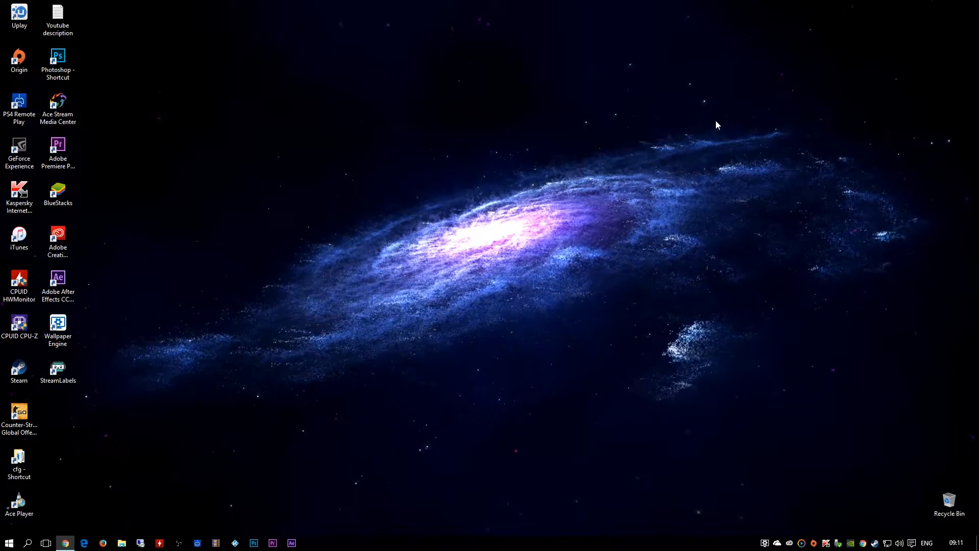
mouse_move(690, 172)
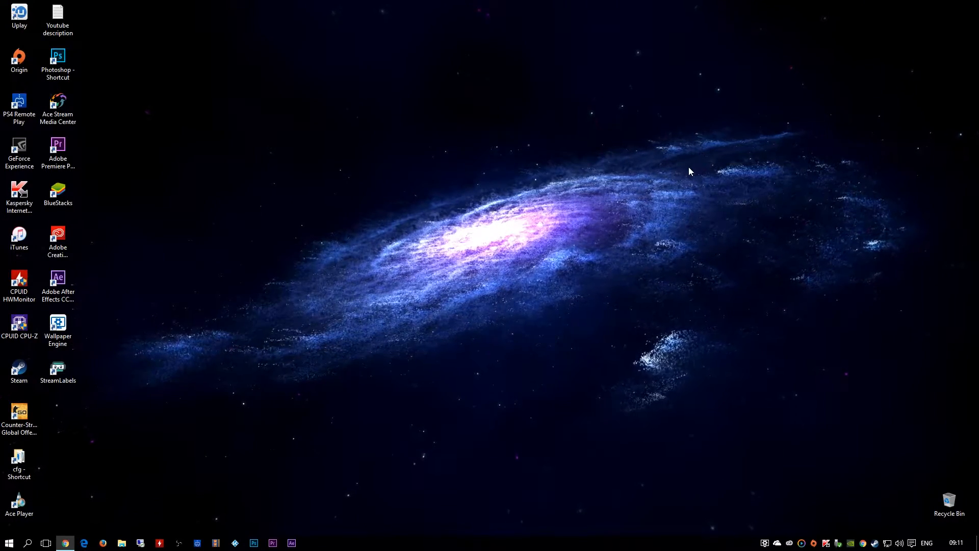
mouse_move(574, 275)
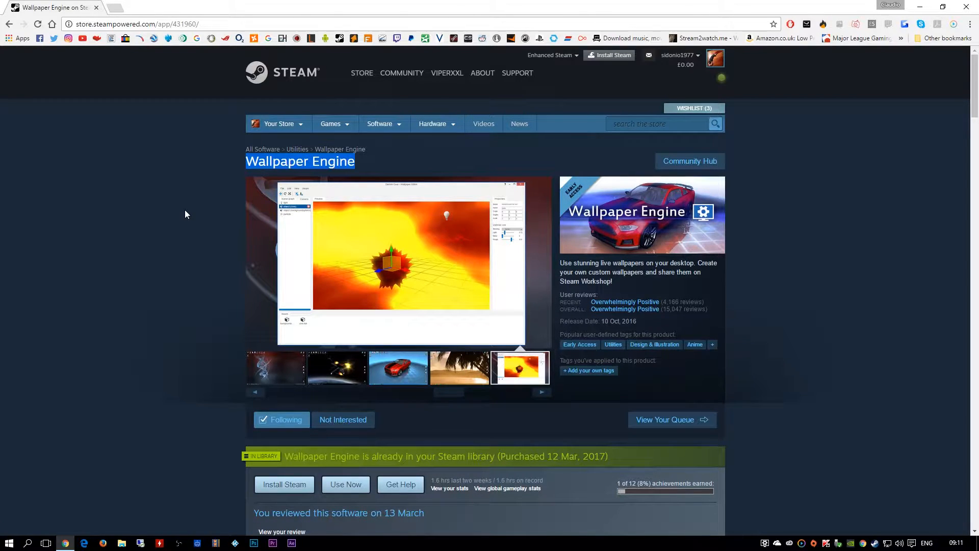
Scroll the wallpaper list and apply Mouse Following Neon Under Hex Mesh.
scroll("down", 3)
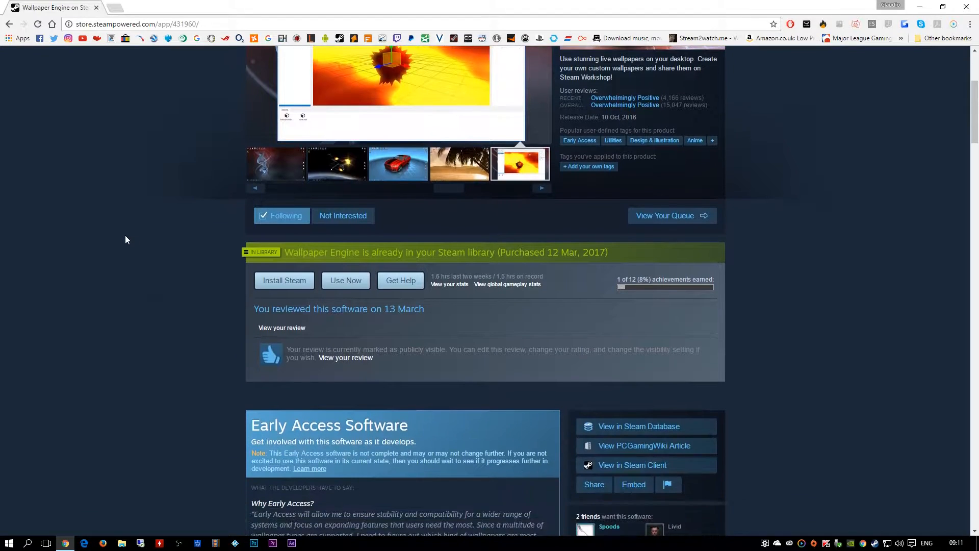
scroll("up", 3)
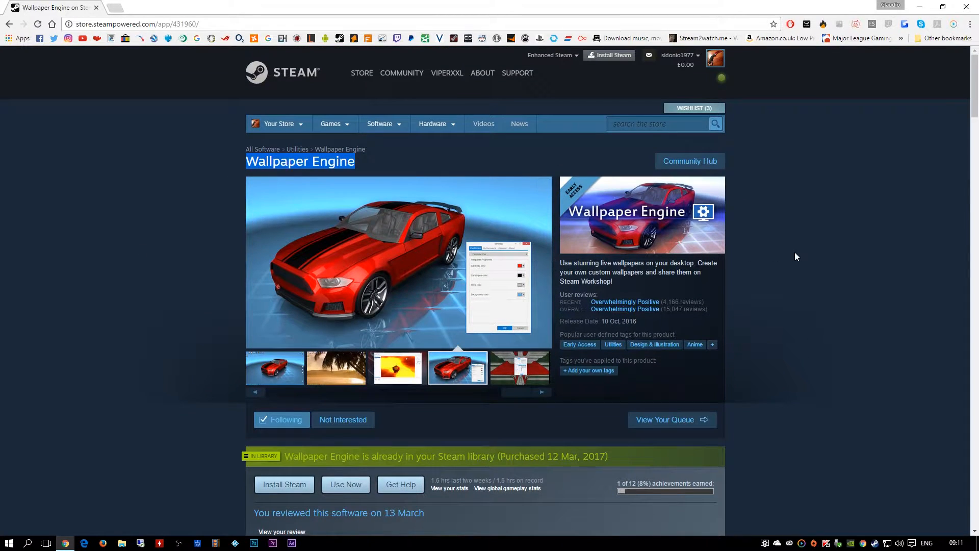
scroll("down", 3)
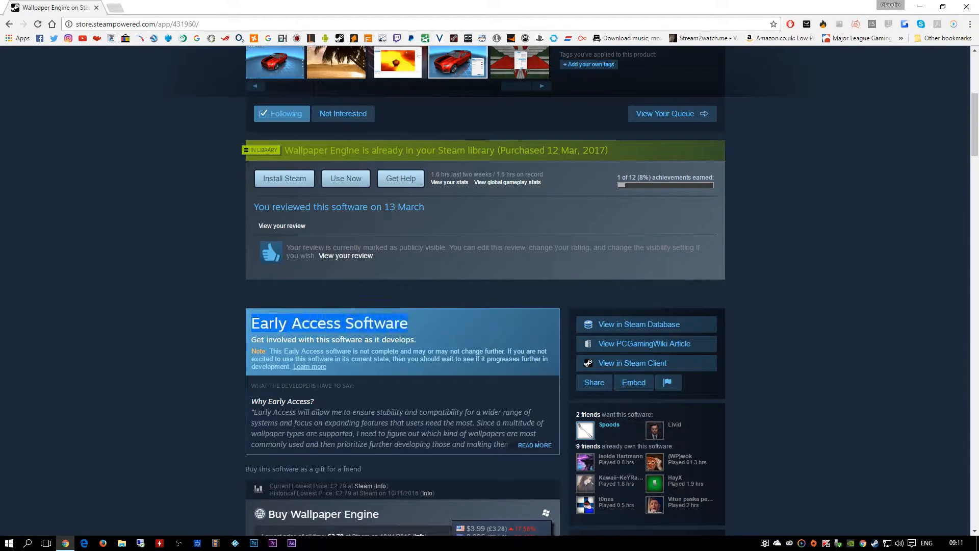
scroll("down", 3)
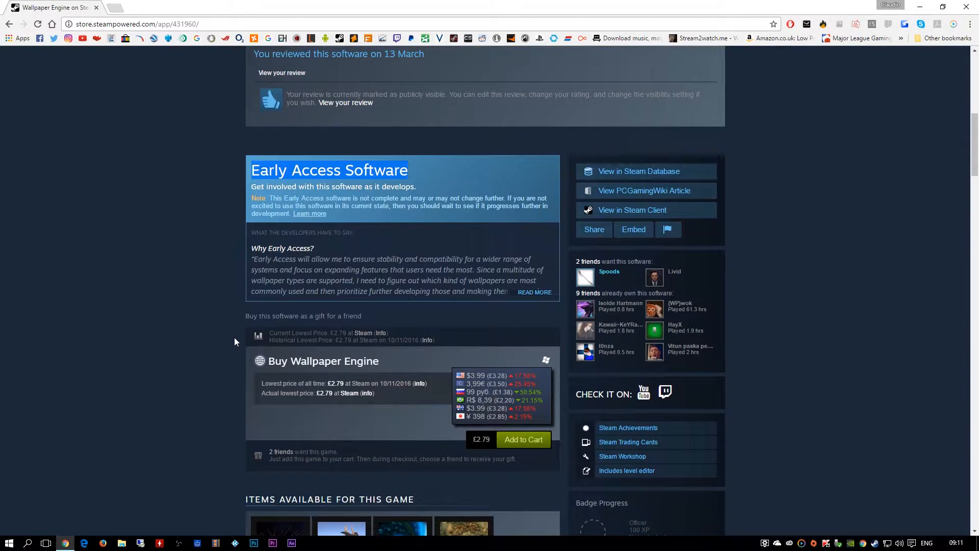
scroll("up", 3)
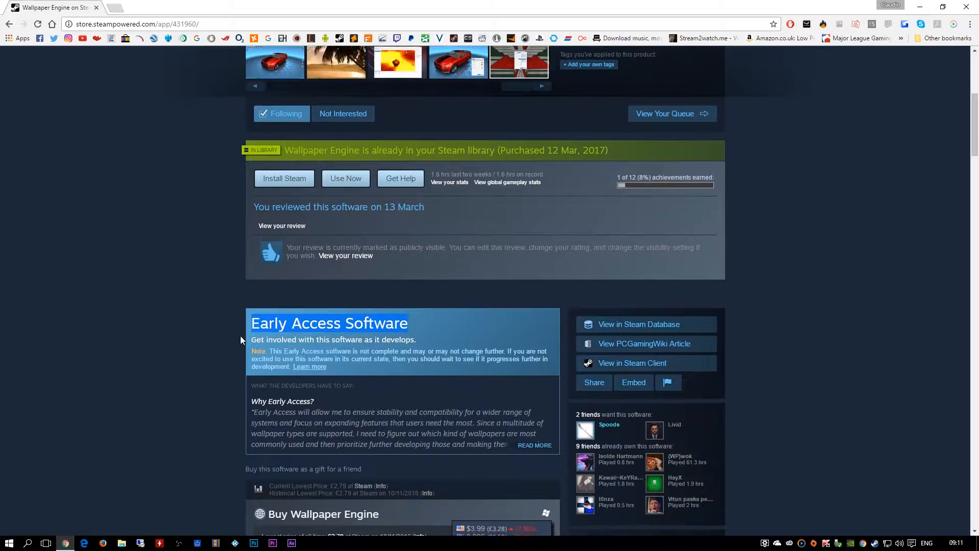
scroll("up", 3)
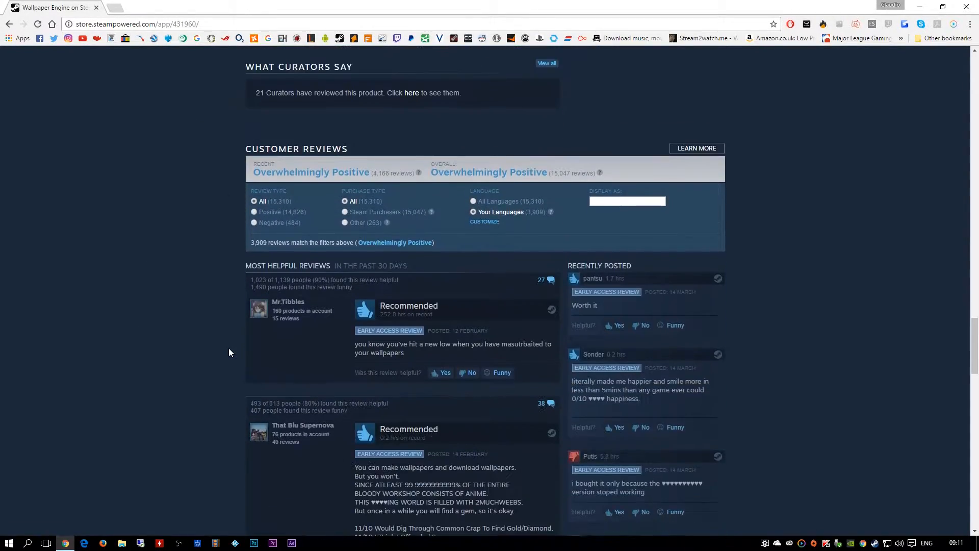
scroll("down", 3)
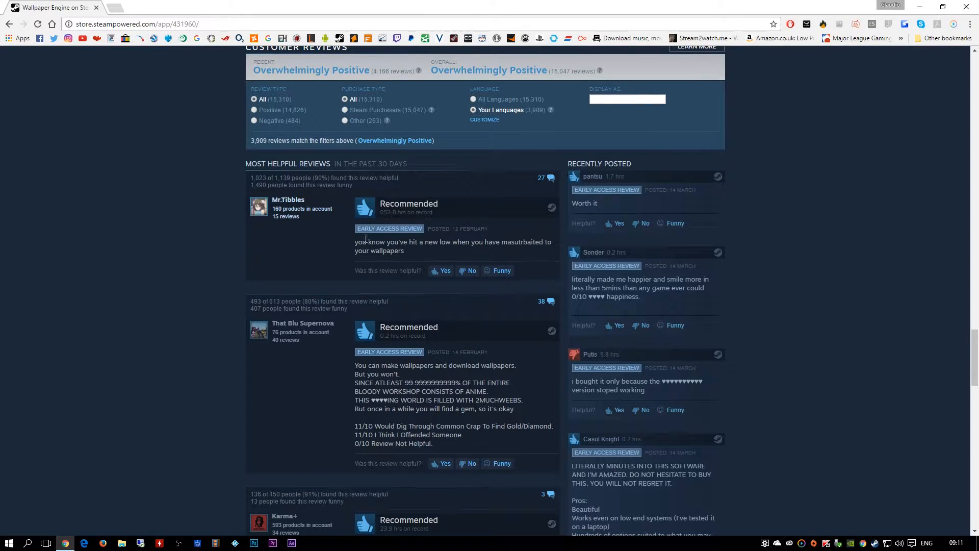
scroll("down", 3)
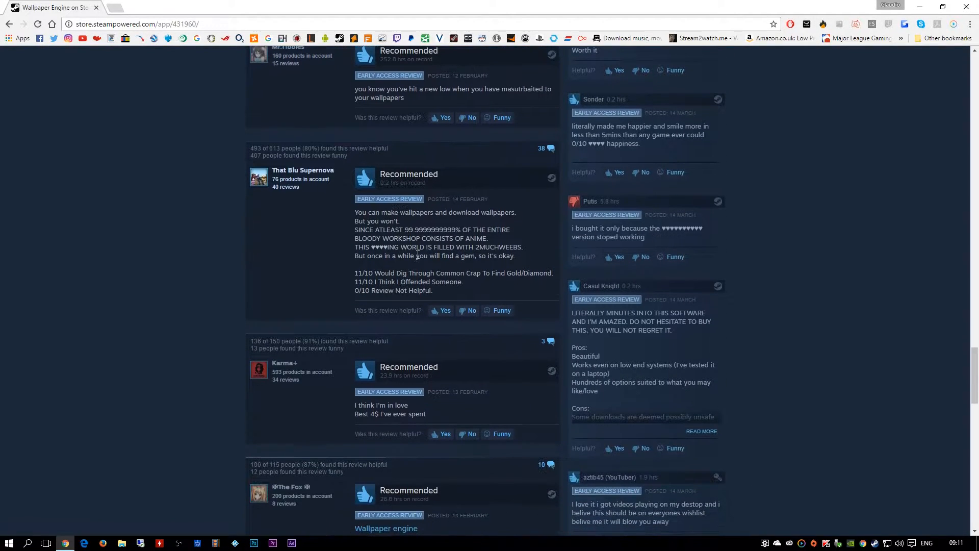
scroll("down", 3)
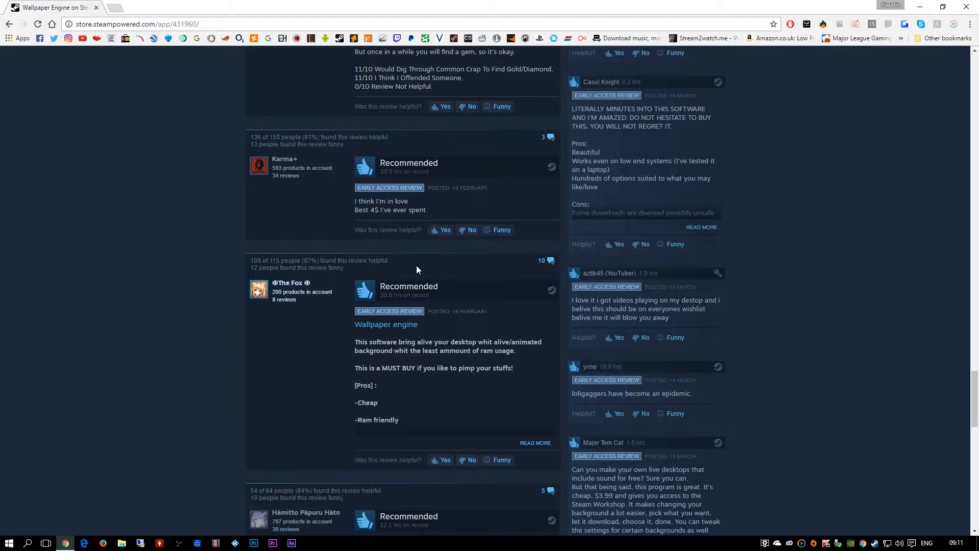
mouse_move(410, 271)
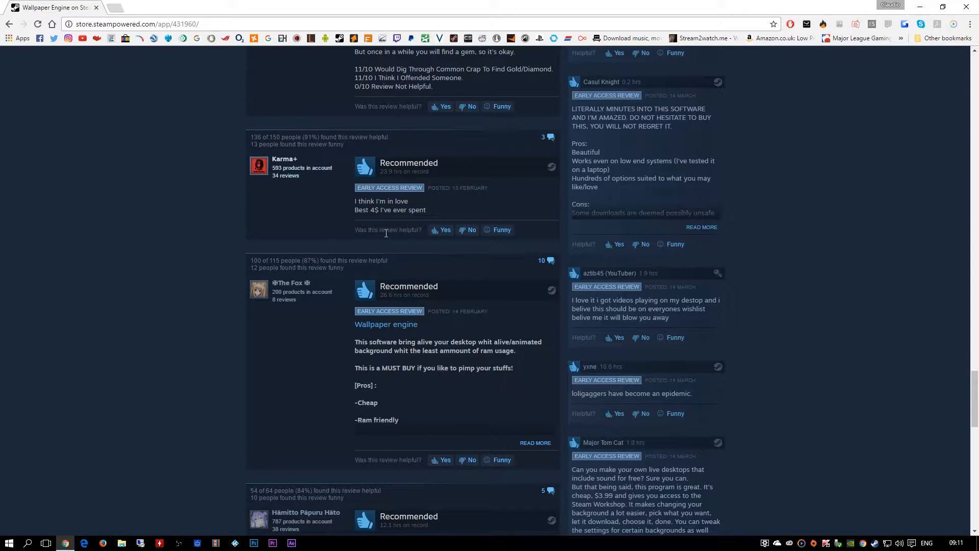
scroll("up", 3)
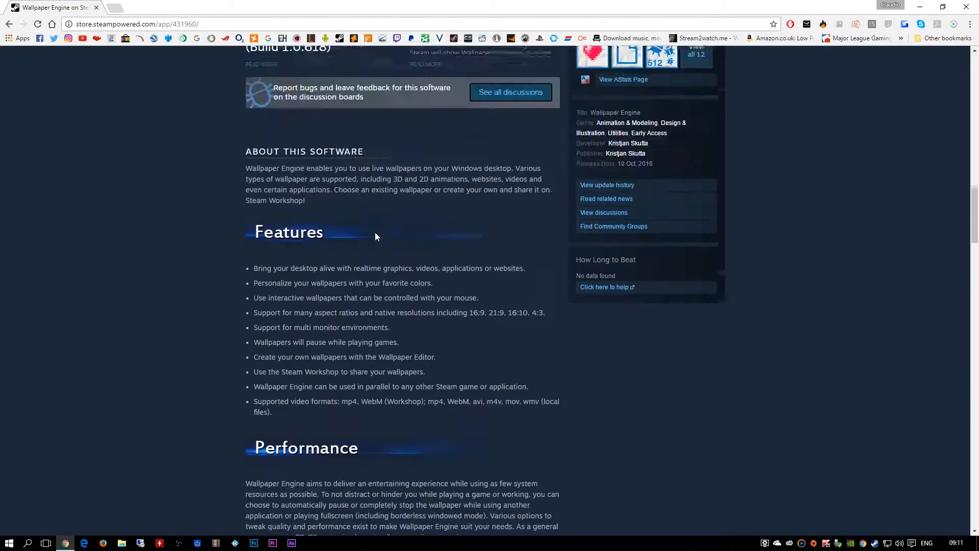
scroll("up", 3)
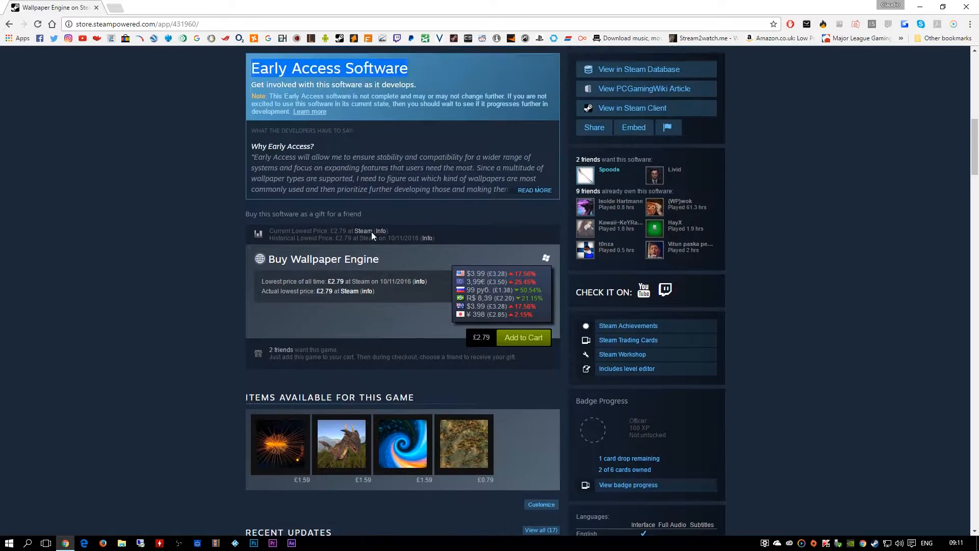
mouse_move(253, 275)
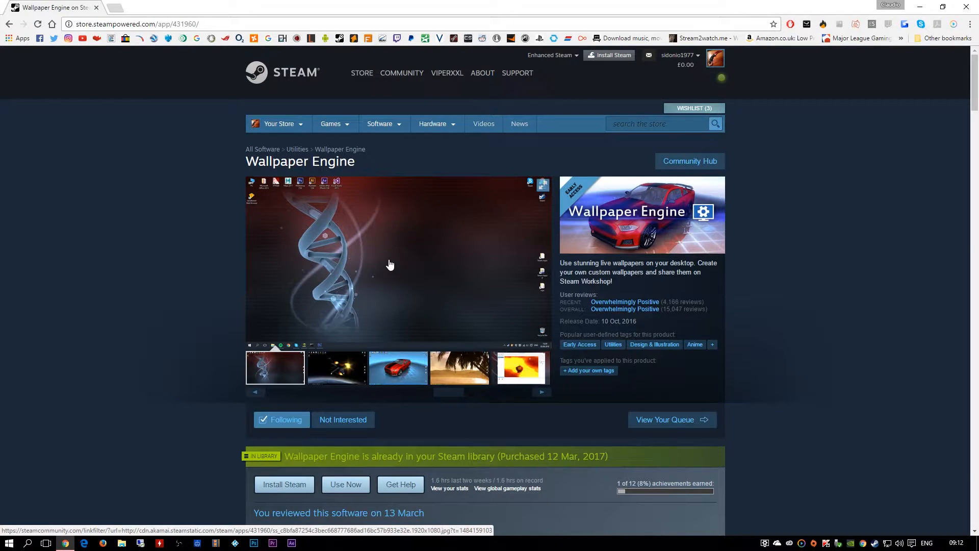
scroll("down", 3)
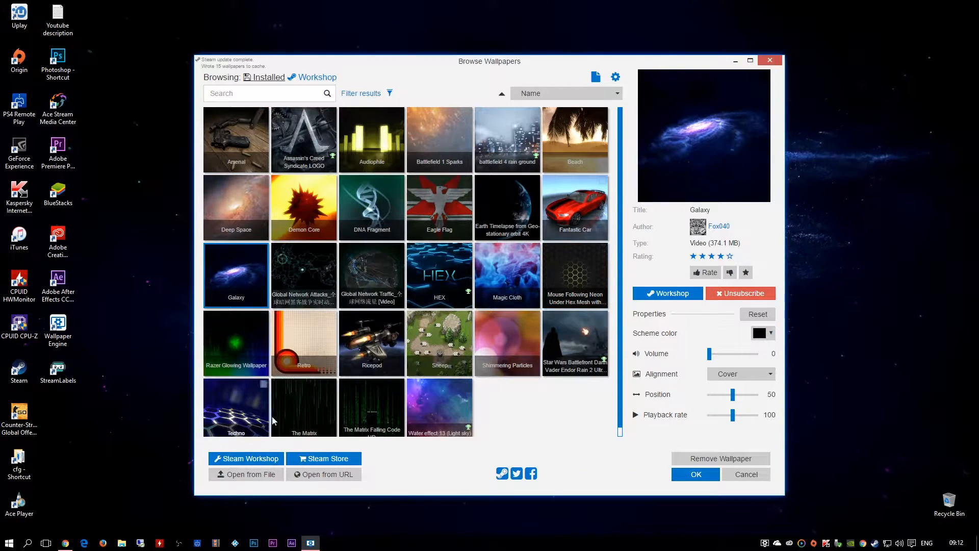
mouse_move(381, 276)
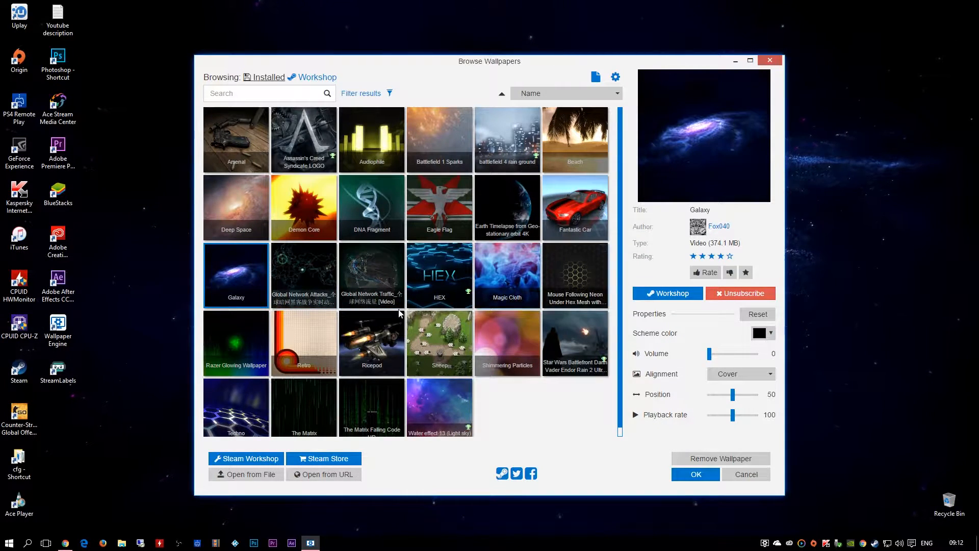
left_click(574, 275)
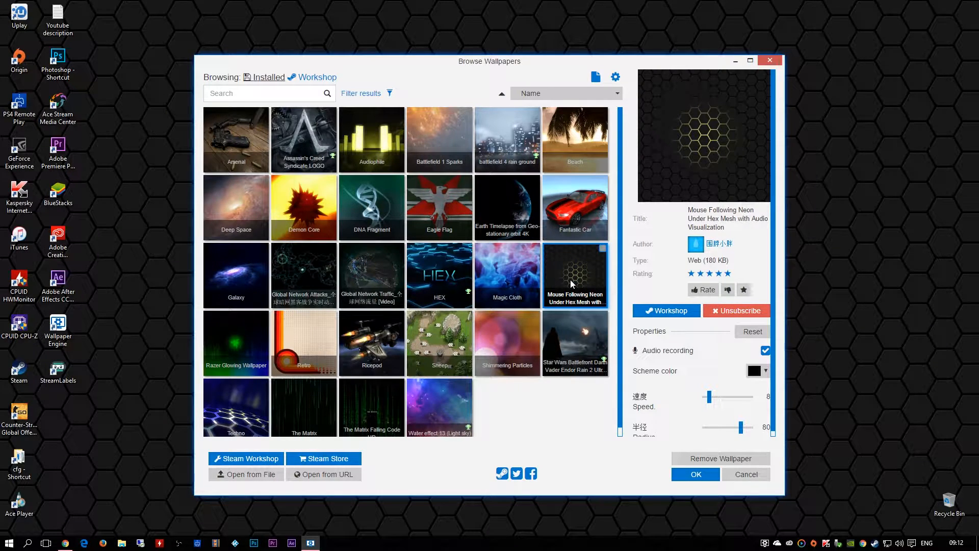
mouse_move(558, 305)
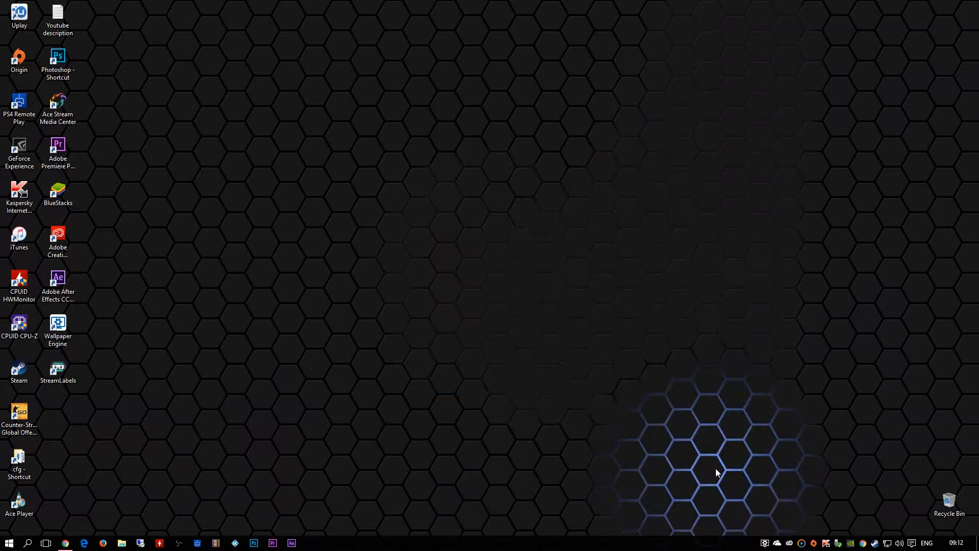
mouse_move(902, 147)
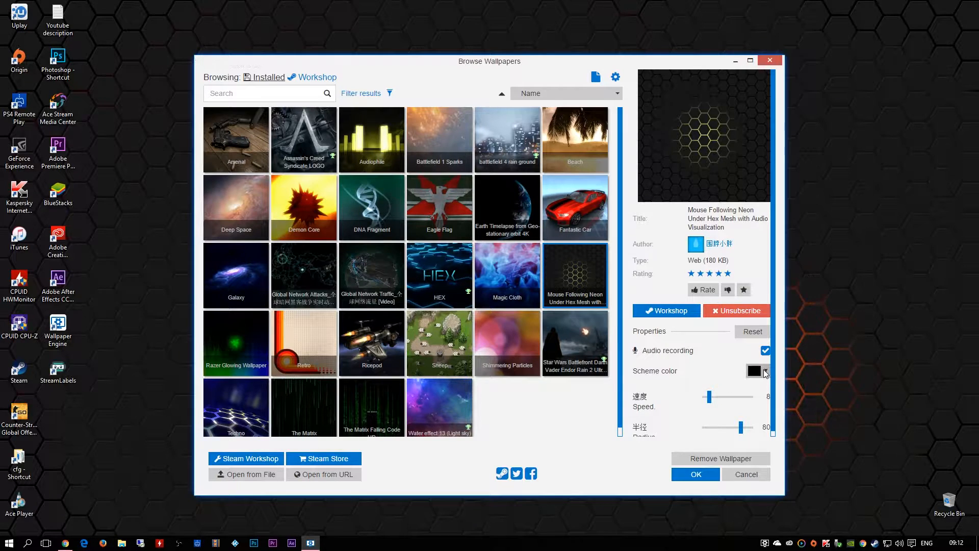
Set the hex wallpaper's Speed to 46 and Radius to 100.
left_click_drag(737, 397, 719, 397)
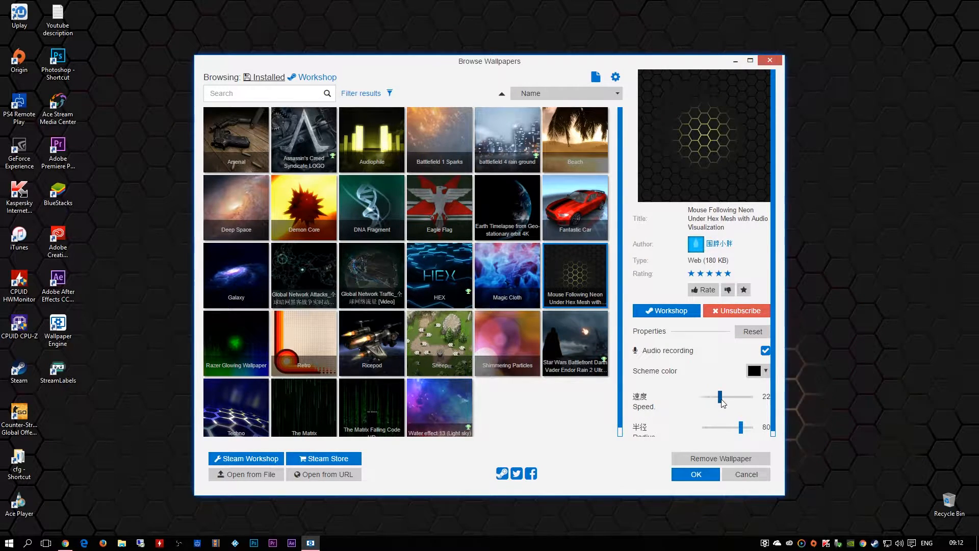
left_click_drag(720, 397, 741, 396)
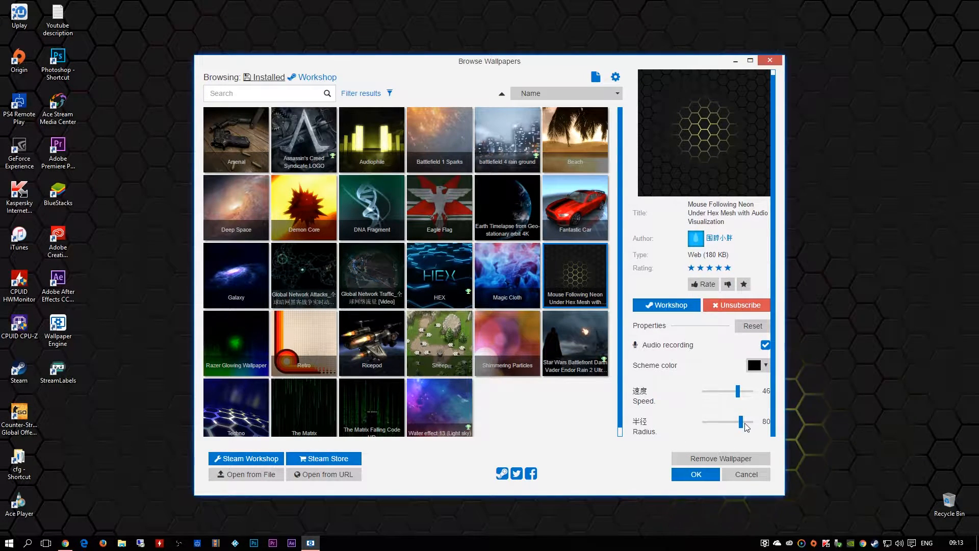
left_click_drag(742, 422, 765, 422)
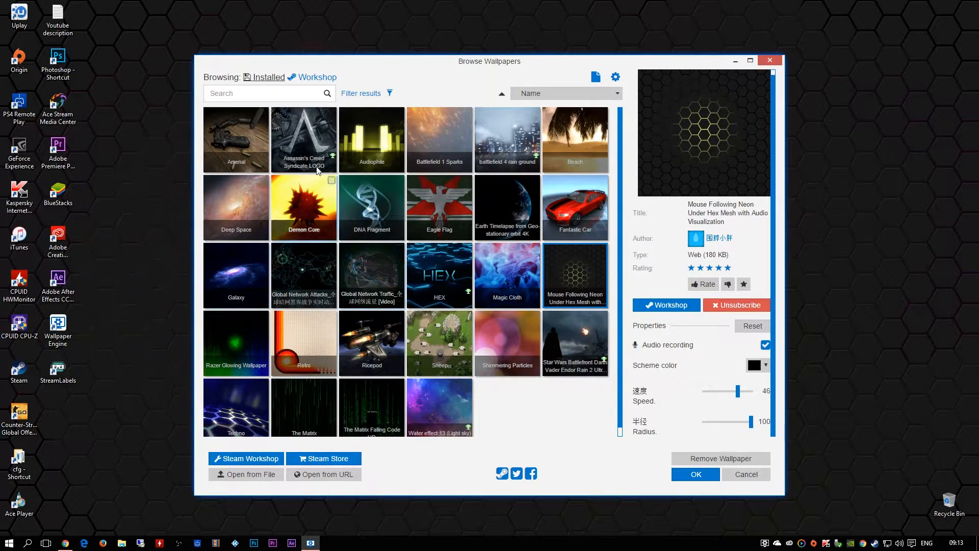
Apply the Assassin's Creed Syndicate LOGO wallpaper, view it, then reopen the browser.
left_click(304, 139)
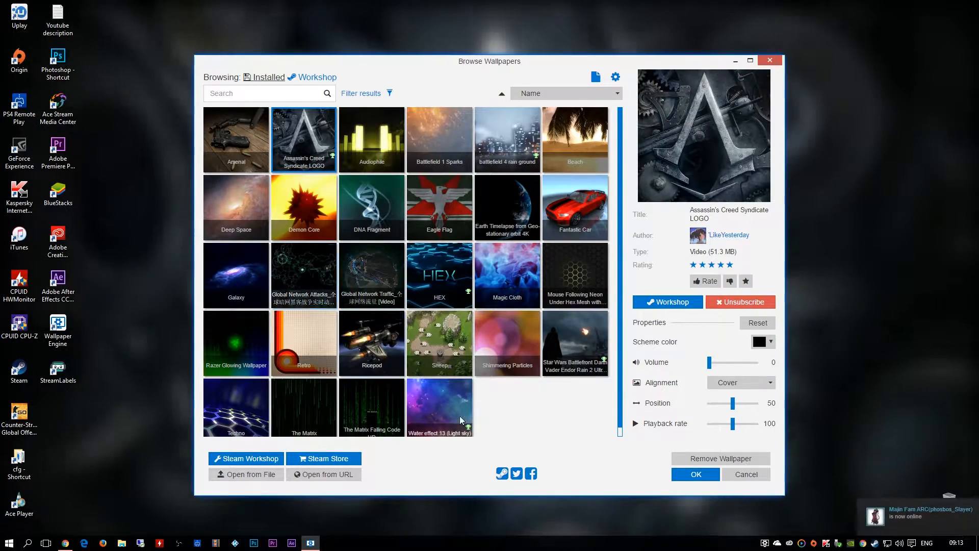
left_click(696, 474)
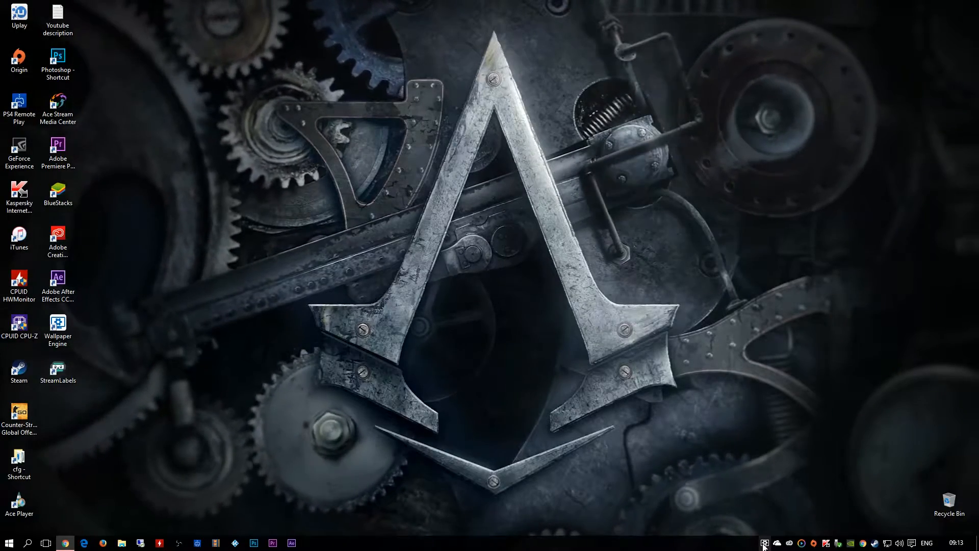
left_click(763, 543)
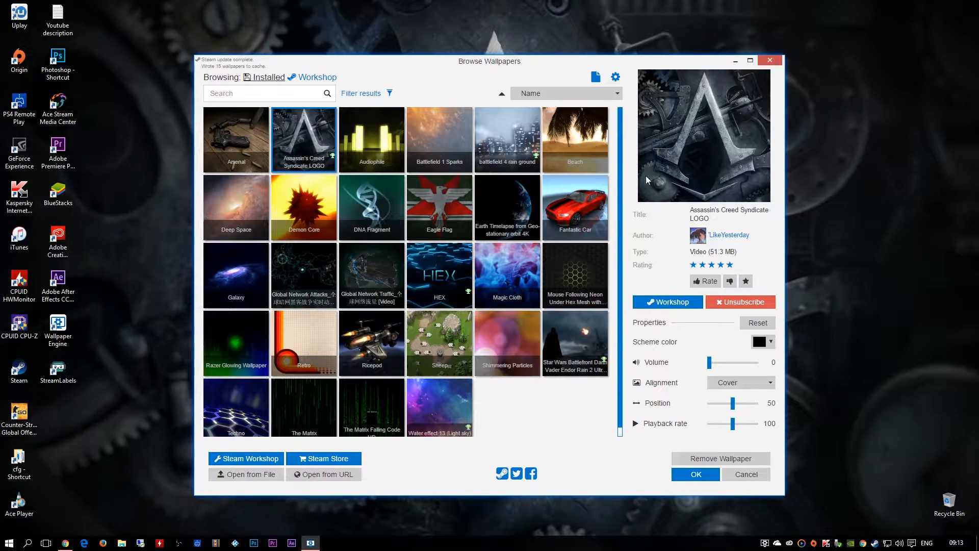
Set the wallpaper Volume to 100 and Playback rate to 103.
left_click_drag(708, 362, 753, 362)
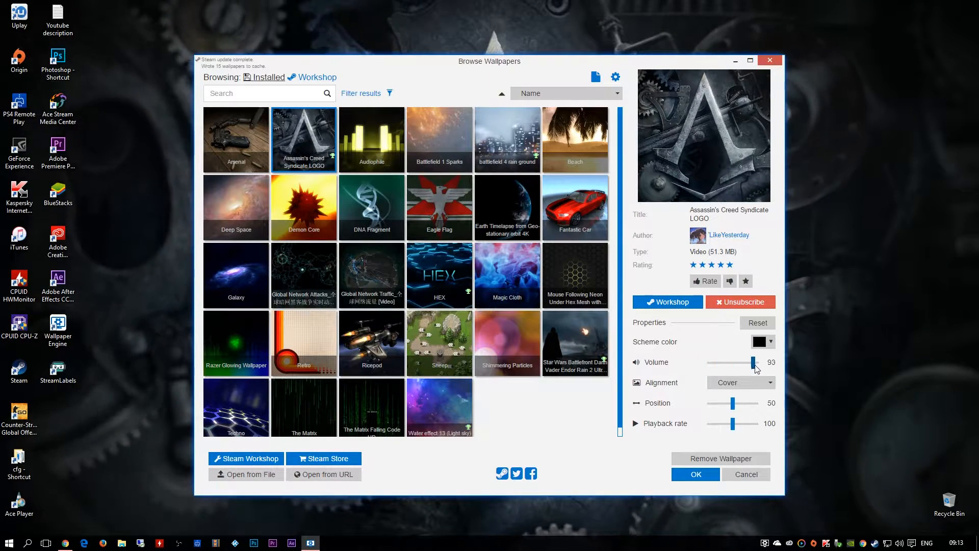
left_click_drag(753, 362, 757, 362)
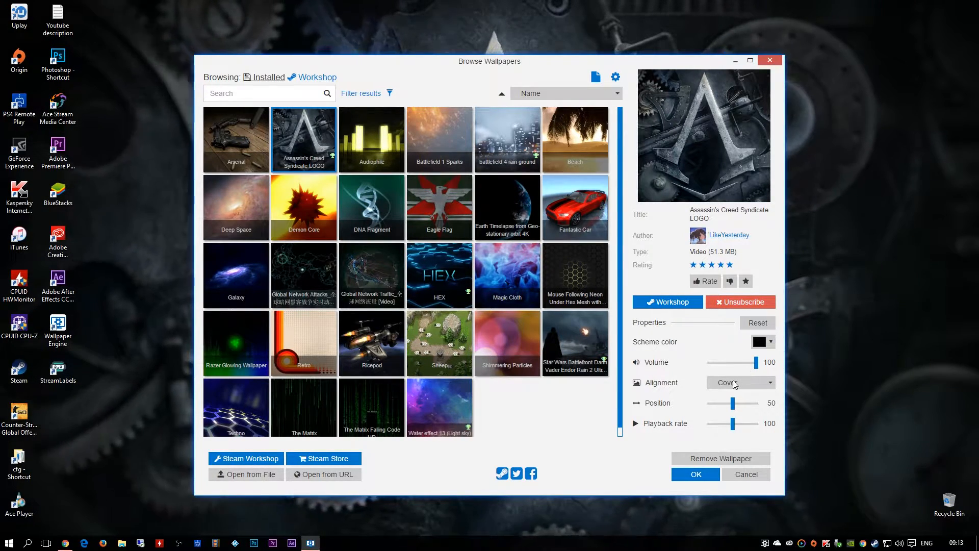
left_click_drag(733, 423, 740, 422)
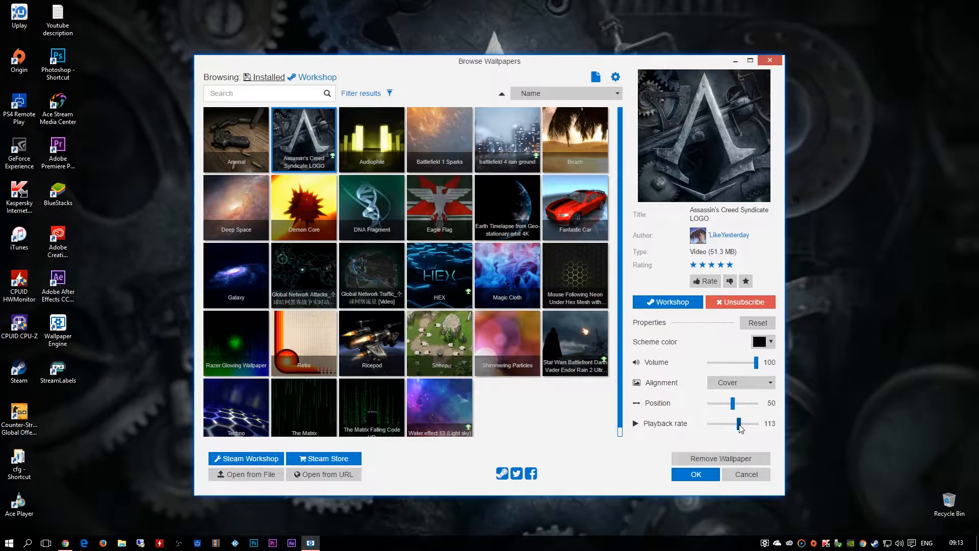
left_click_drag(738, 423, 741, 424)
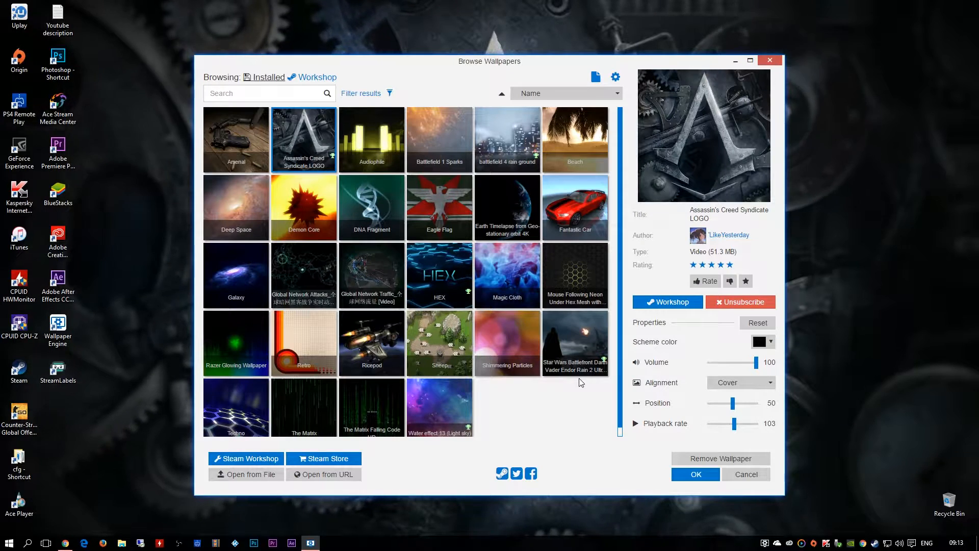
Apply the Fantastic Car wallpaper, view it, then reopen the browser.
left_click(574, 206)
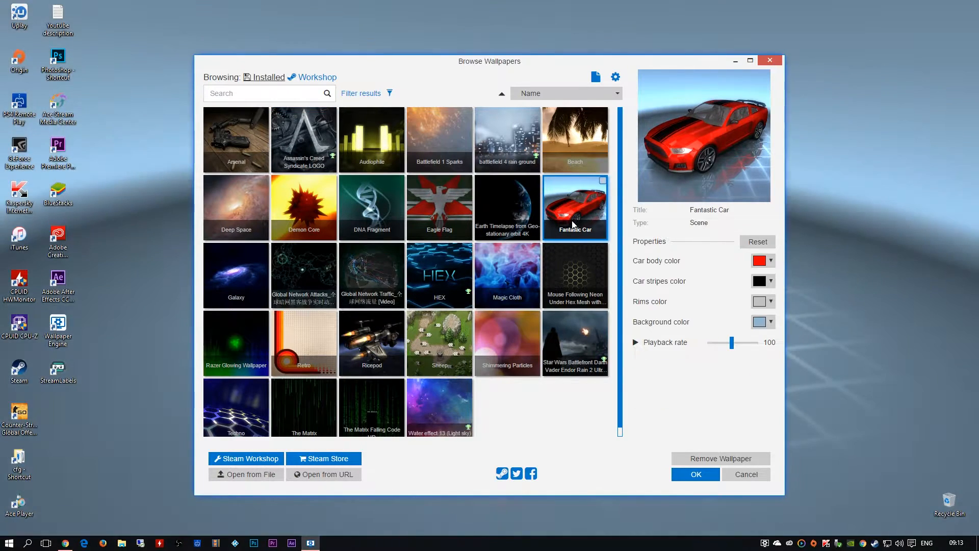
left_click(695, 474)
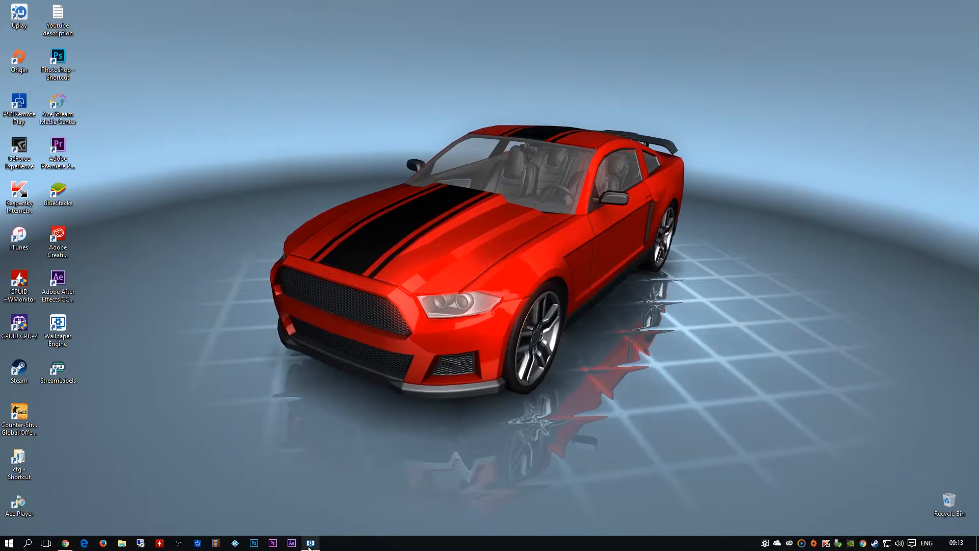
left_click(310, 543)
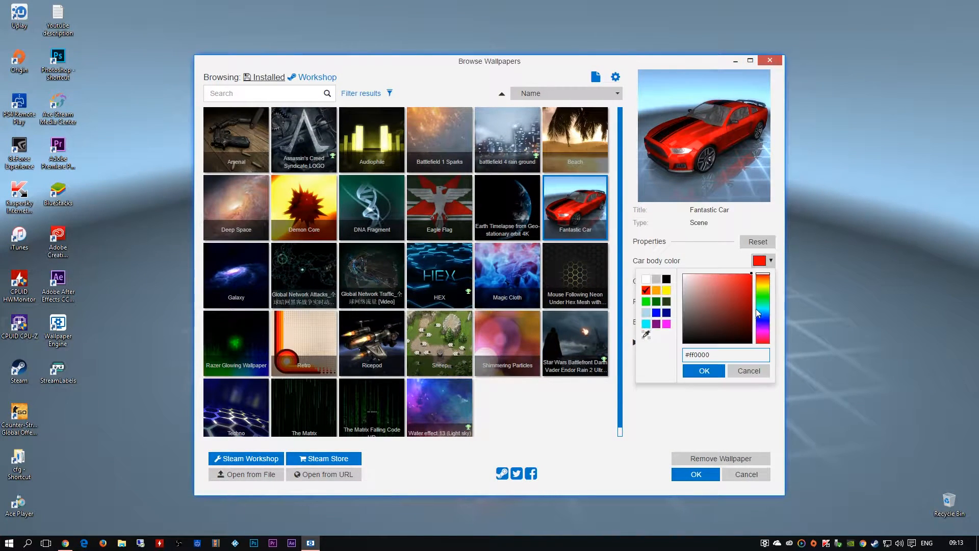
Change the car body colour to blue #1b5cd9 and keep playback rate near 100.
left_click(764, 318)
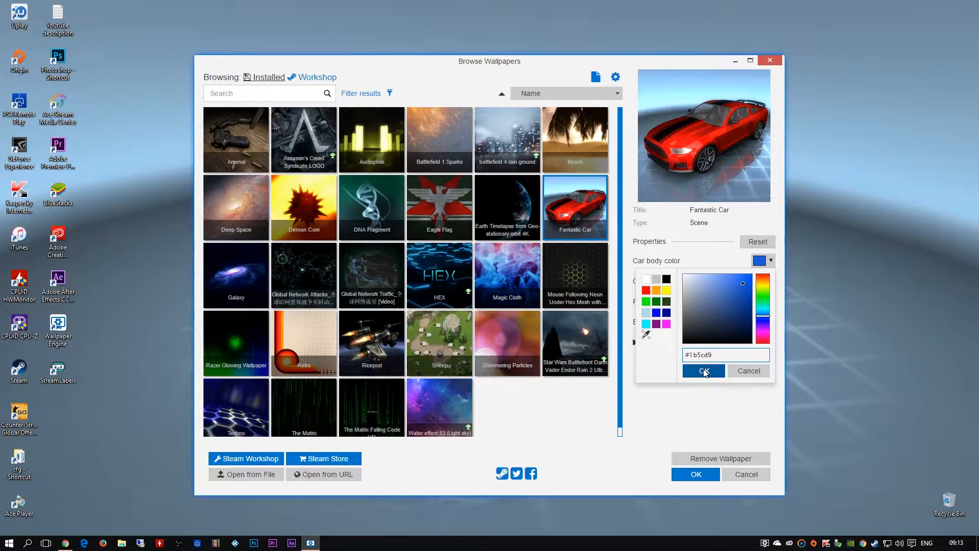
left_click(704, 370)
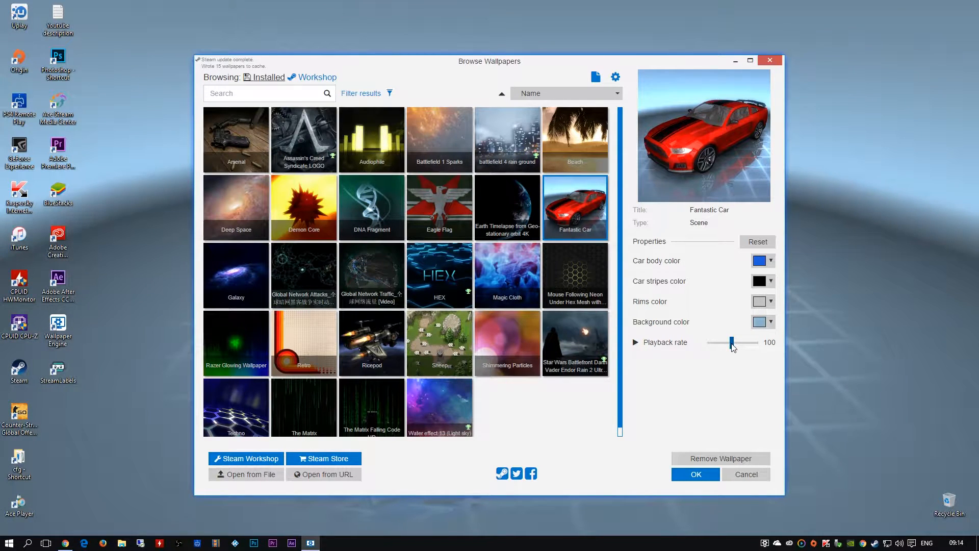
left_click_drag(732, 342, 753, 343)
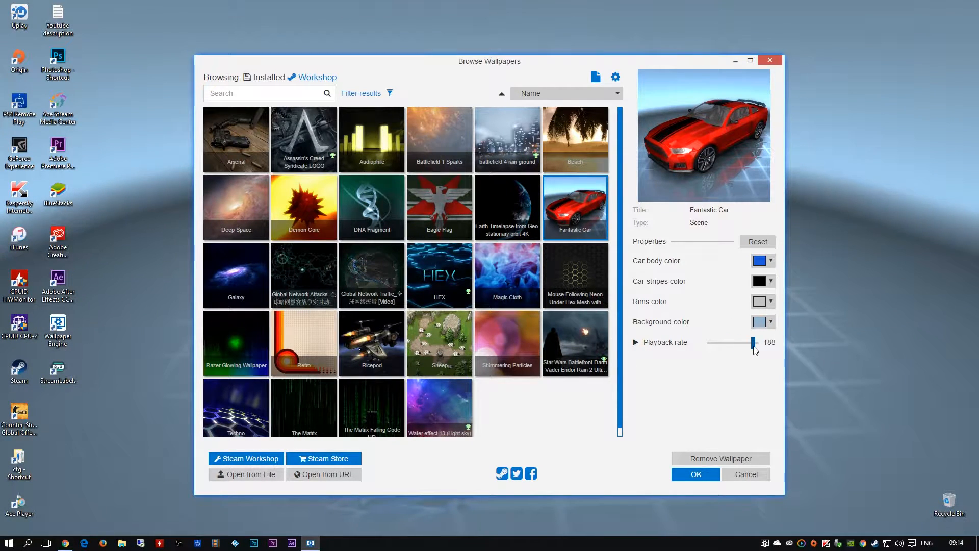
left_click_drag(753, 342, 731, 343)
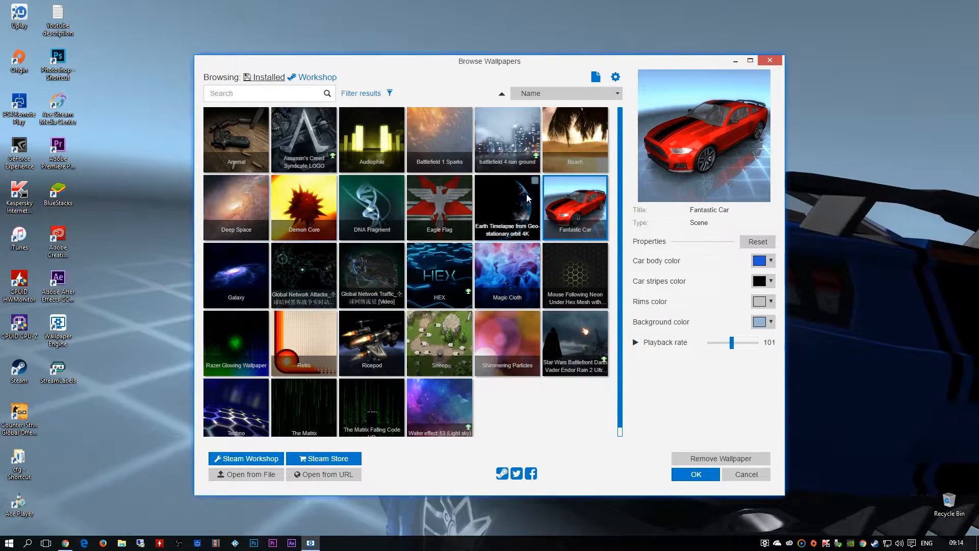
Choose the battlefield 4 rain ground wallpaper and confirm with OK.
left_click(507, 139)
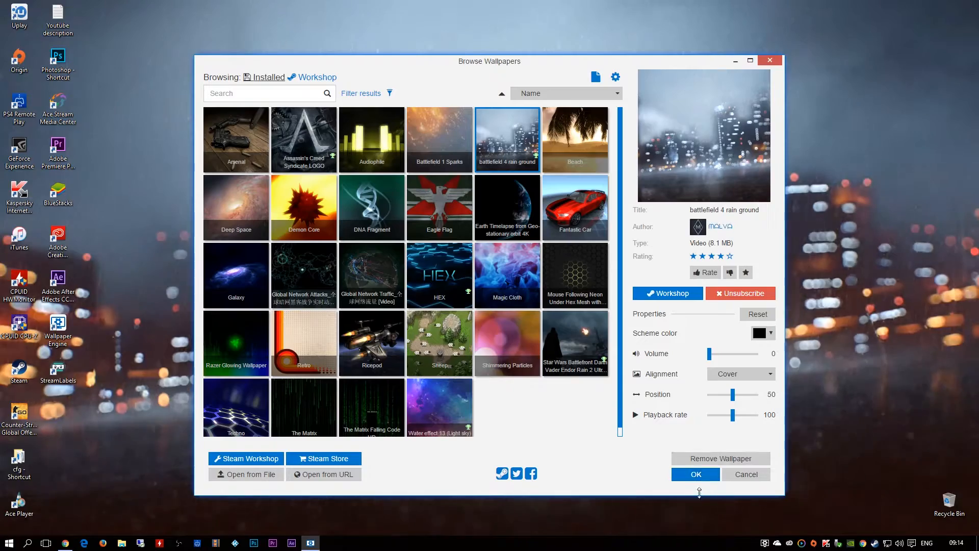
left_click(695, 474)
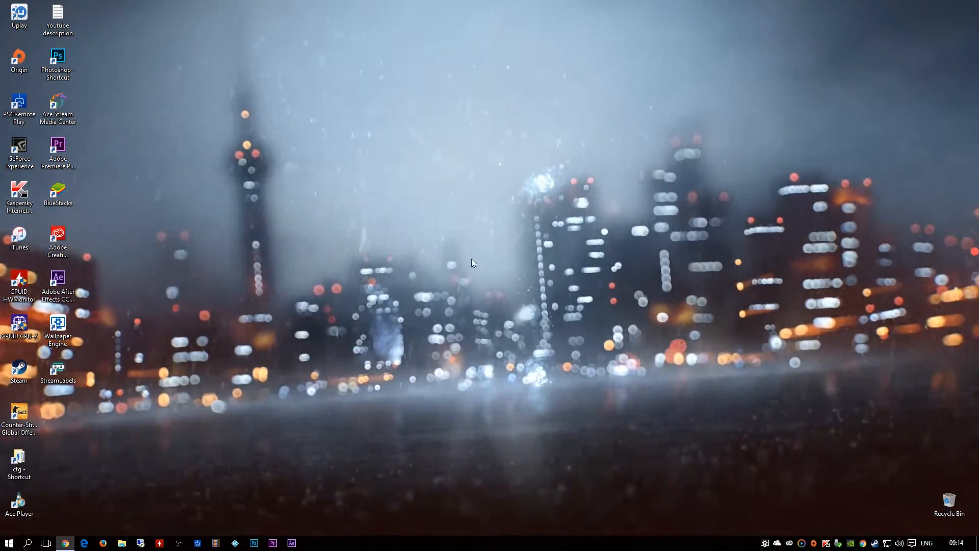
mouse_move(621, 442)
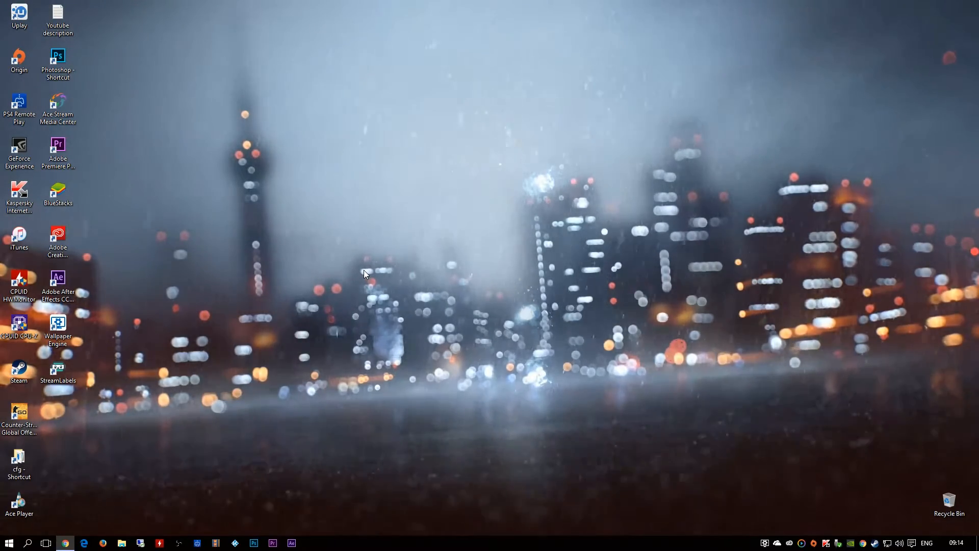
mouse_move(312, 297)
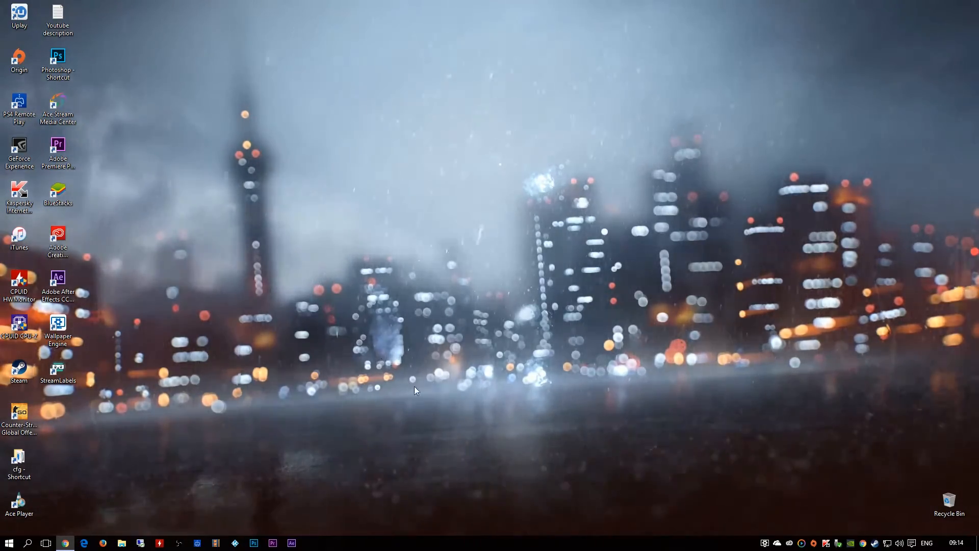
Open Task Manager from the taskbar on its Performance tab and move the window aside.
right_click(574, 542)
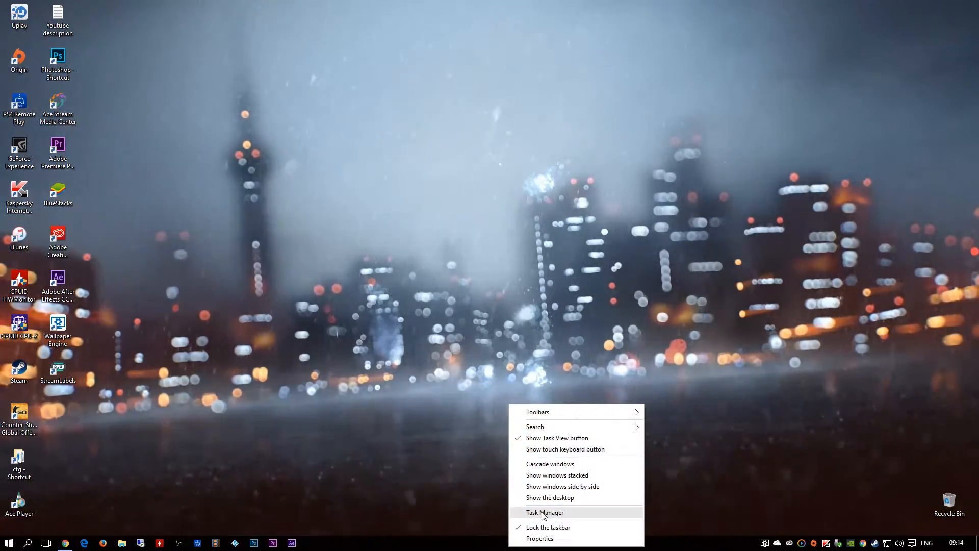
left_click(545, 512)
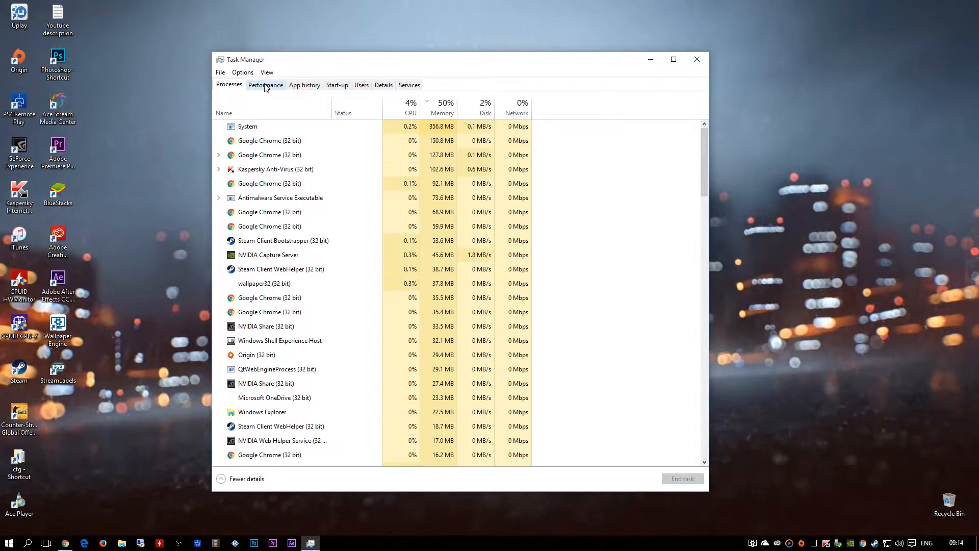
left_click(265, 85)
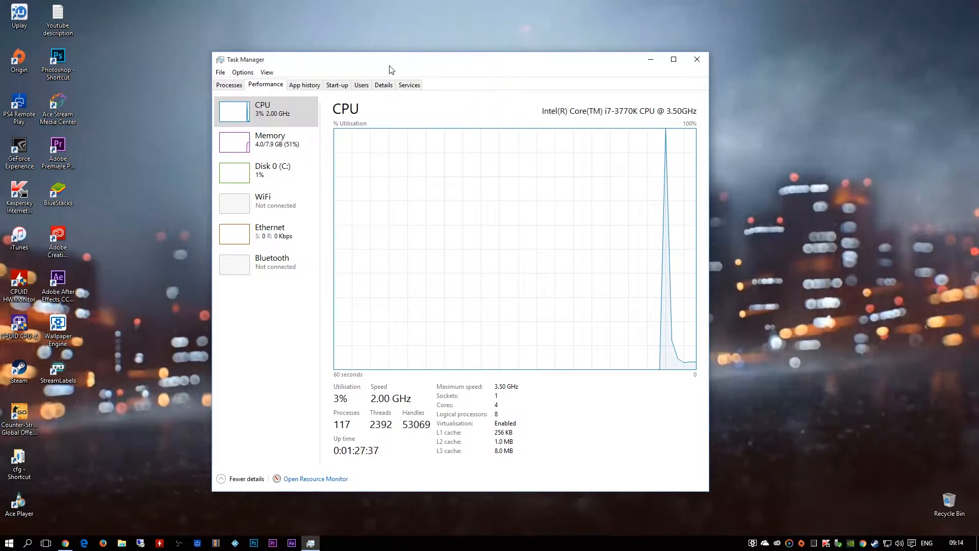
left_click_drag(388, 60, 440, 62)
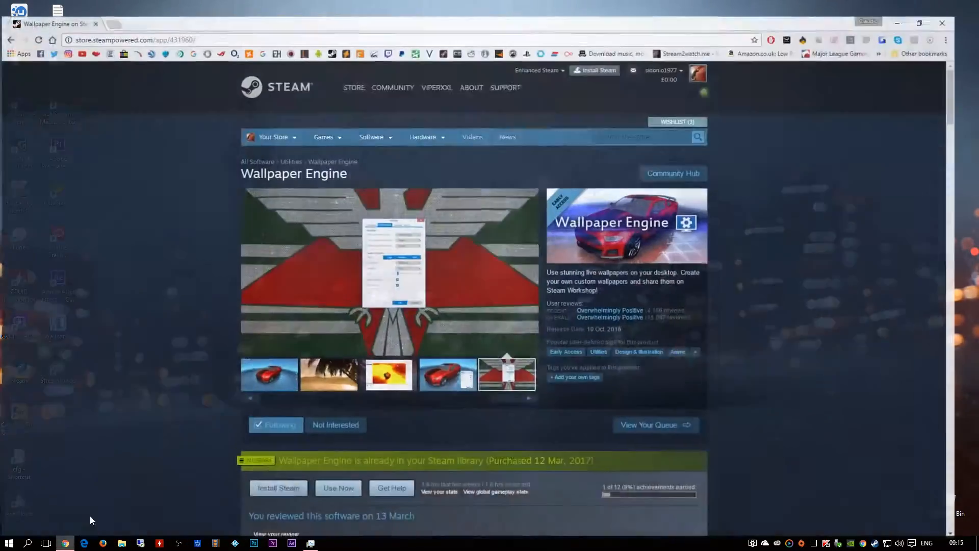
Minimize the Chrome store page to reveal the rain city wallpaper.
scroll("down", 3)
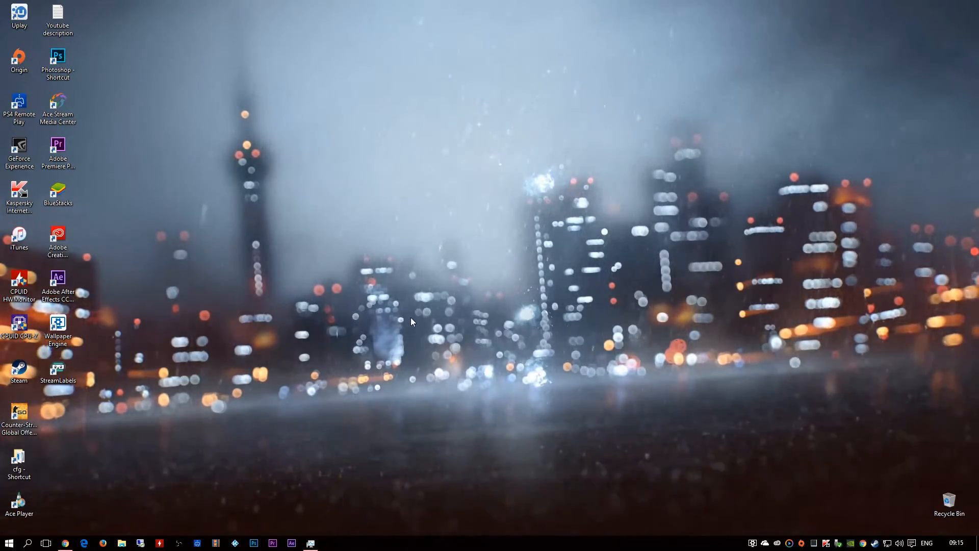
mouse_move(470, 418)
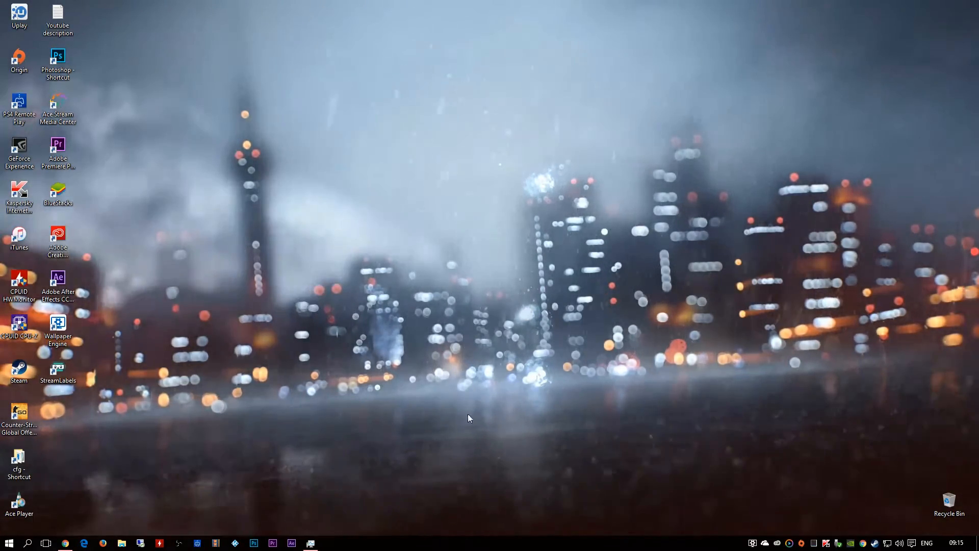
Check the CPU graph in Task Manager, then bring the Wallpaper Engine browser back.
left_click(311, 542)
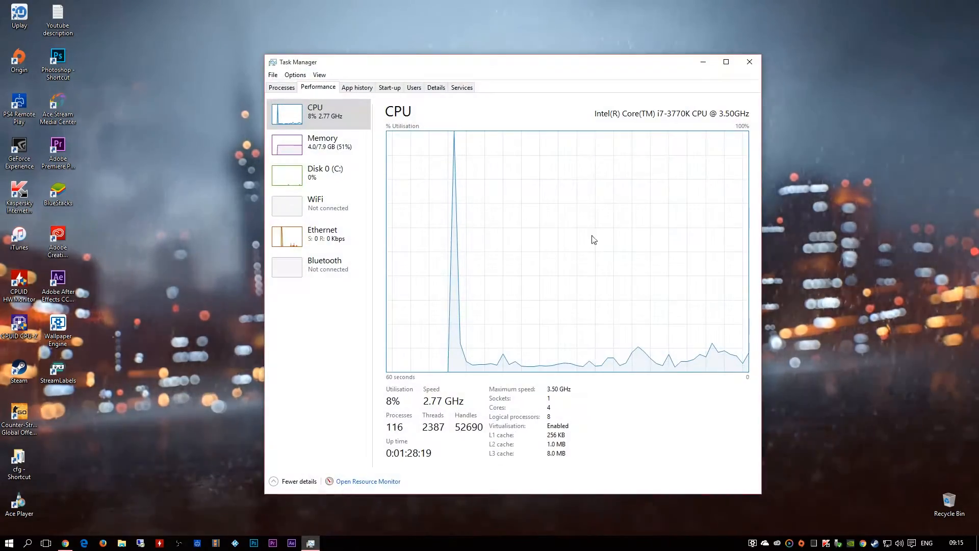
left_click(750, 62)
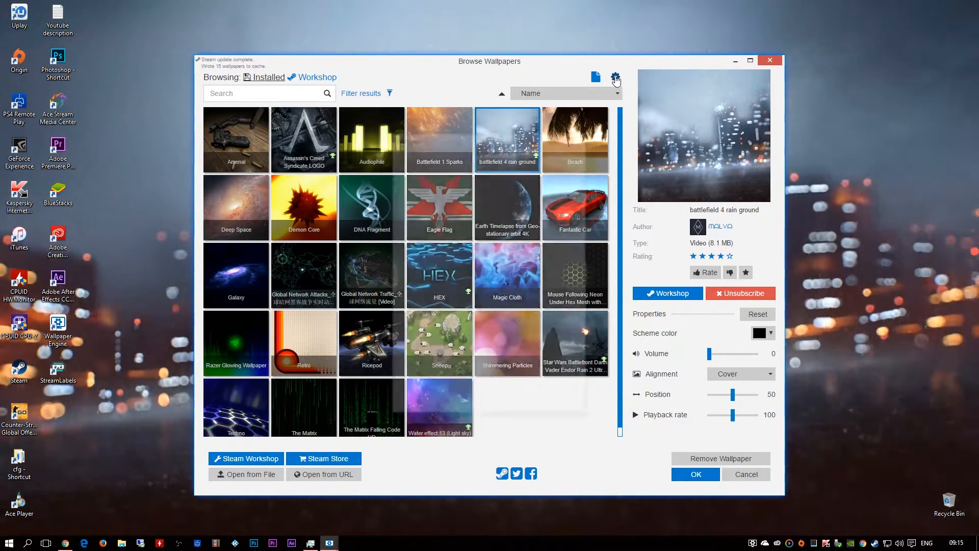
In Settings, review anti-aliasing, keep Full resolution, and return the FPS limit to 25.
left_click(615, 77)
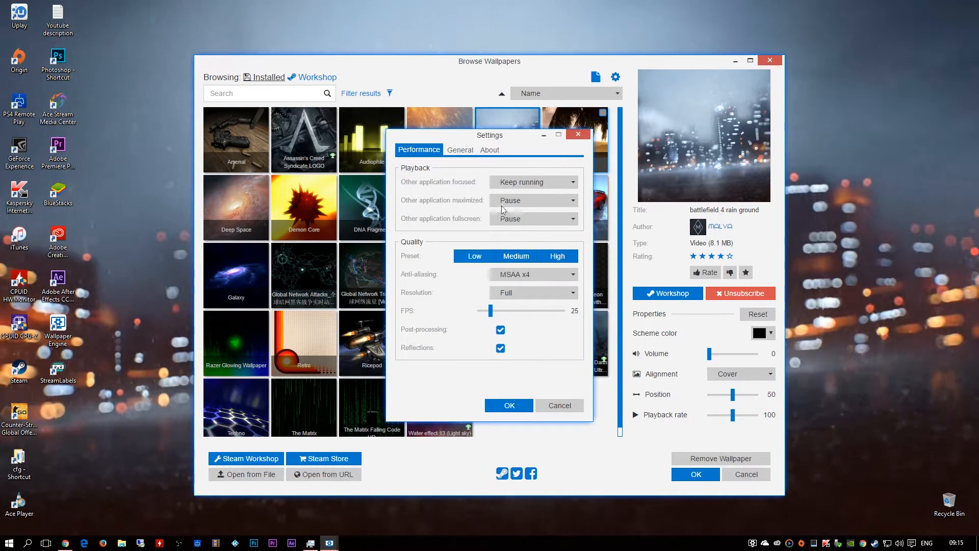
mouse_move(466, 212)
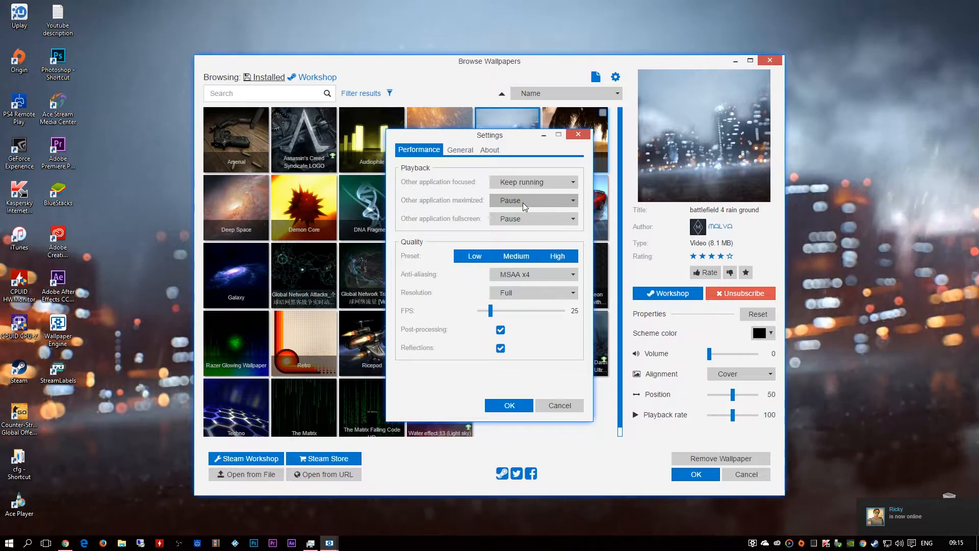
mouse_move(524, 223)
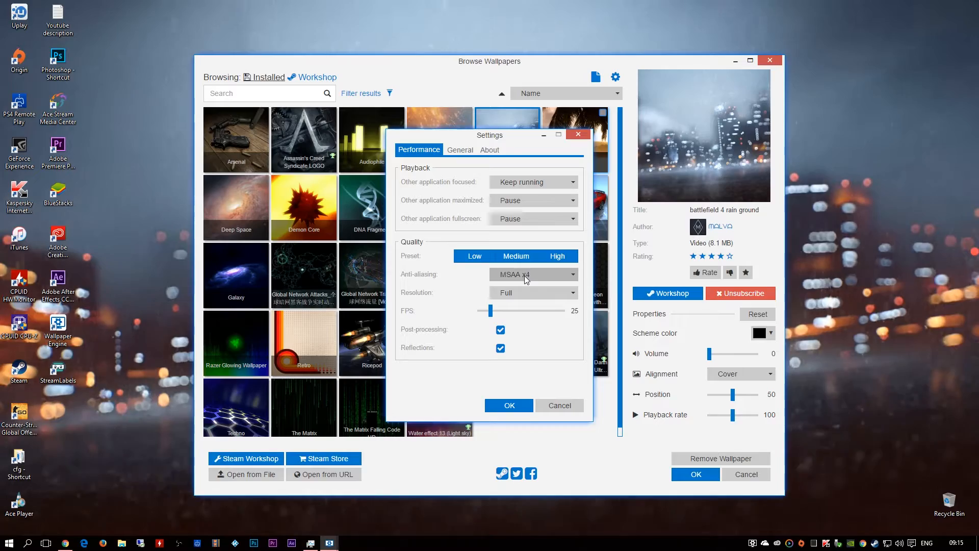
left_click(556, 256)
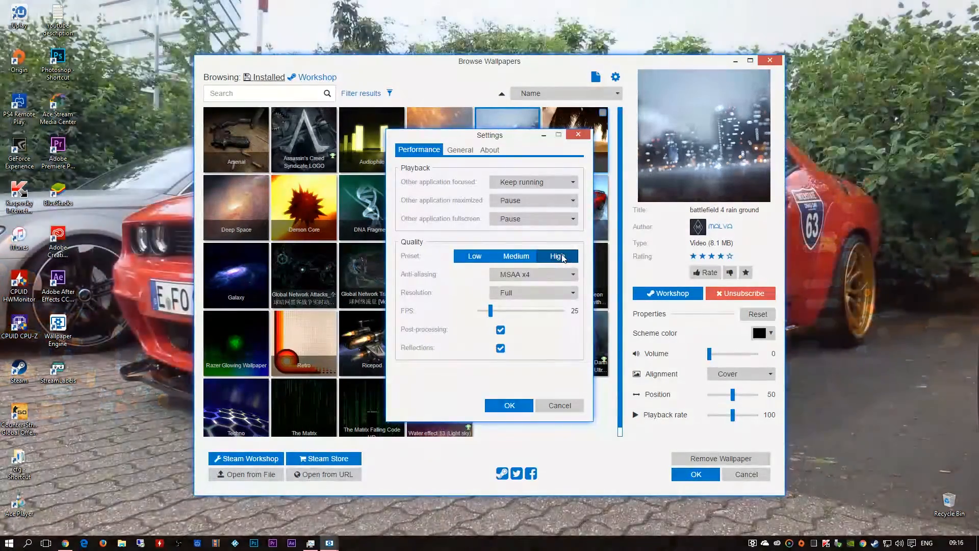
left_click(533, 274)
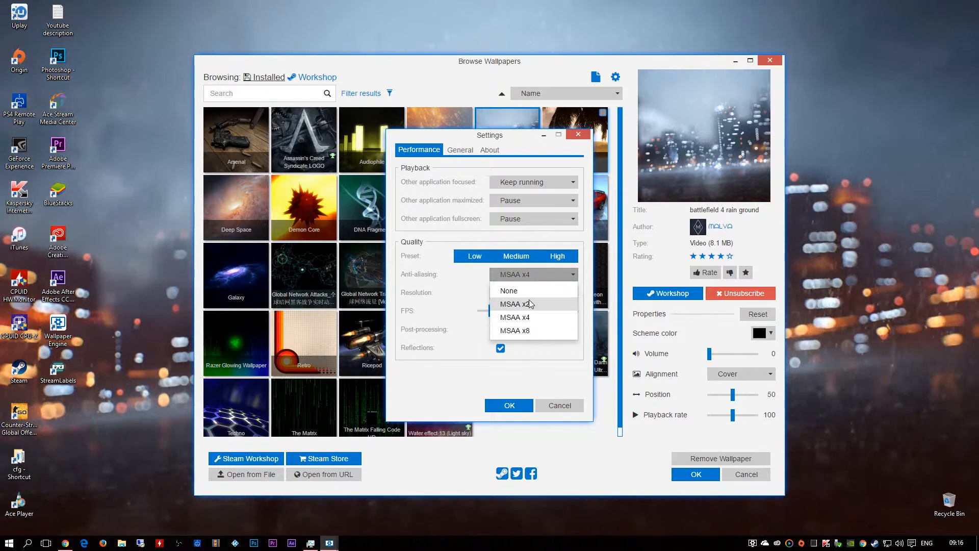
left_click(534, 292)
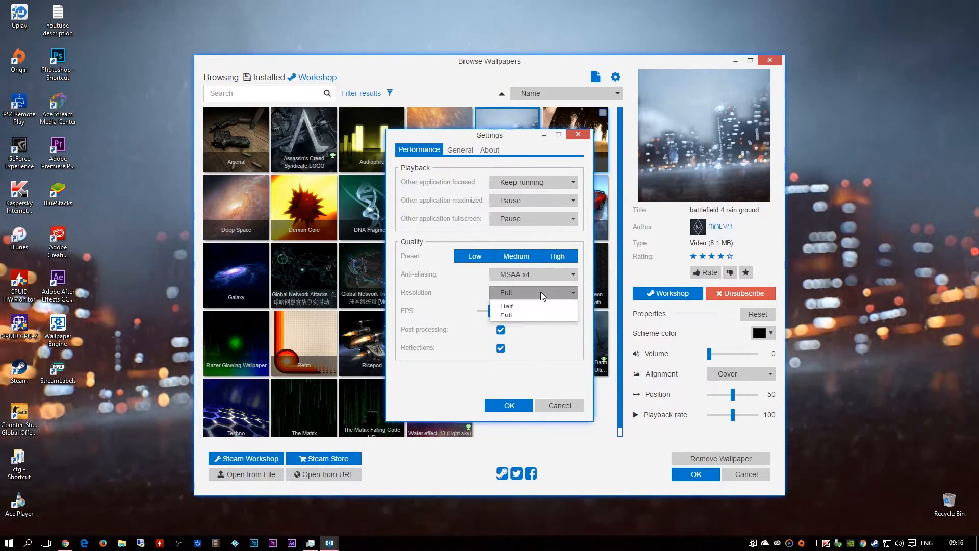
left_click(506, 315)
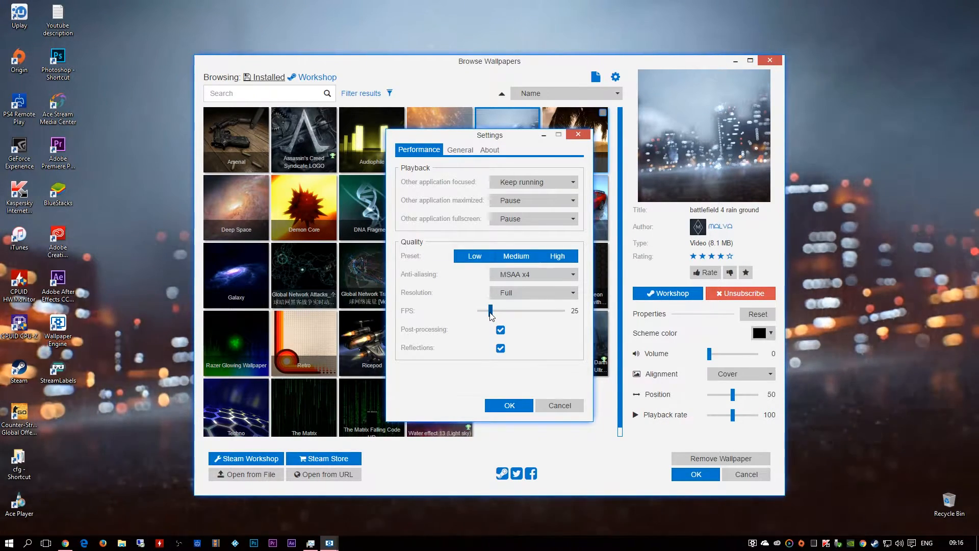
left_click_drag(489, 311, 528, 311)
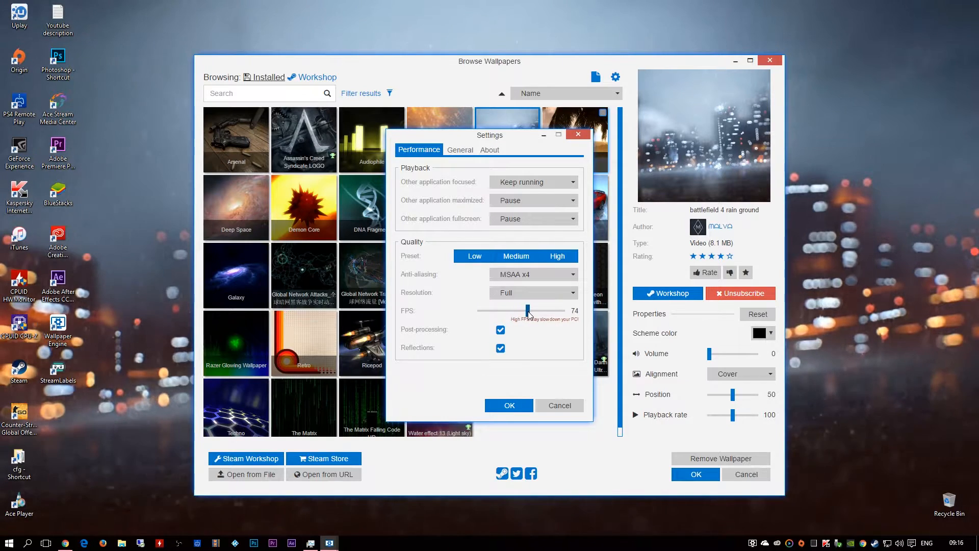
left_click_drag(526, 310, 517, 311)
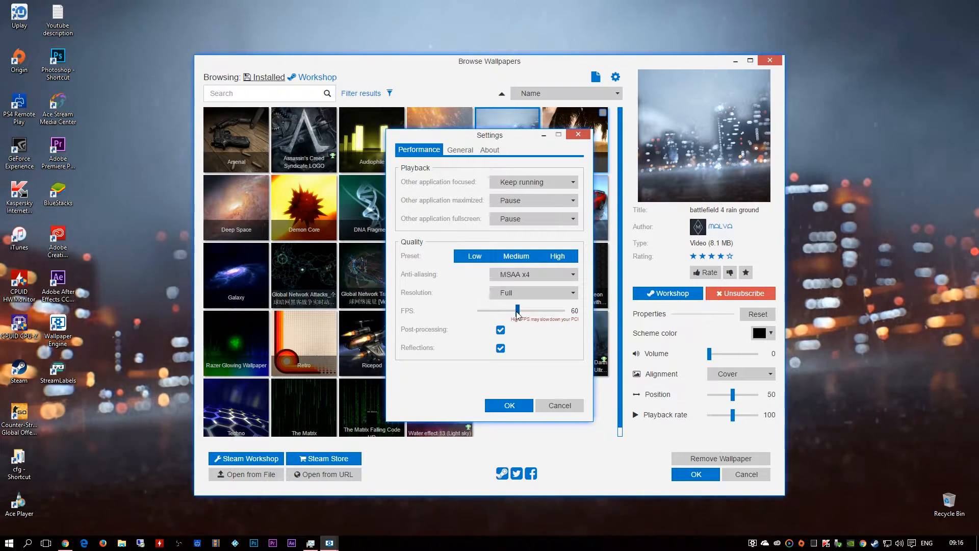
left_click_drag(517, 311, 491, 311)
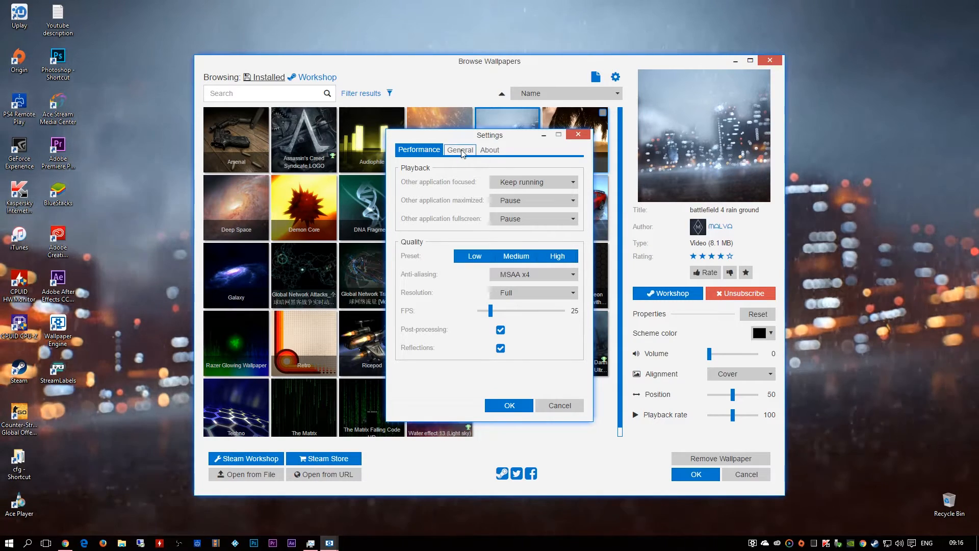
Look through the General settings page, view the About page with version and credits, then close.
left_click(460, 150)
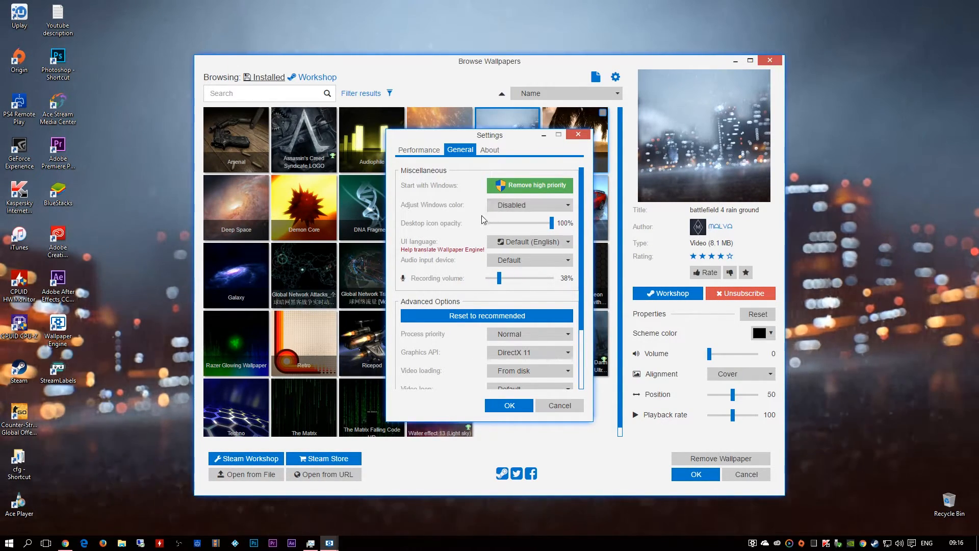
mouse_move(475, 223)
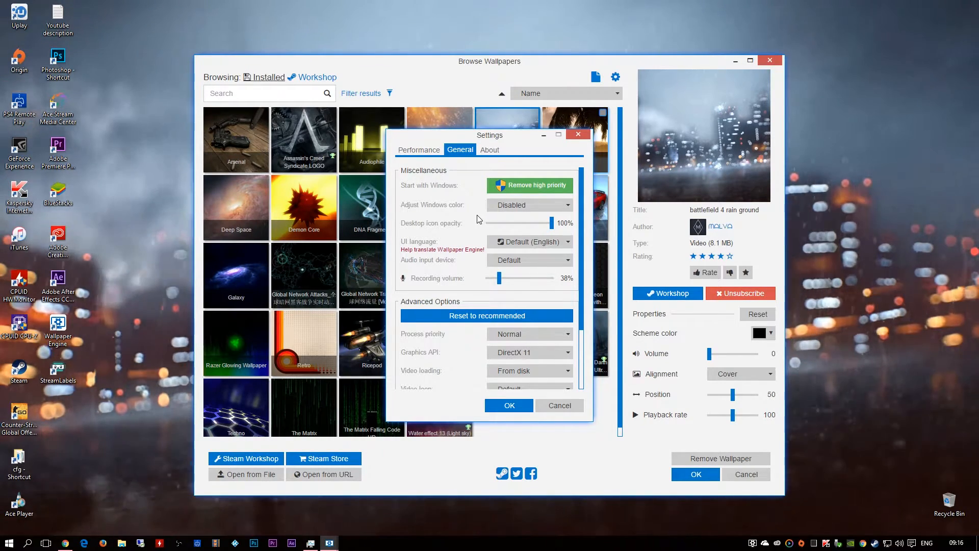
scroll("down", 3)
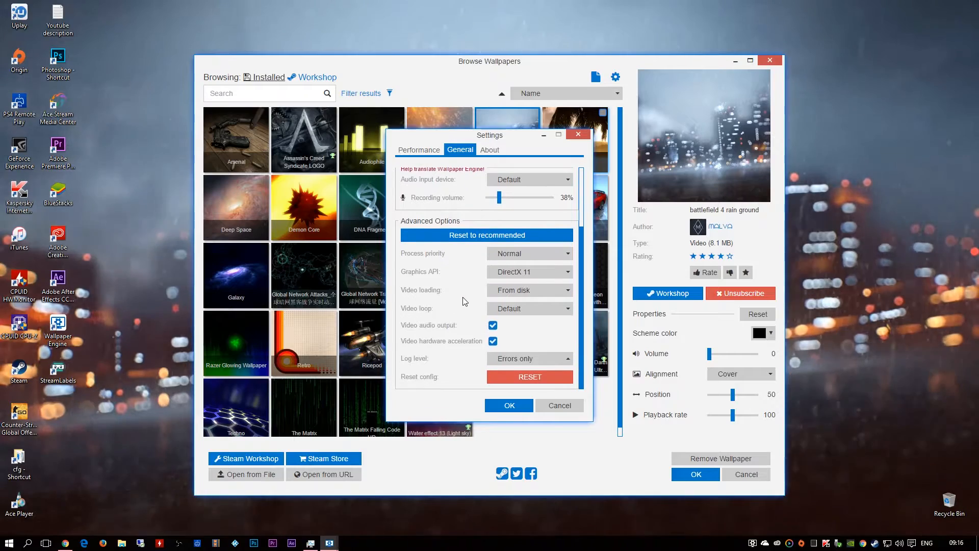
left_click(490, 149)
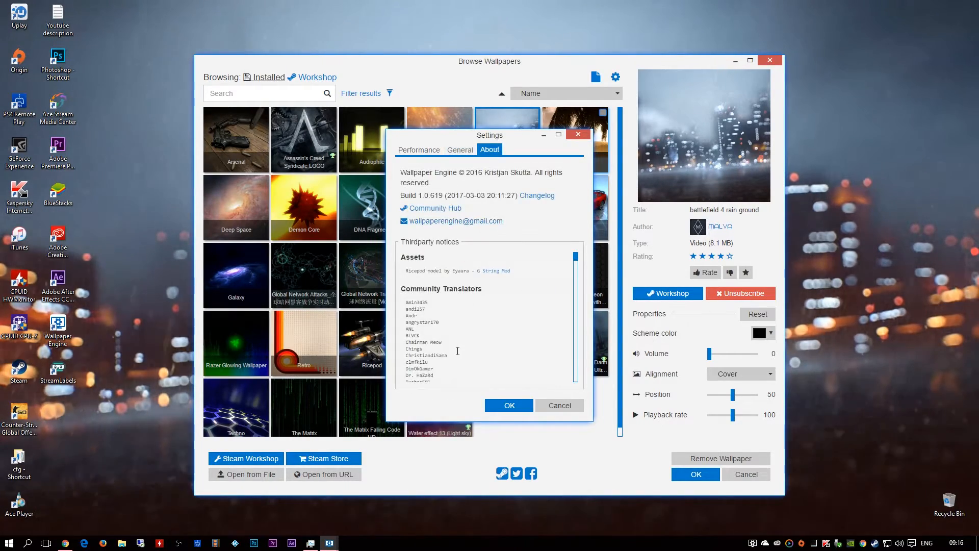
left_click(508, 405)
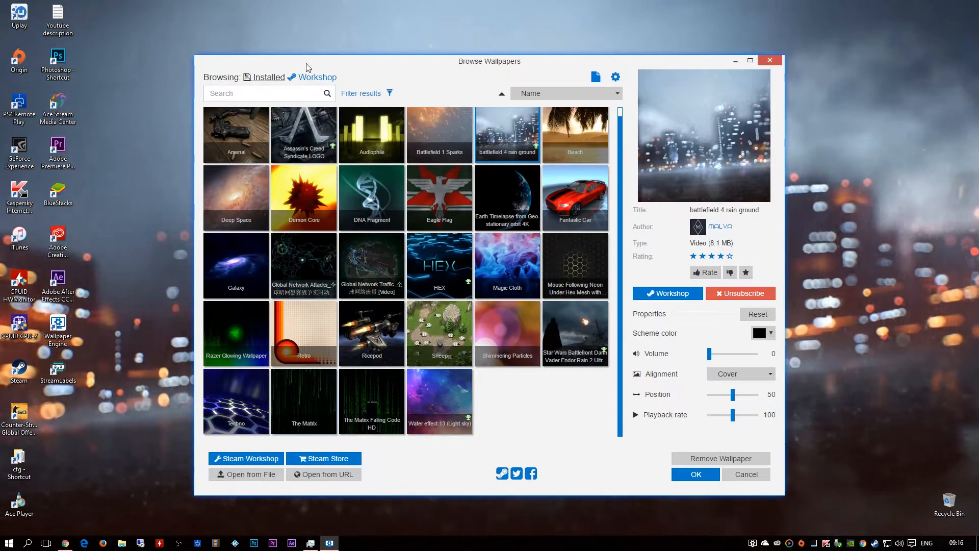
Switch to the Workshop tab and page through Top Rated results to page 5.
left_click(564, 93)
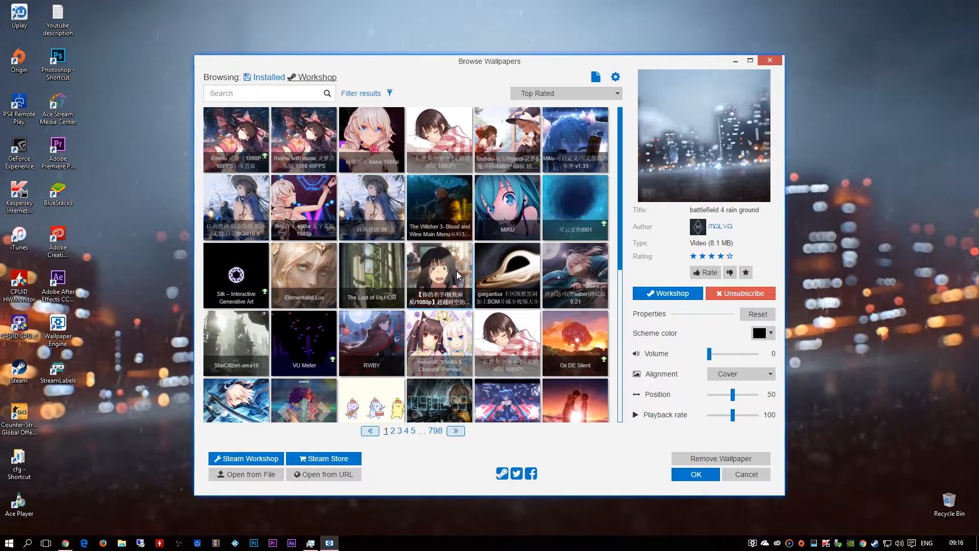
left_click(457, 431)
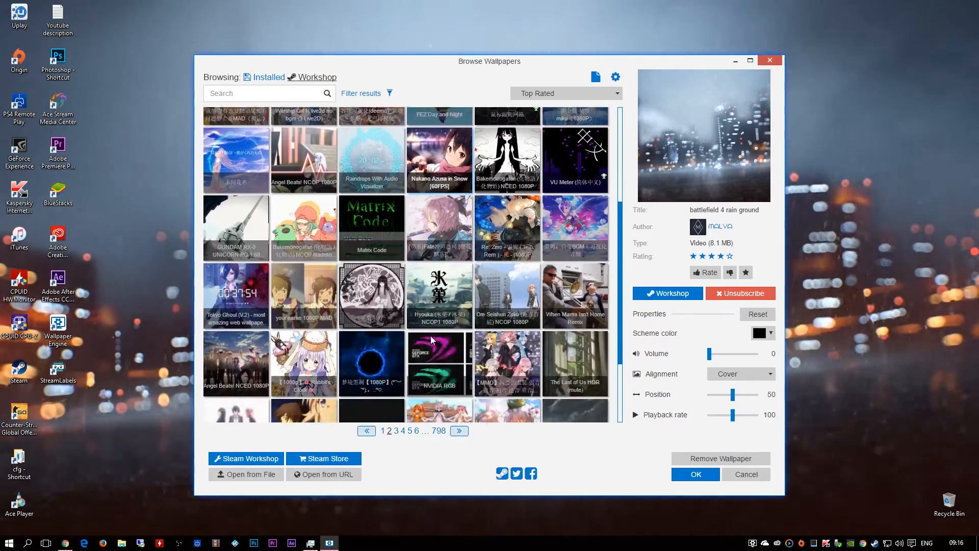
left_click(459, 431)
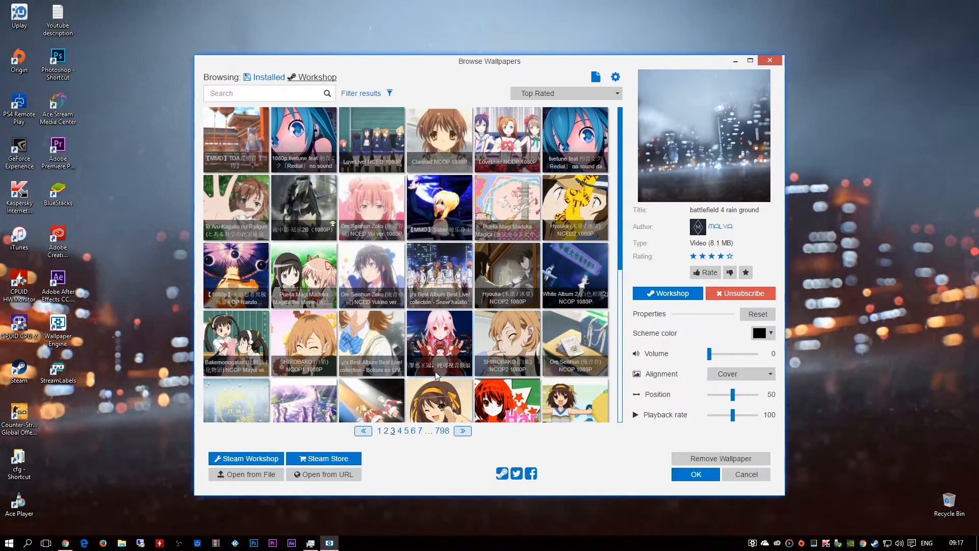
left_click(462, 431)
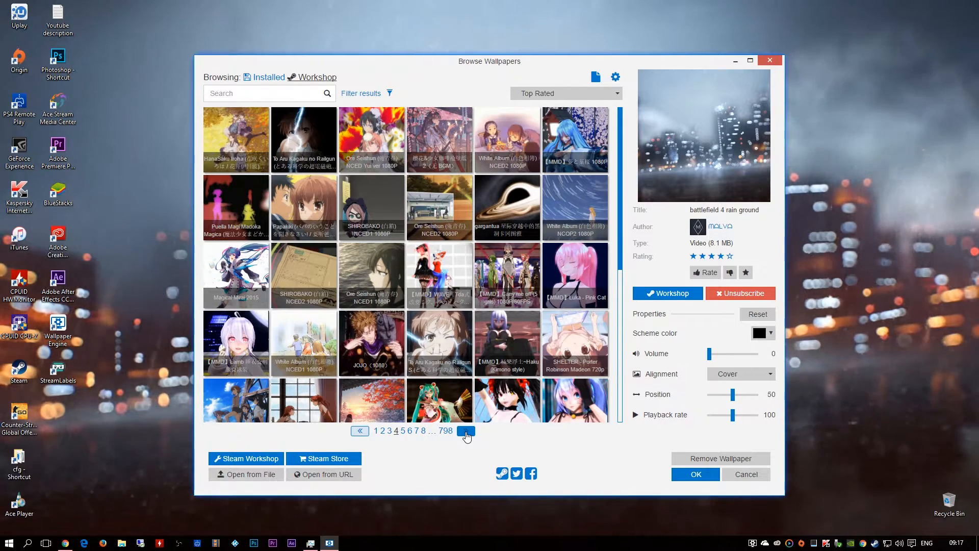
left_click(467, 431)
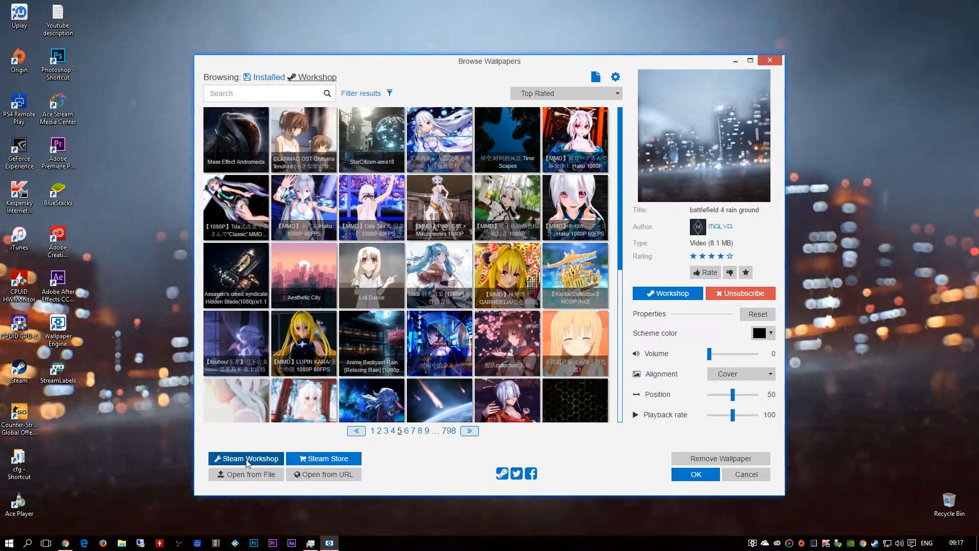
Filter the Wallpaper Engine Workshop by the Technology genre and subscribe to Corsair PCMasterRace.
left_click(246, 458)
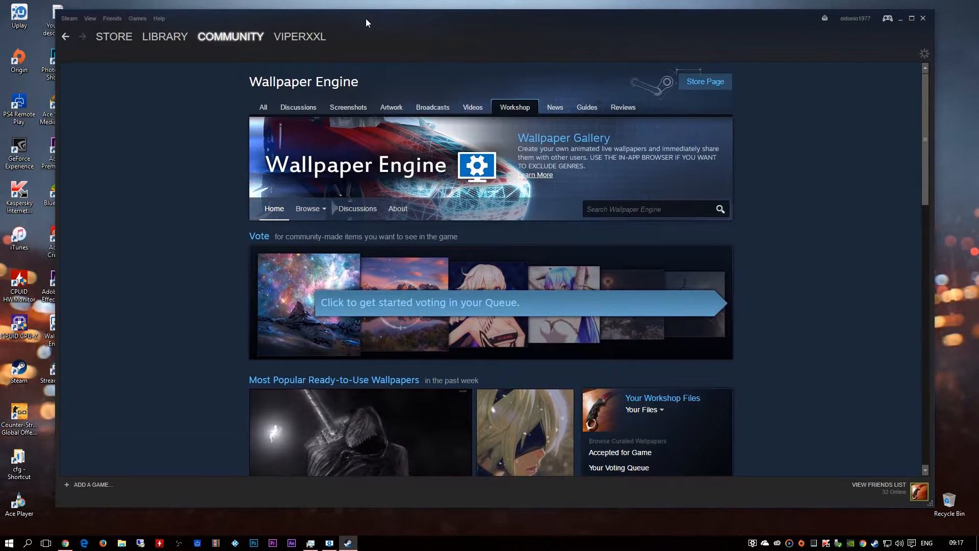
scroll("down", 3)
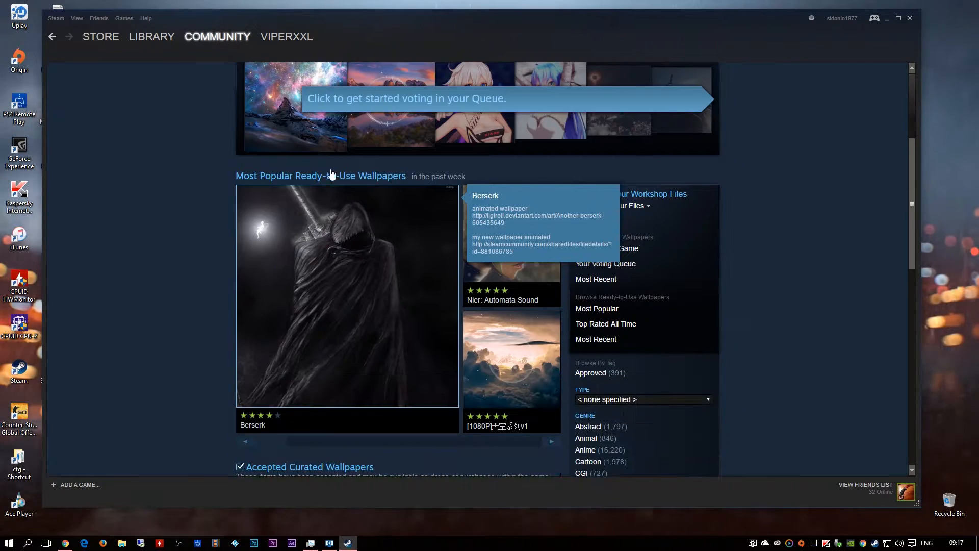
scroll("down", 3)
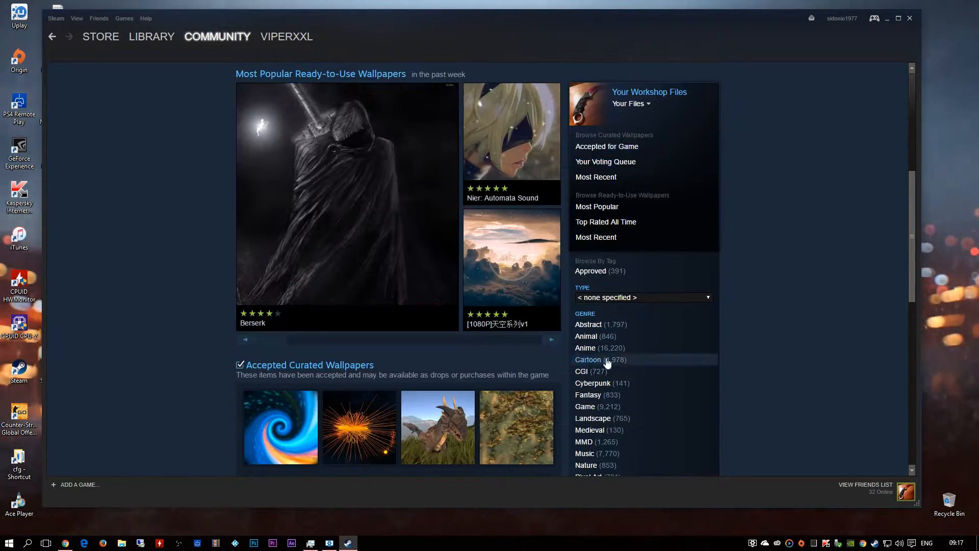
scroll("down", 3)
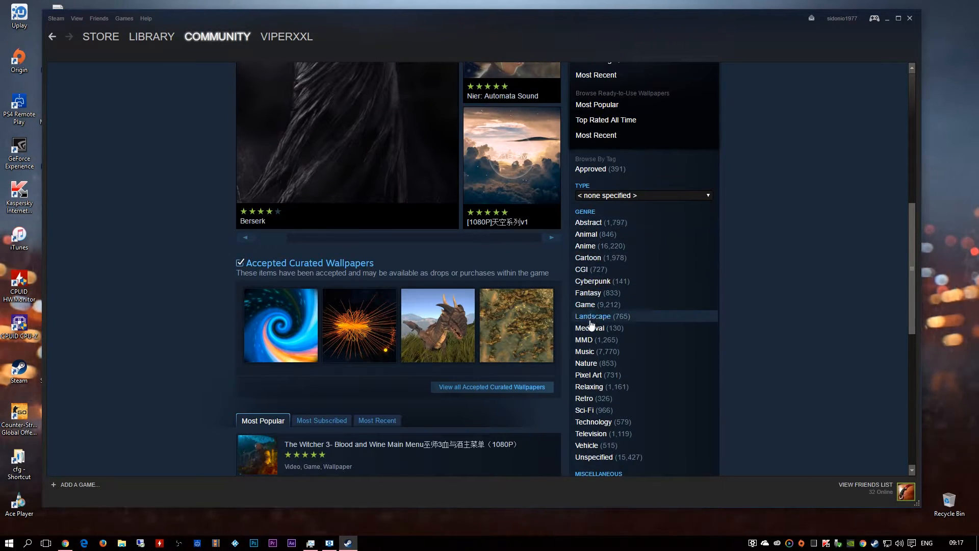
mouse_move(585, 245)
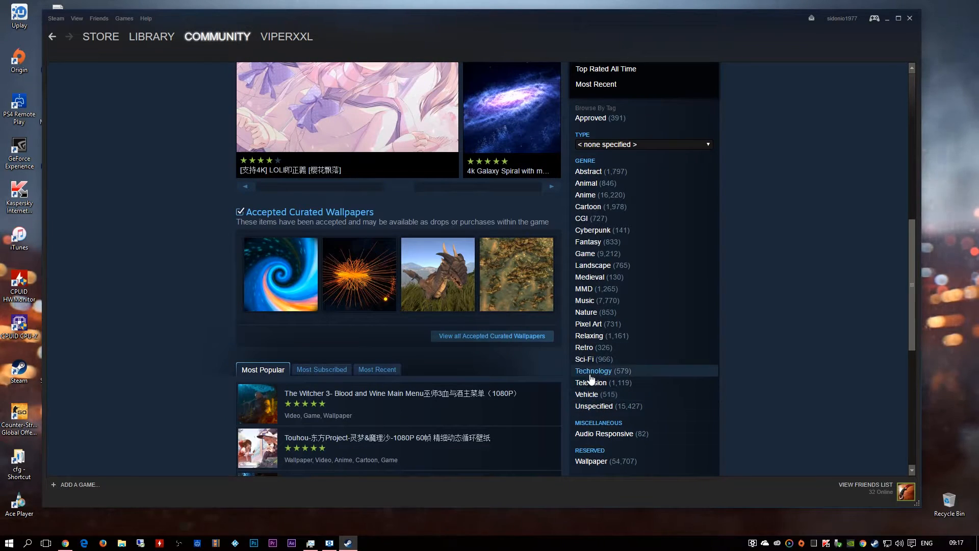
left_click(592, 370)
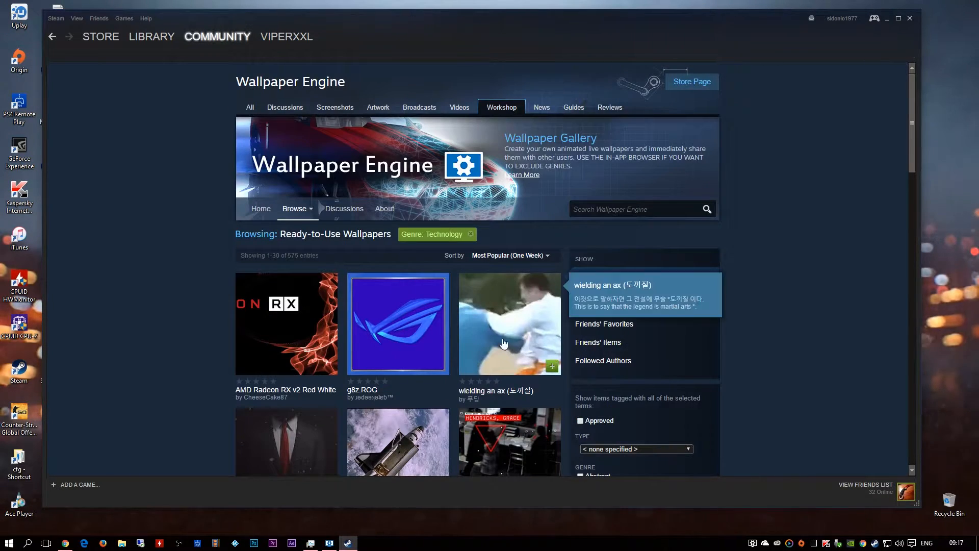
scroll("down", 3)
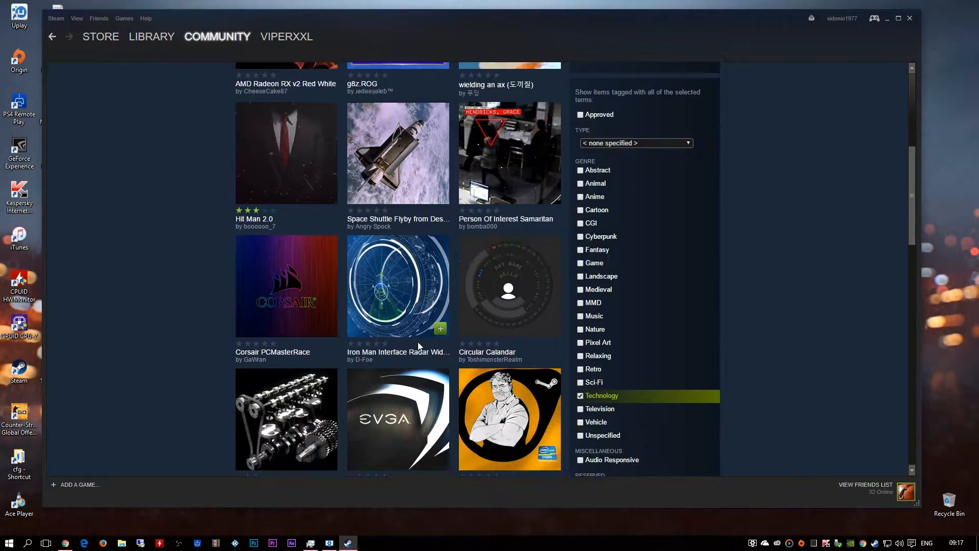
mouse_move(259, 298)
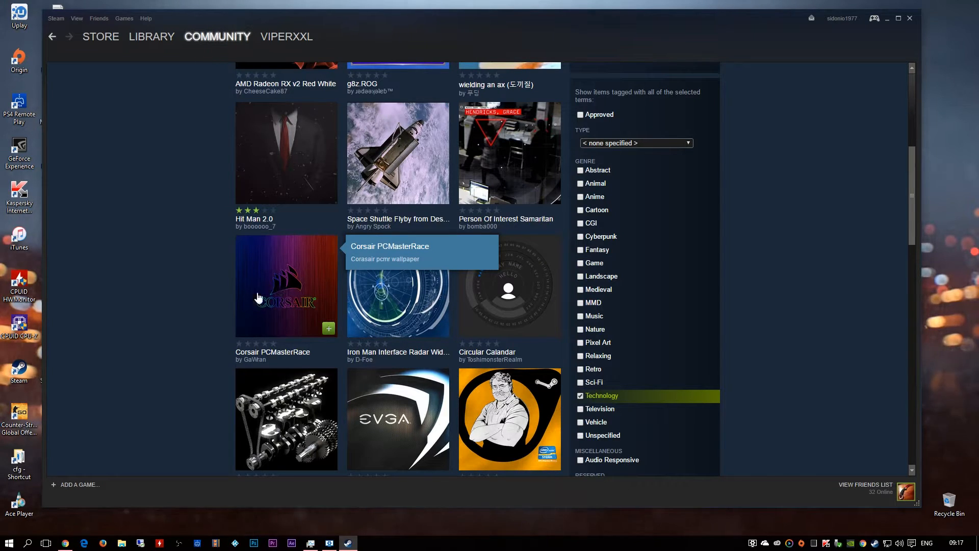
left_click(287, 286)
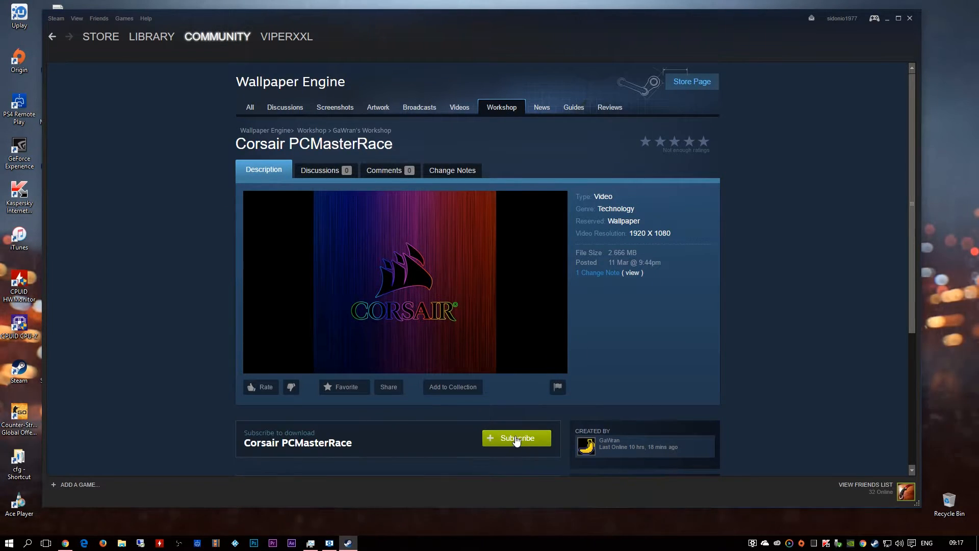
left_click(516, 437)
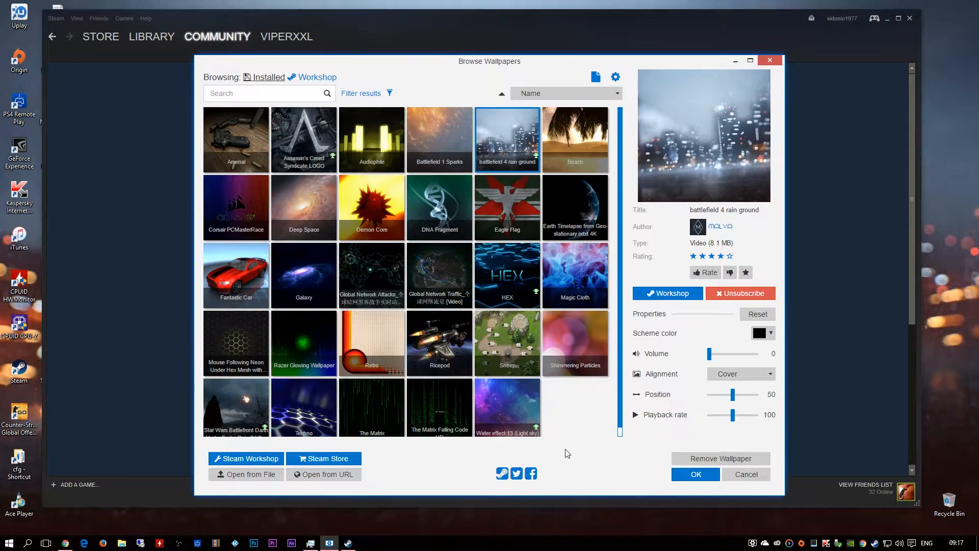
mouse_move(449, 150)
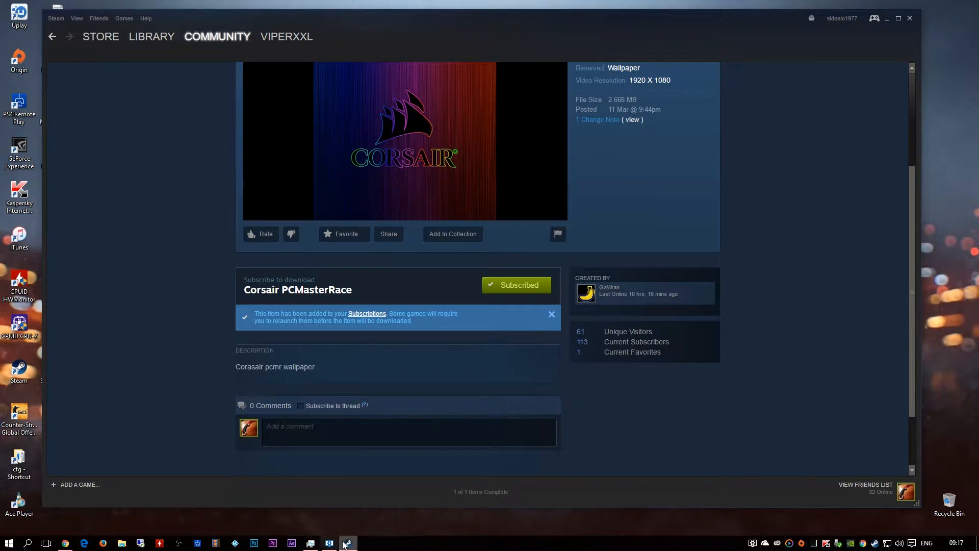
Return to the Technology Workshop listing and subscribe to the STEAM 3D tile.
left_click(348, 542)
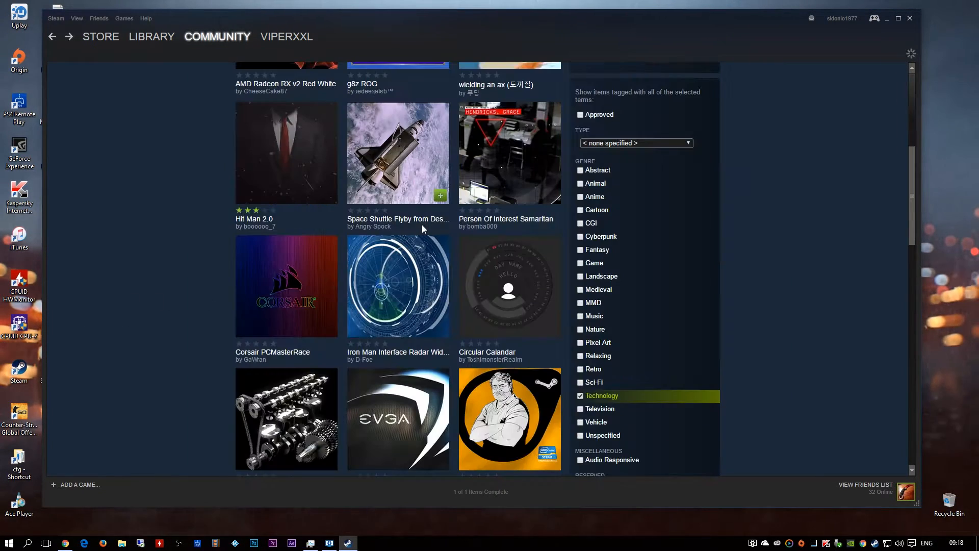
scroll("down", 3)
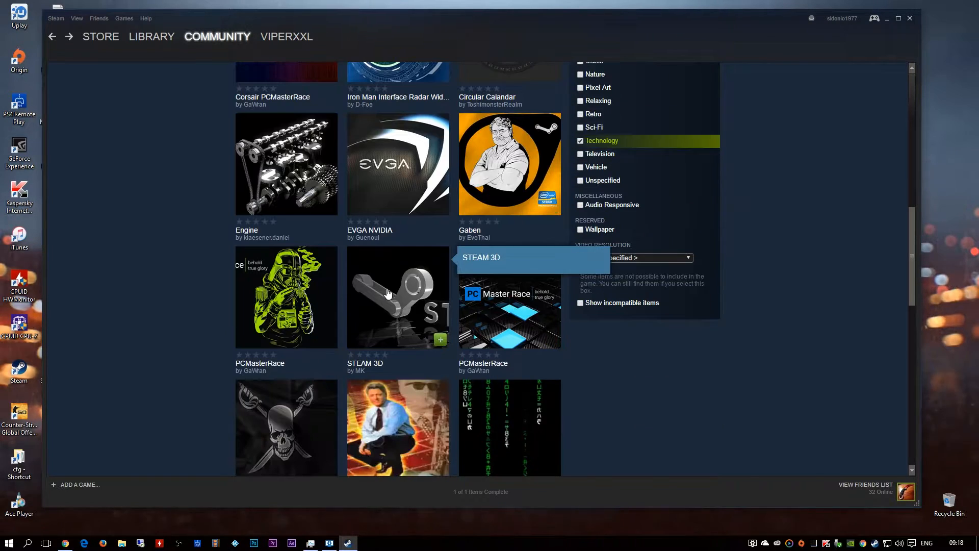
left_click(398, 297)
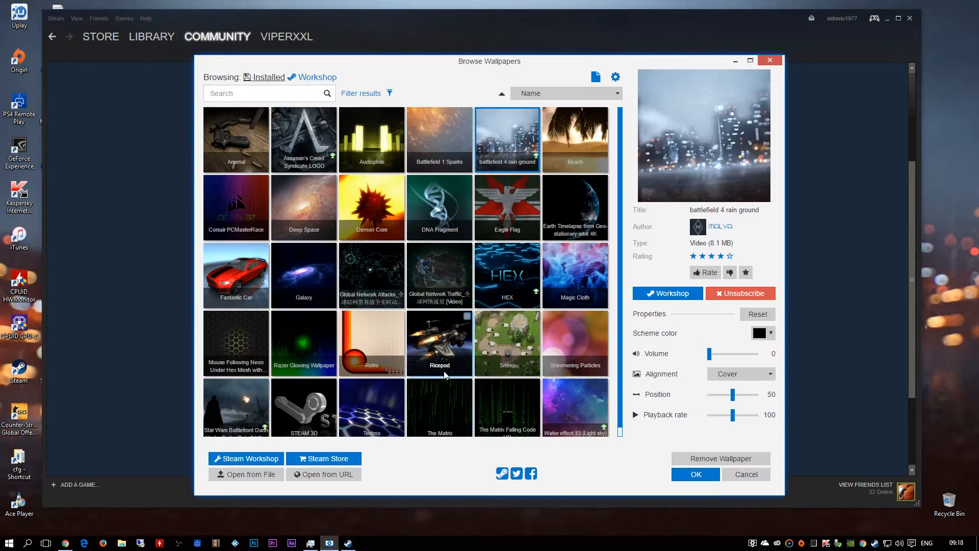
mouse_move(422, 241)
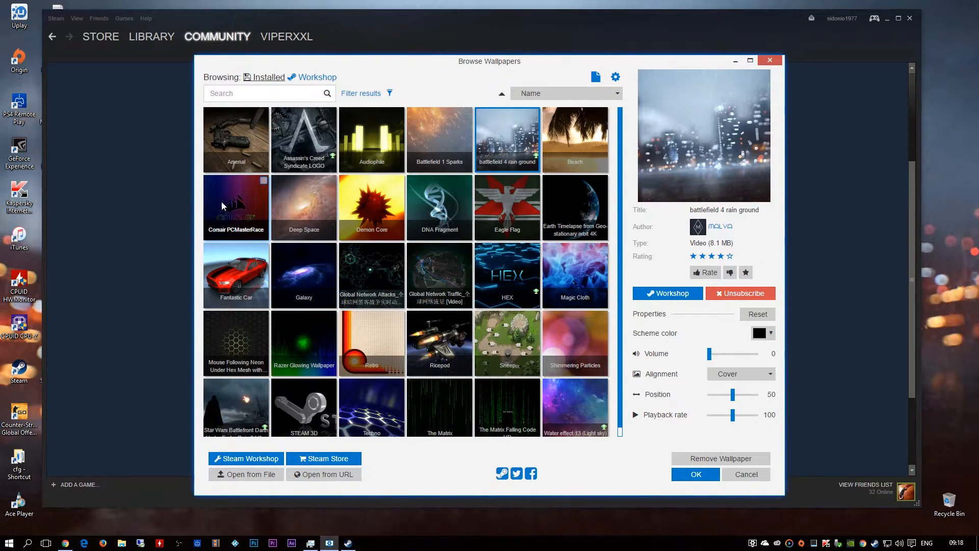
mouse_move(306, 358)
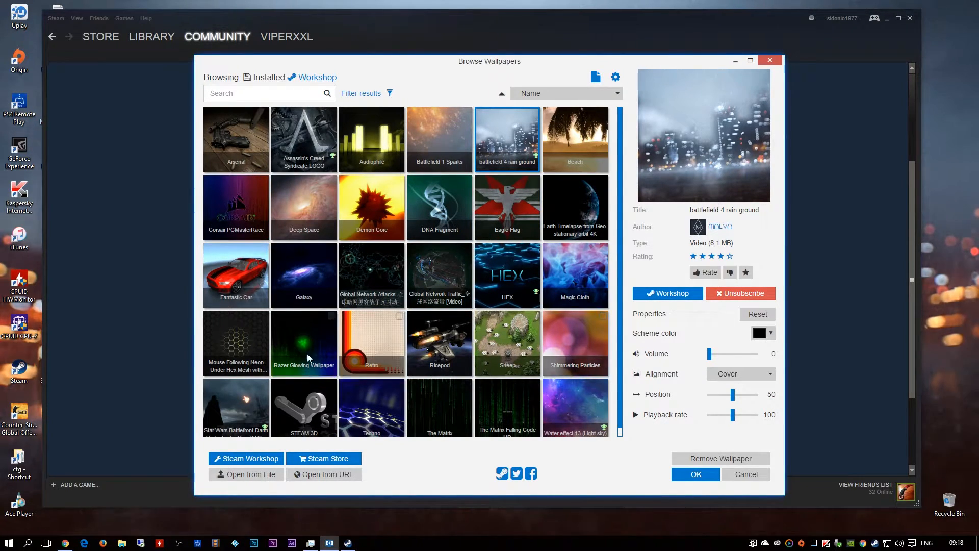
Select STEAM 3D among the installed wallpapers and confirm it as the desktop background.
left_click(304, 407)
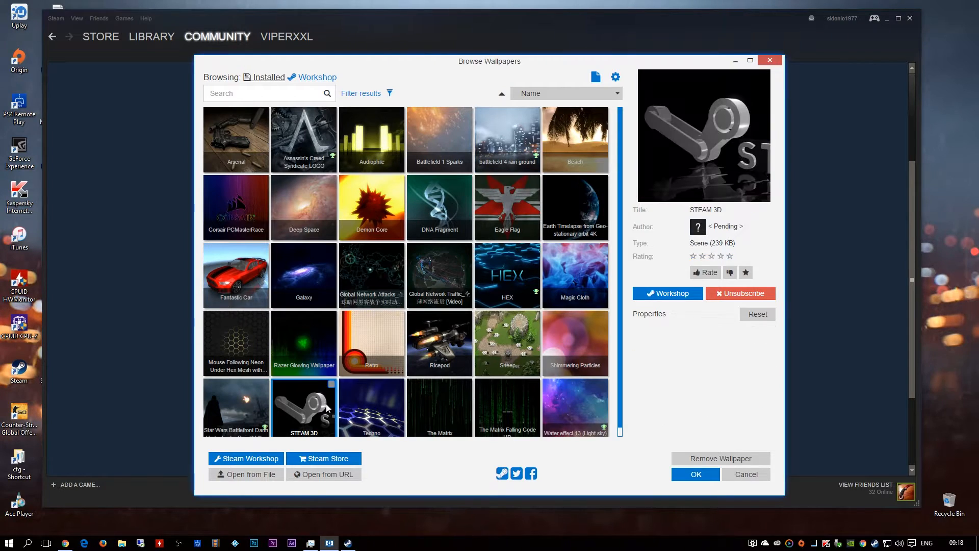
left_click(303, 407)
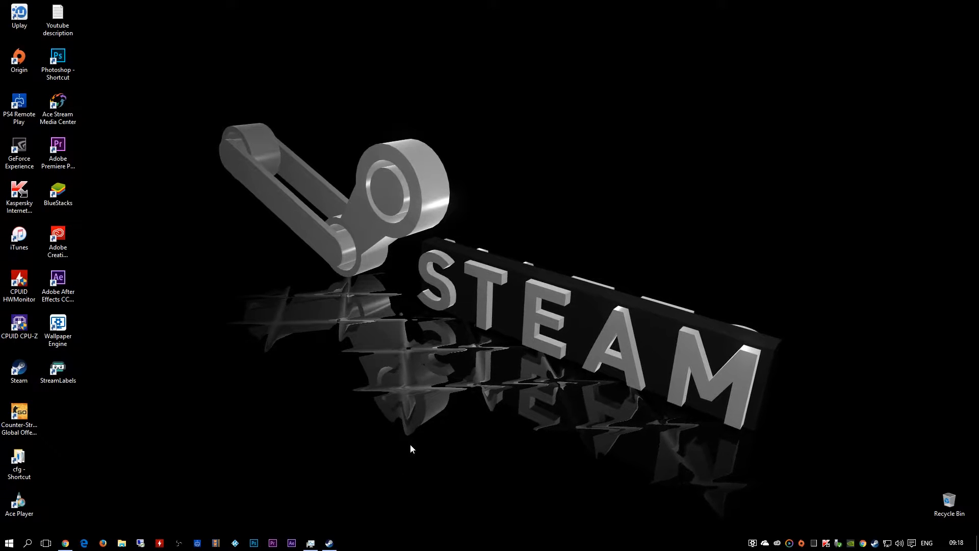
Bring up Steam from the Wallpaper Engine tray menu and go to its Community Workshop hub.
right_click(411, 448)
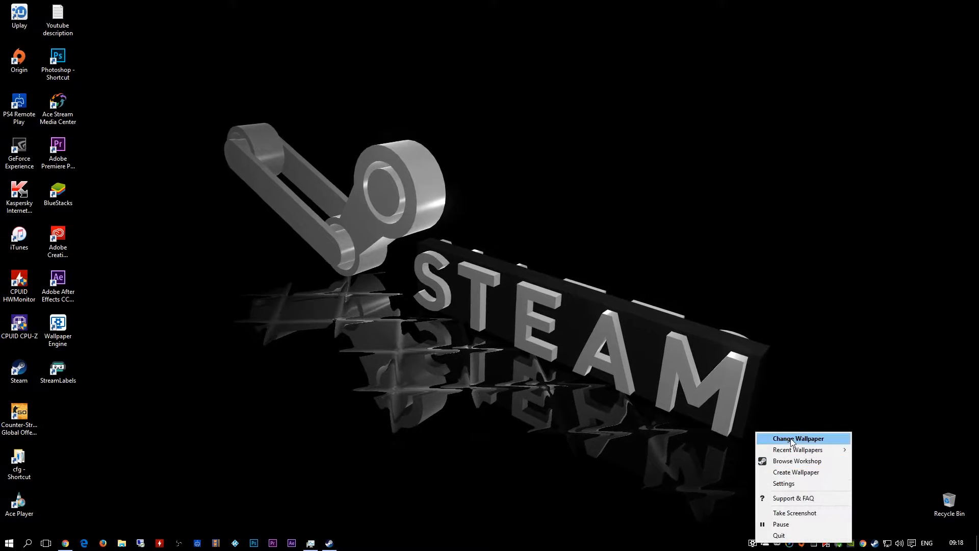
left_click(798, 438)
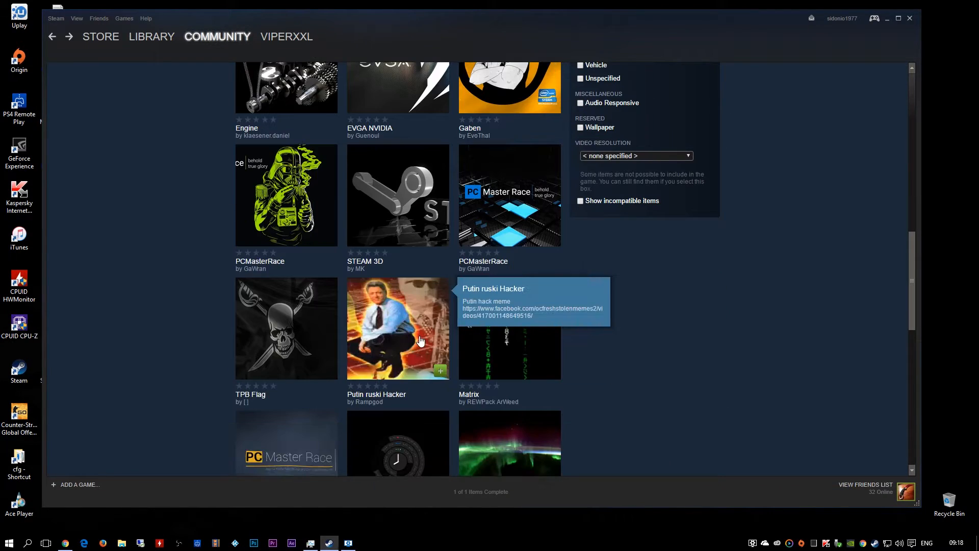
left_click(101, 37)
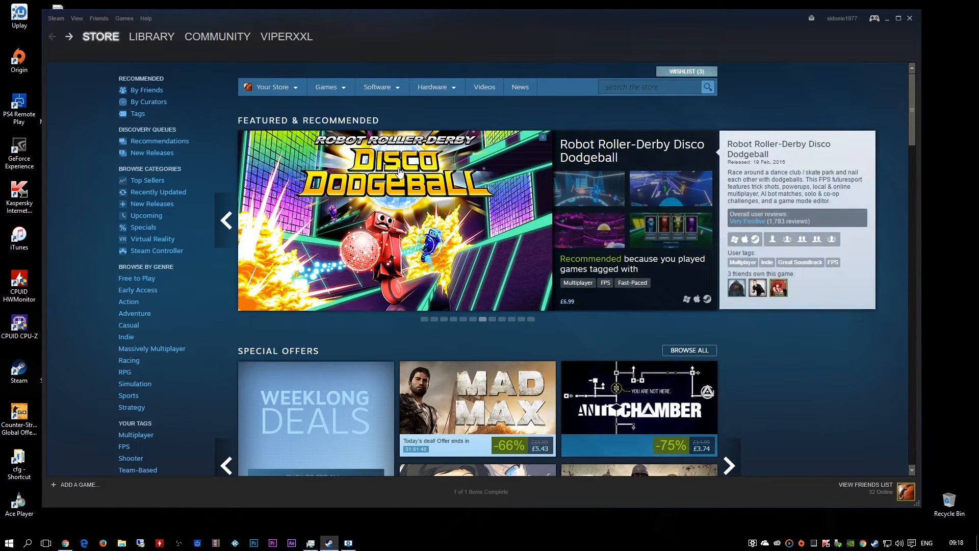
left_click(217, 37)
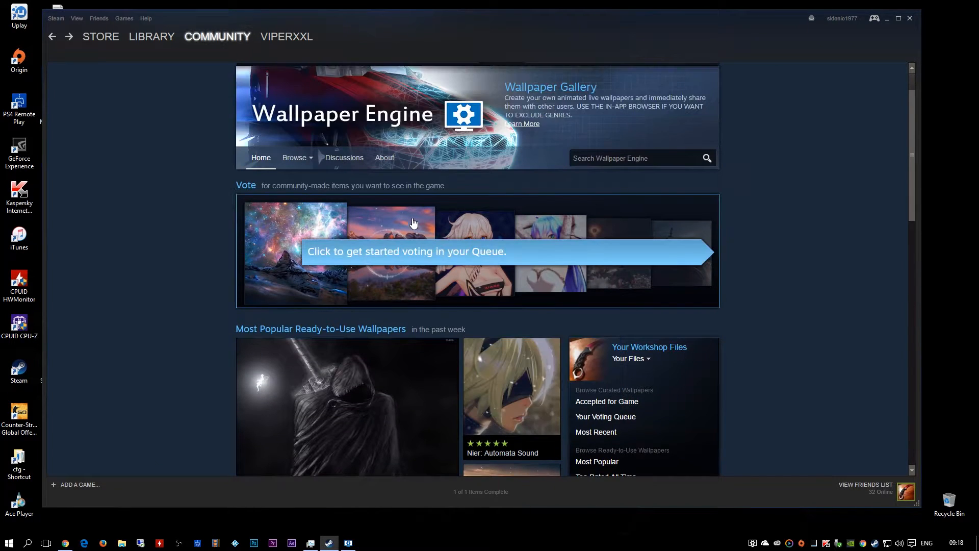
scroll("down", 3)
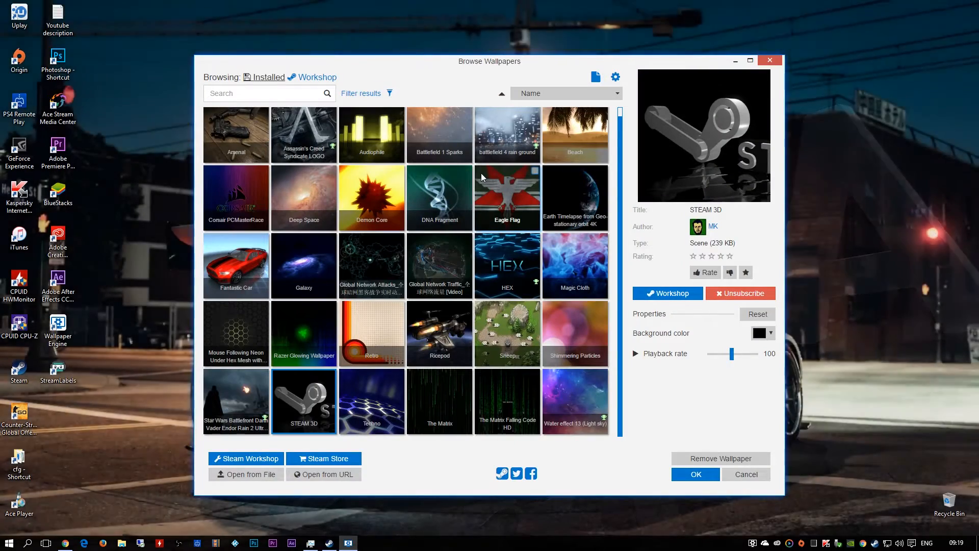
Preview the Darth Vader rain wallpaper with volume raised, then choose Razer Glowing Wallpaper.
left_click(695, 474)
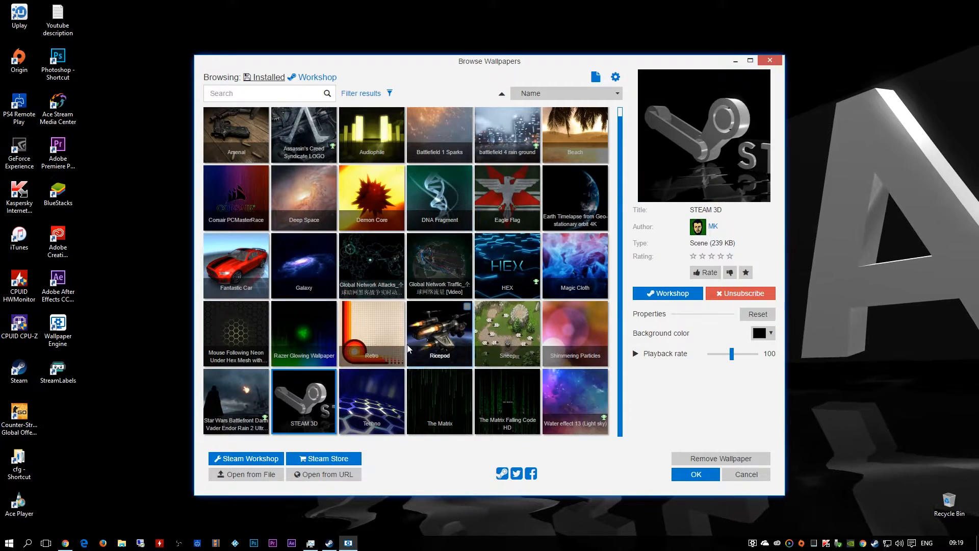
left_click(236, 401)
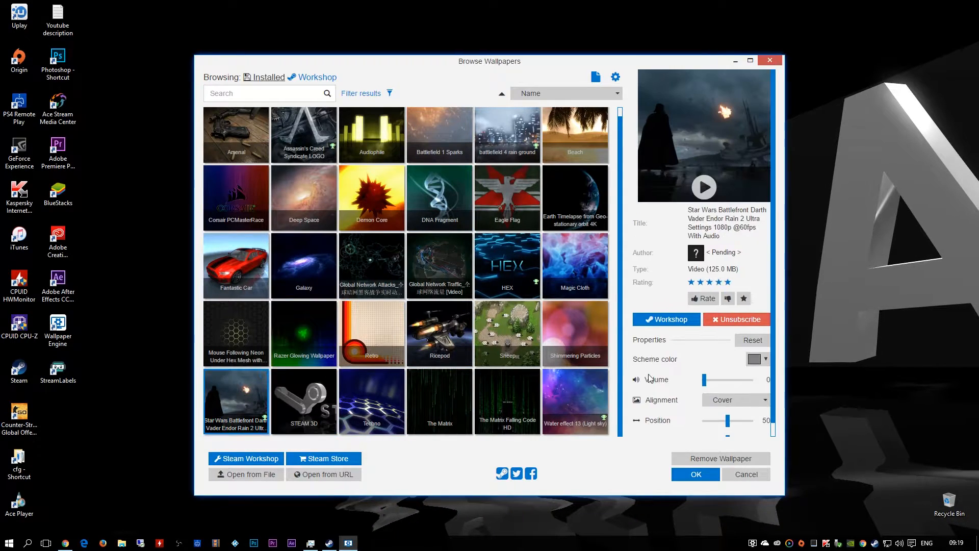
left_click_drag(705, 379, 710, 379)
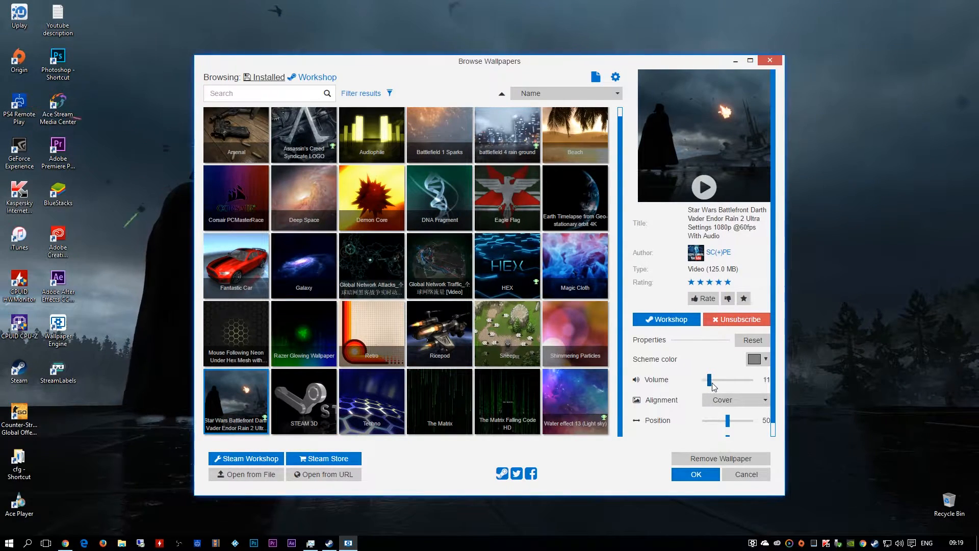
left_click(696, 474)
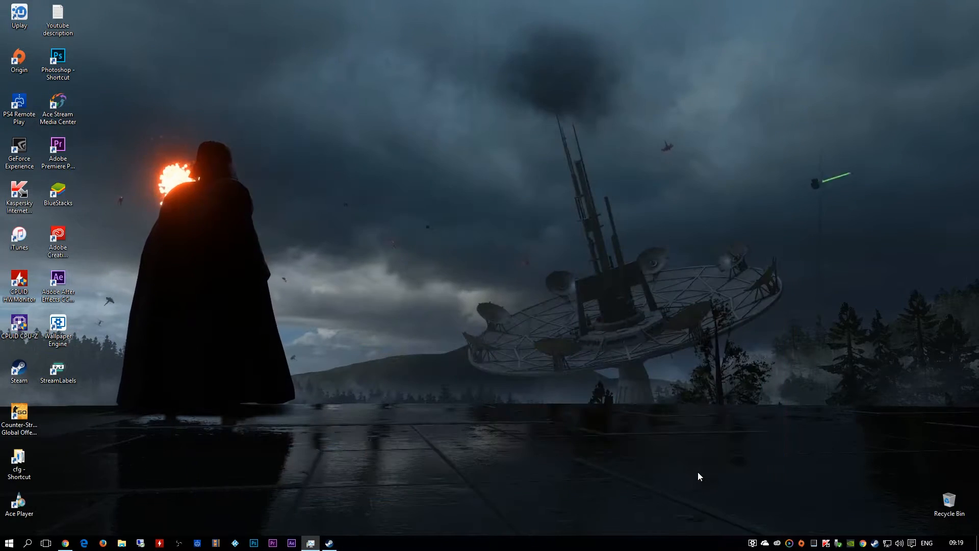
mouse_move(689, 460)
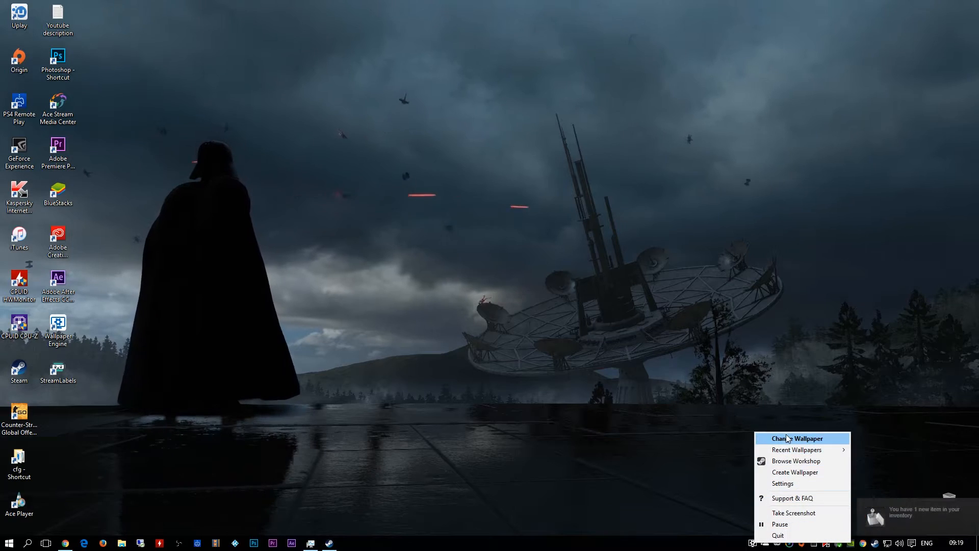
left_click(797, 438)
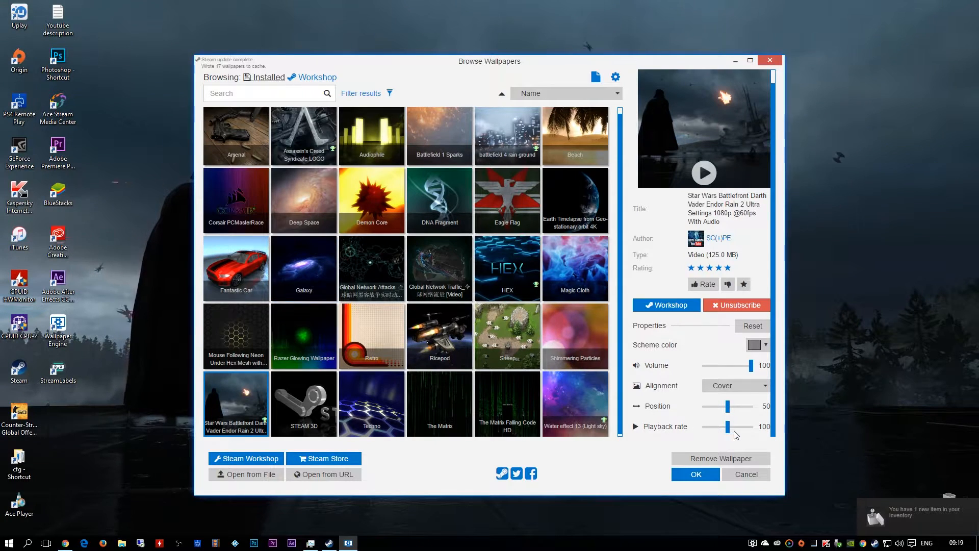
mouse_move(665, 384)
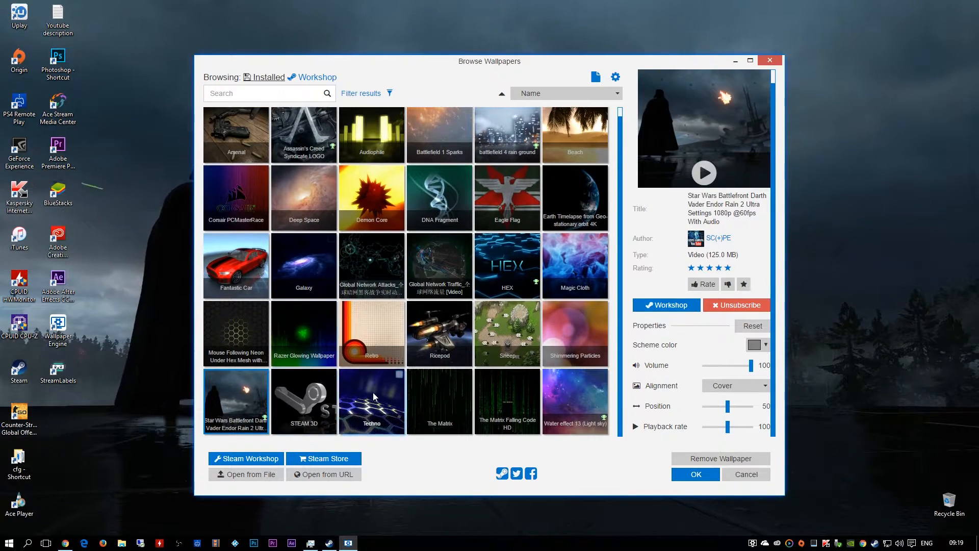
left_click(304, 333)
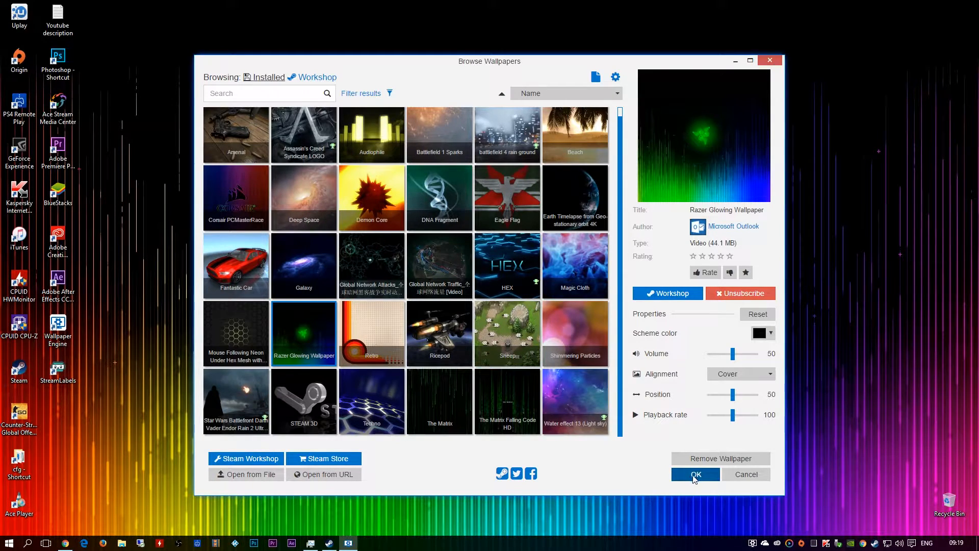
Confirm Razer Glowing, reopen the wallpaper browser from the tray and apply the Sheep landscape.
left_click(695, 474)
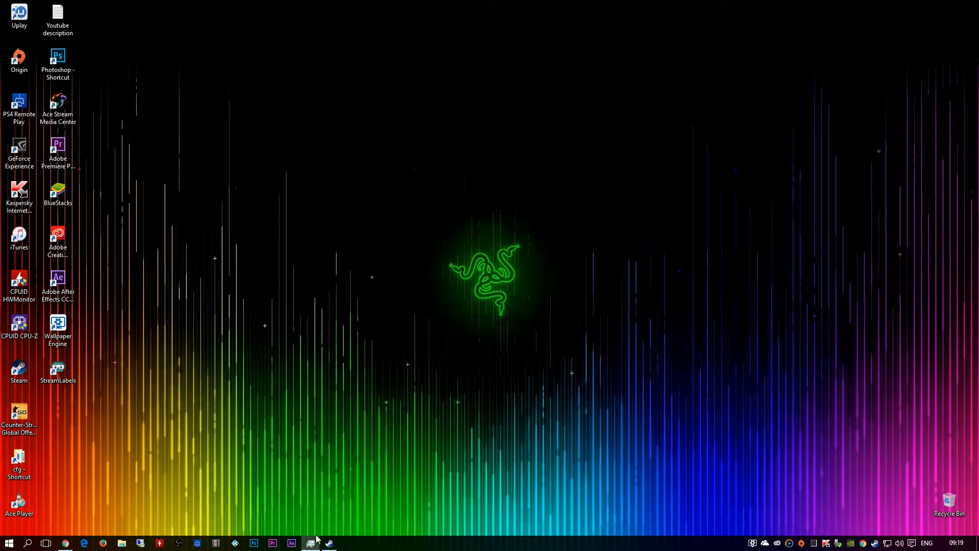
right_click(310, 542)
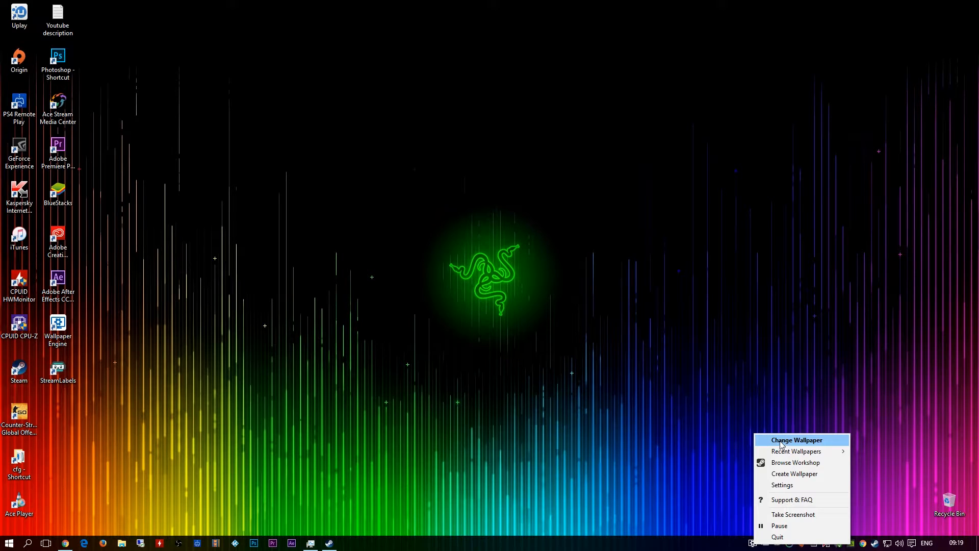
left_click(796, 440)
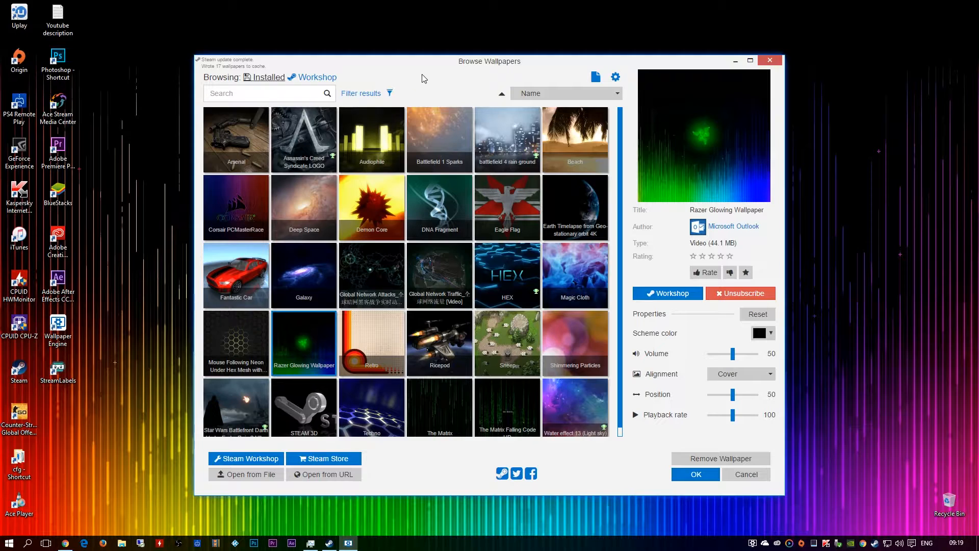
left_click_drag(489, 61, 526, 50)
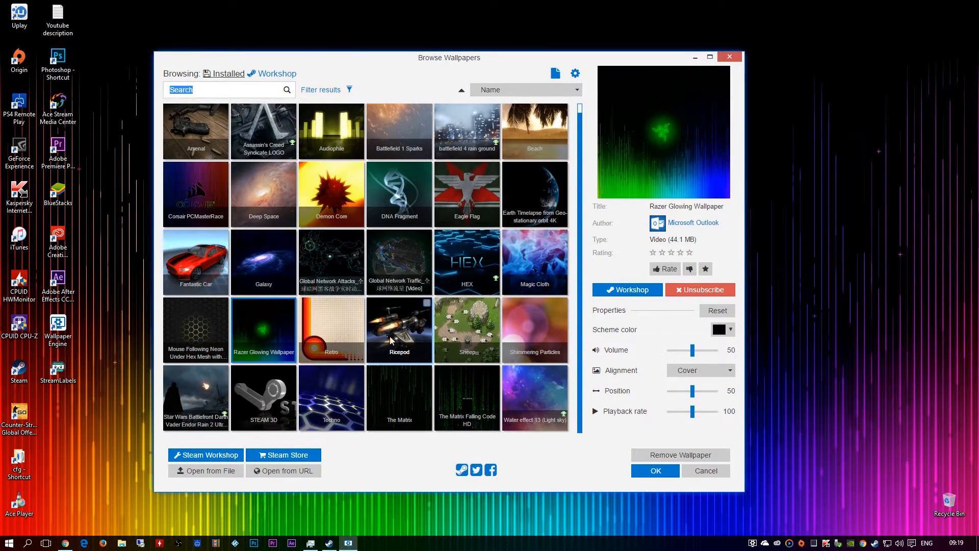
left_click(466, 329)
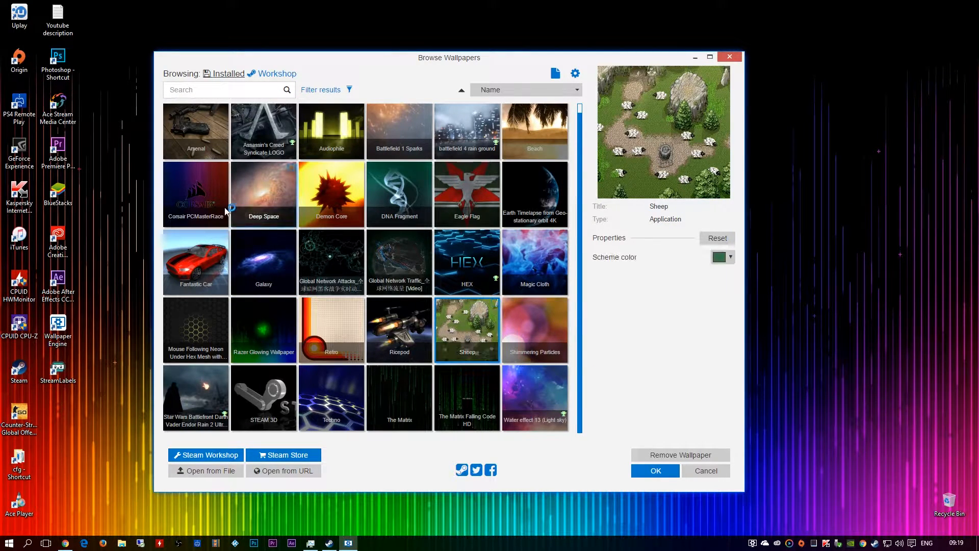
left_click(655, 471)
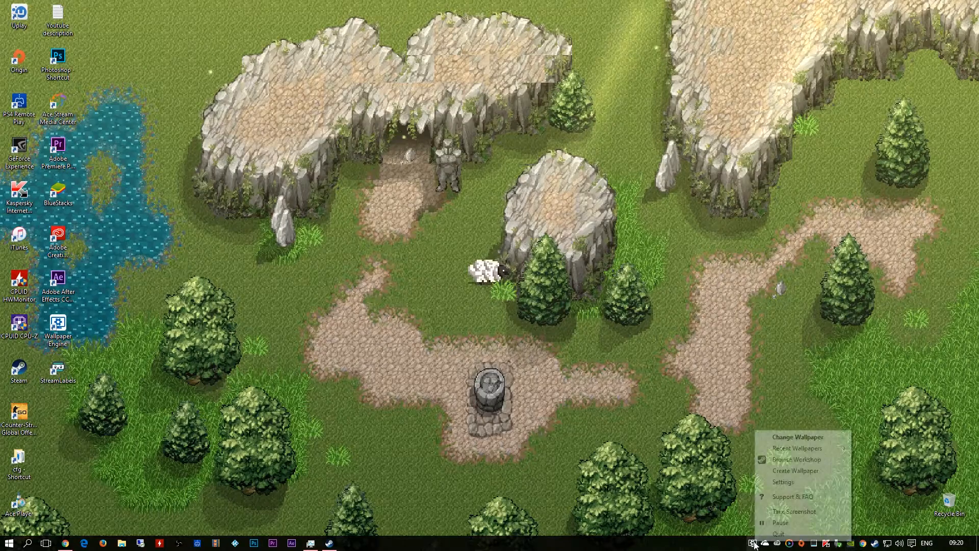
Reopen the wallpaper browser and apply the glowing blue Techno hexagon wallpaper.
left_click(796, 459)
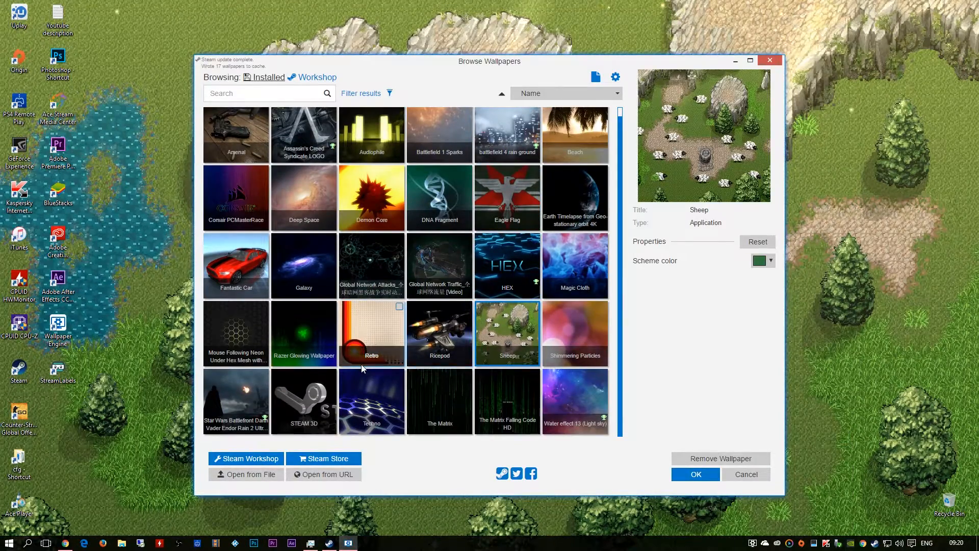
left_click(371, 401)
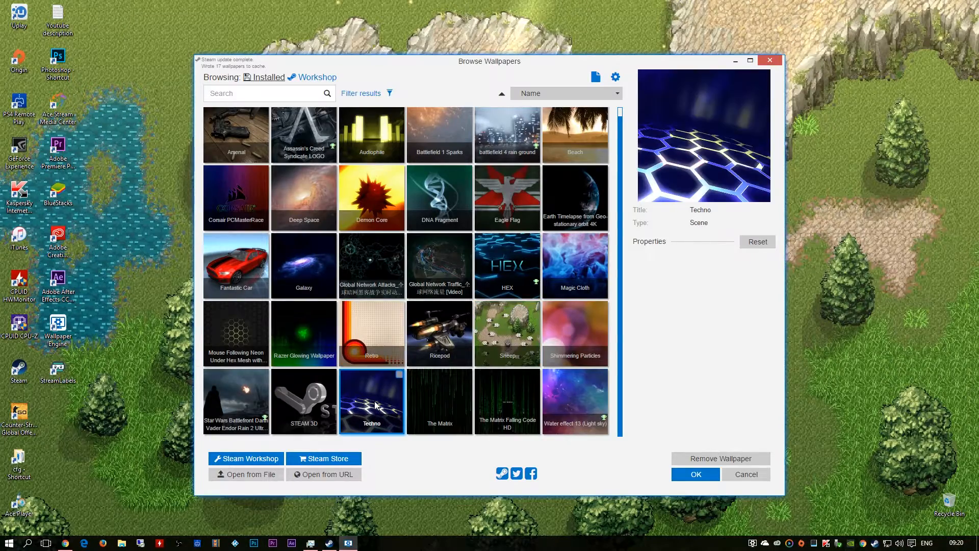
left_click(694, 474)
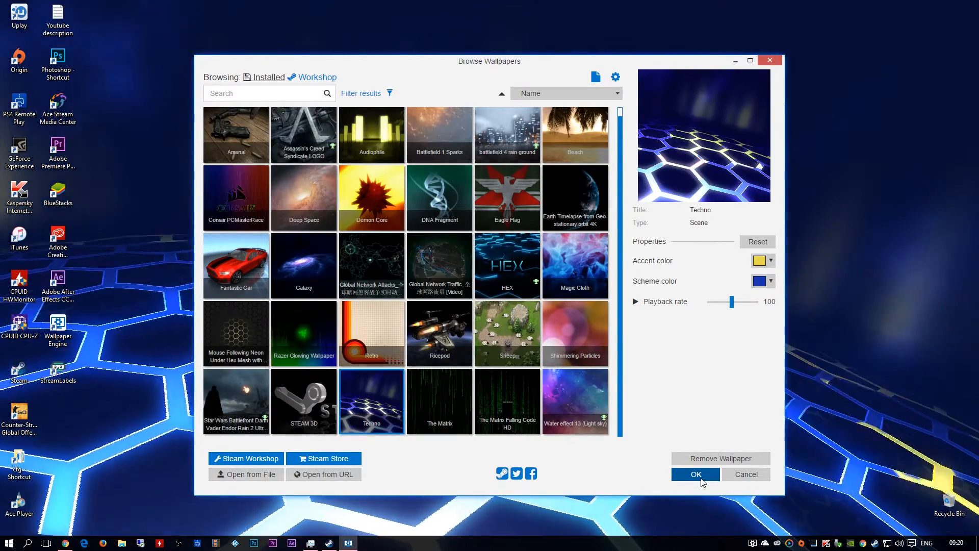
left_click(695, 474)
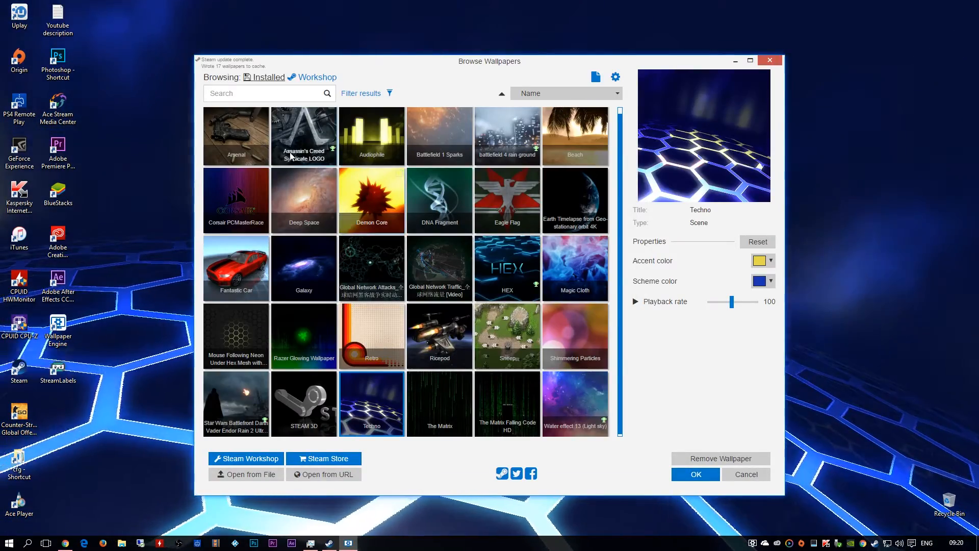
scroll("down", 3)
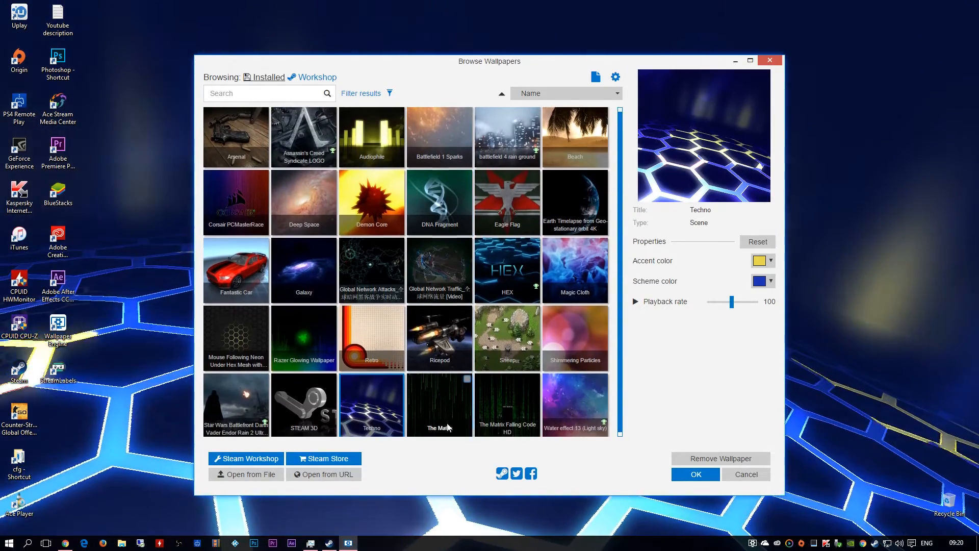
Choose The Matrix falling-code wallpaper and confirm it, closing the browser.
left_click(439, 401)
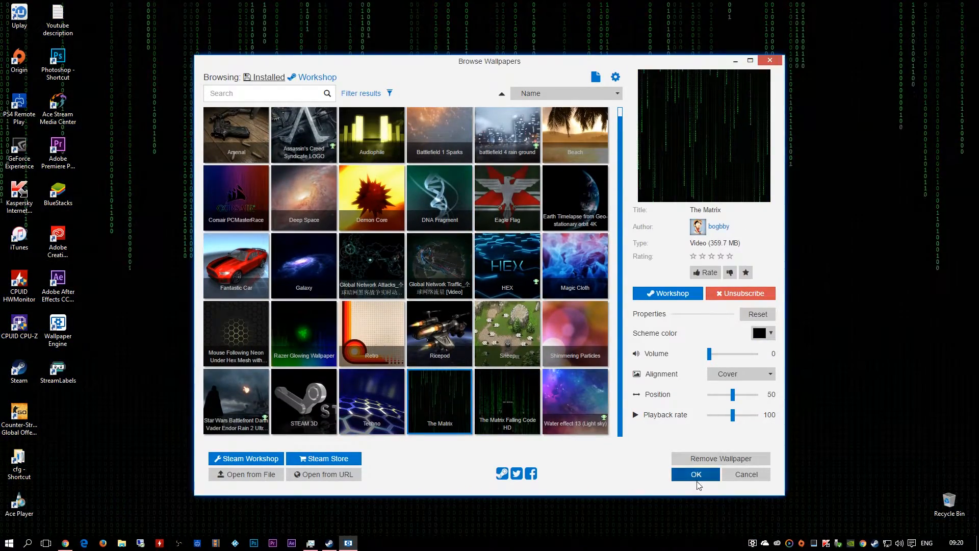
left_click(695, 474)
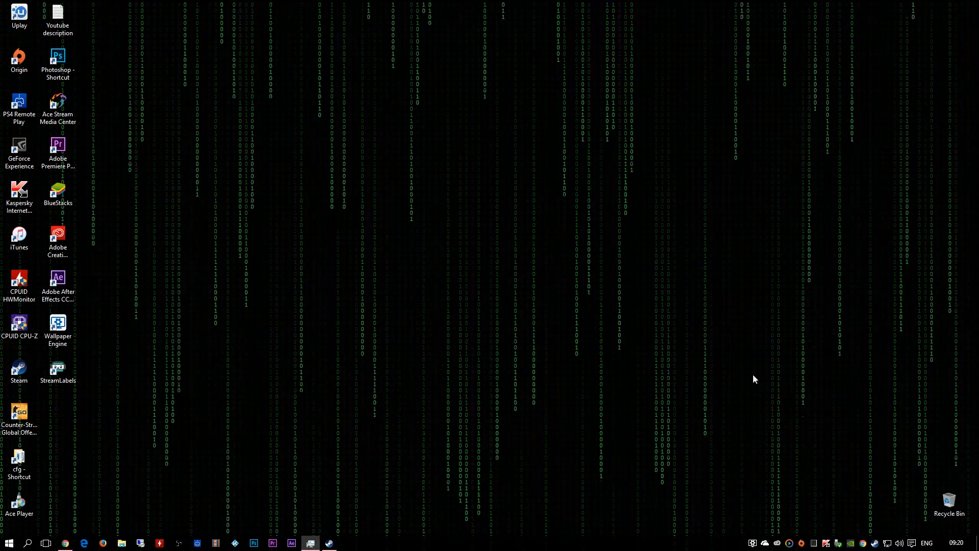
mouse_move(300, 395)
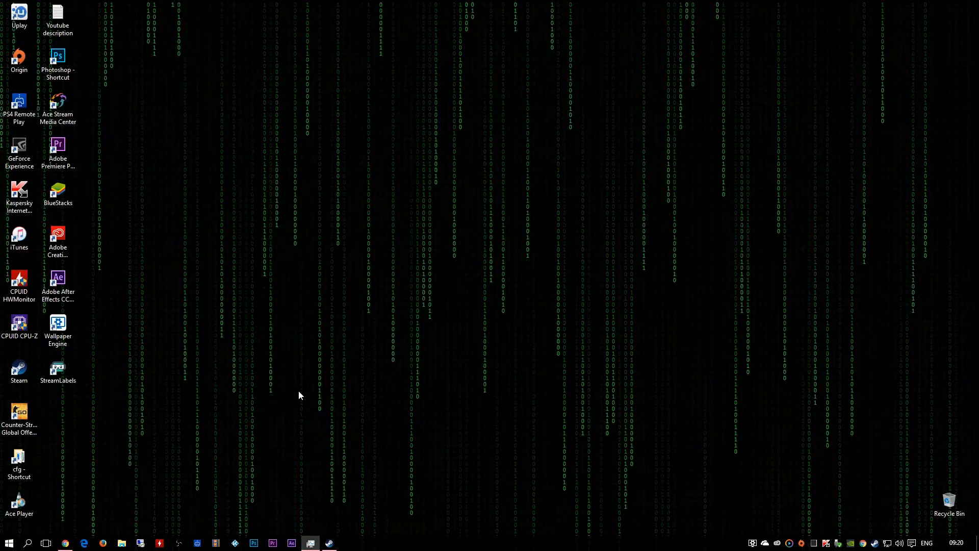
mouse_move(556, 354)
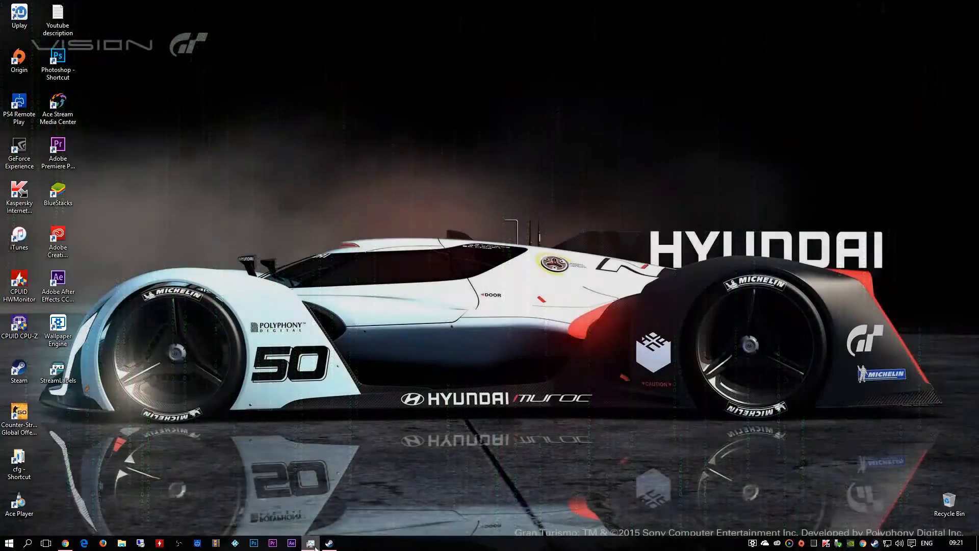
Scroll through the Wallpaper Engine Steam store page and its Early Access notes.
left_click(310, 542)
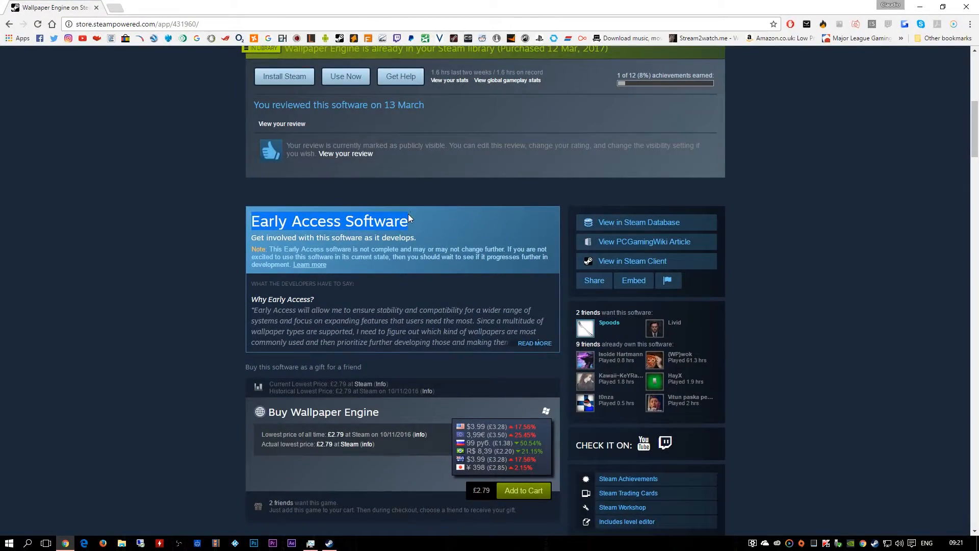
scroll("down", 3)
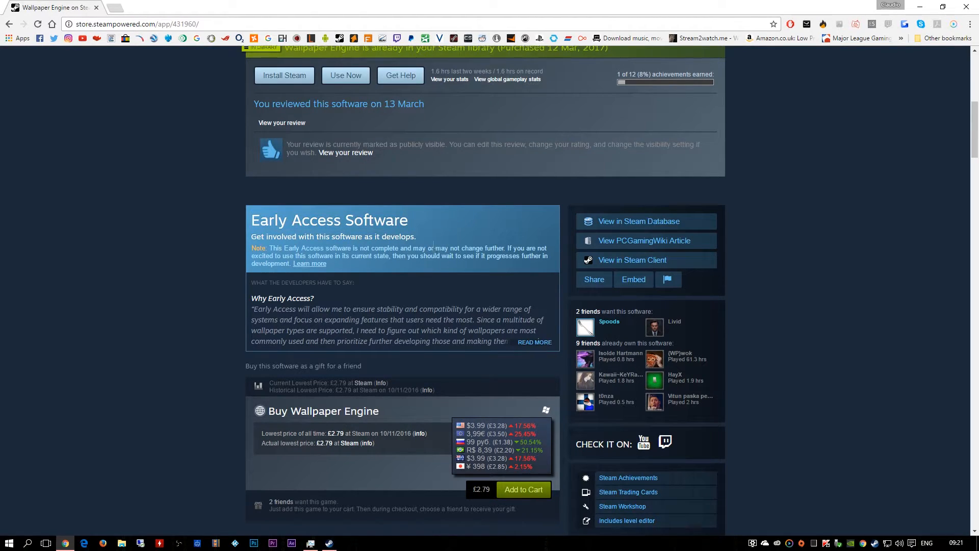
scroll("up", 3)
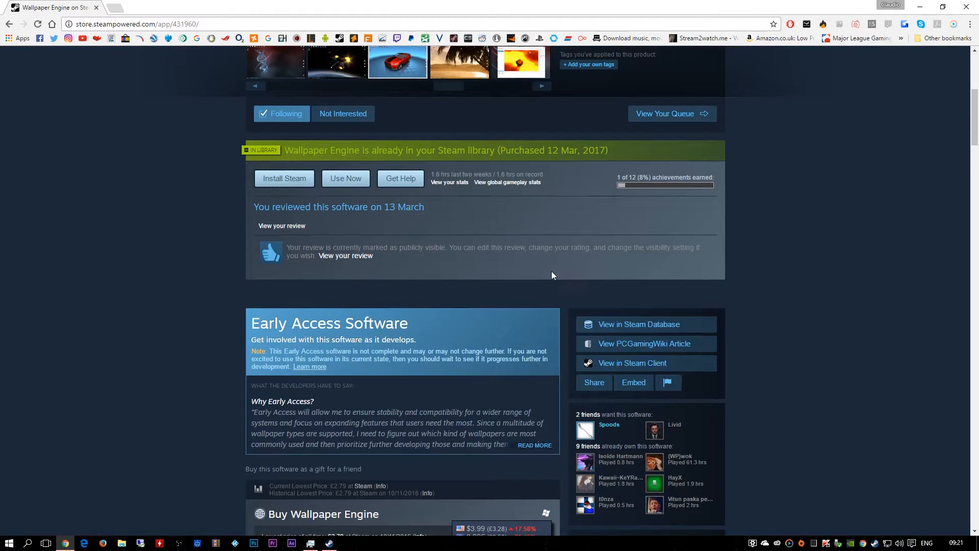
scroll("down", 3)
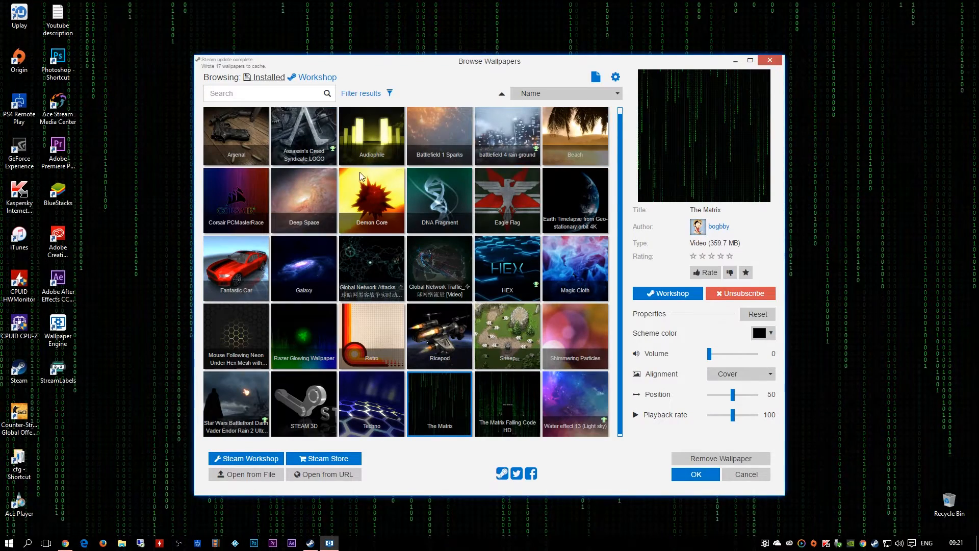
Apply the Audiophile visualizer wallpaper and play the Incubus track from the Music folder.
left_click(372, 135)
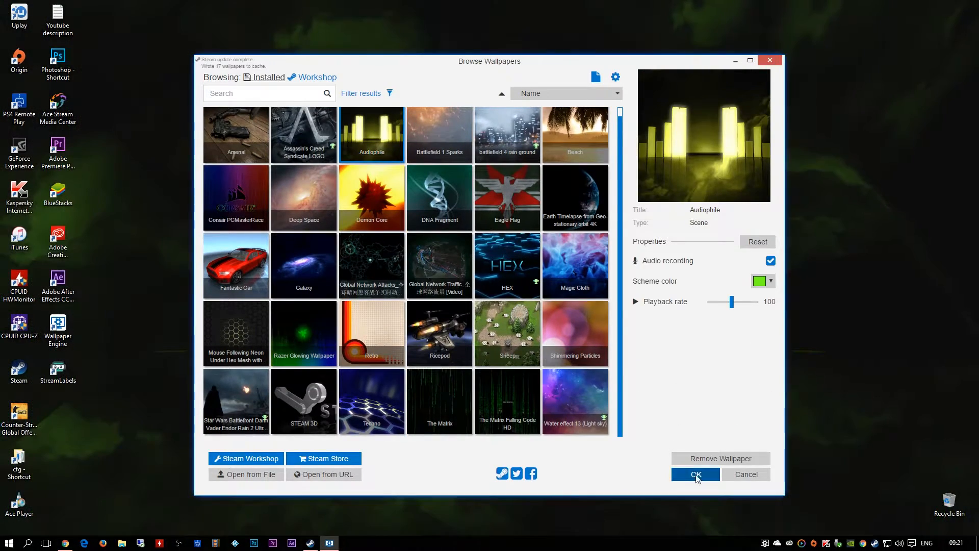
left_click(695, 474)
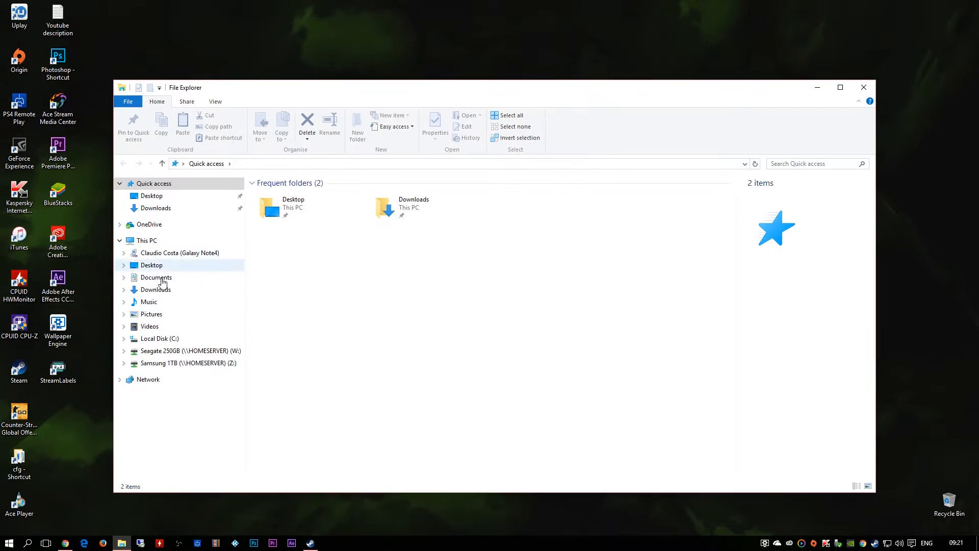
left_click(148, 302)
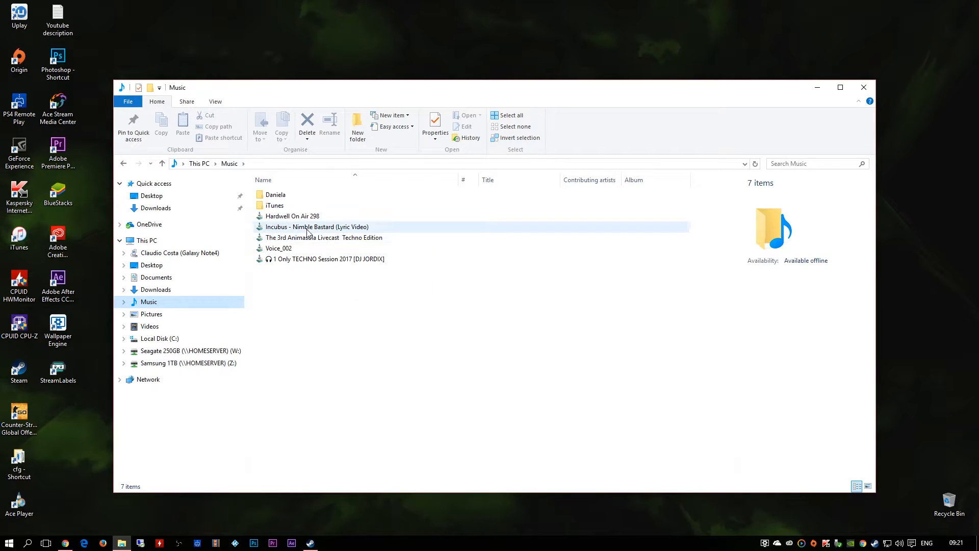
double_click(317, 227)
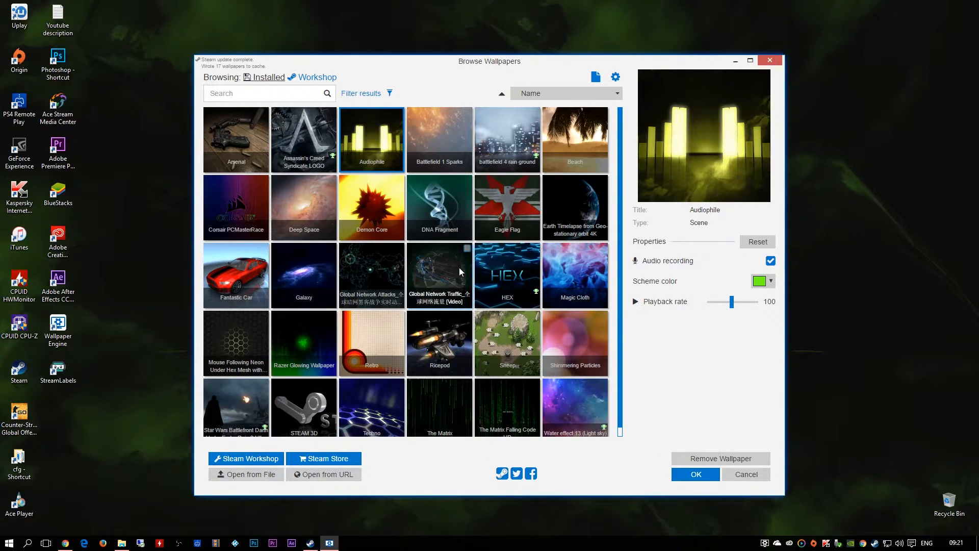
mouse_move(445, 279)
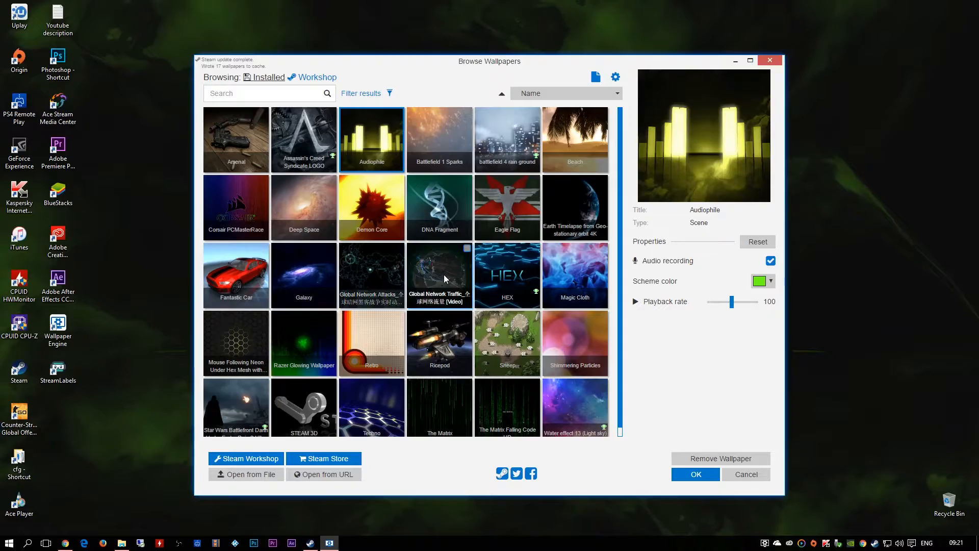
Apply the Global Network Traffic globe wallpaper and reopen the wallpaper browser from the tray.
left_click(439, 275)
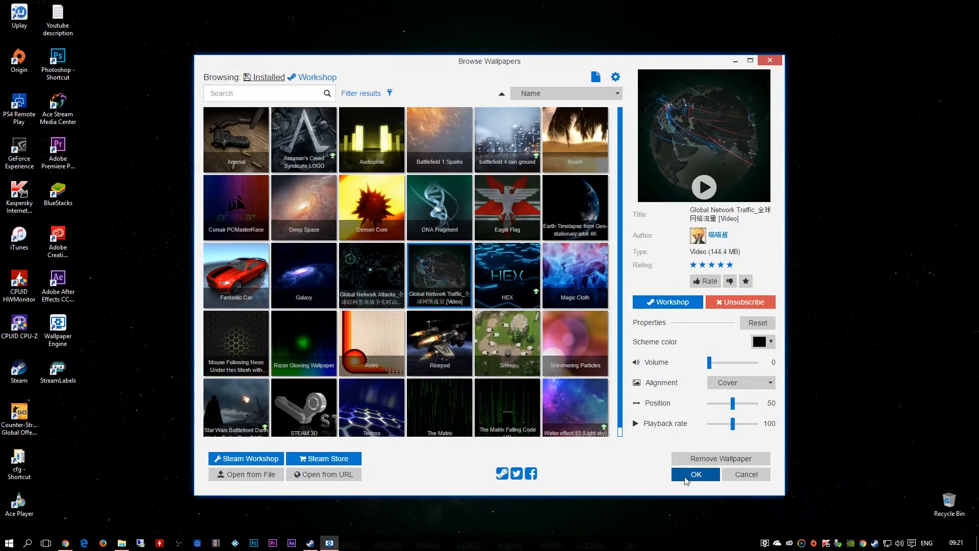
left_click(696, 474)
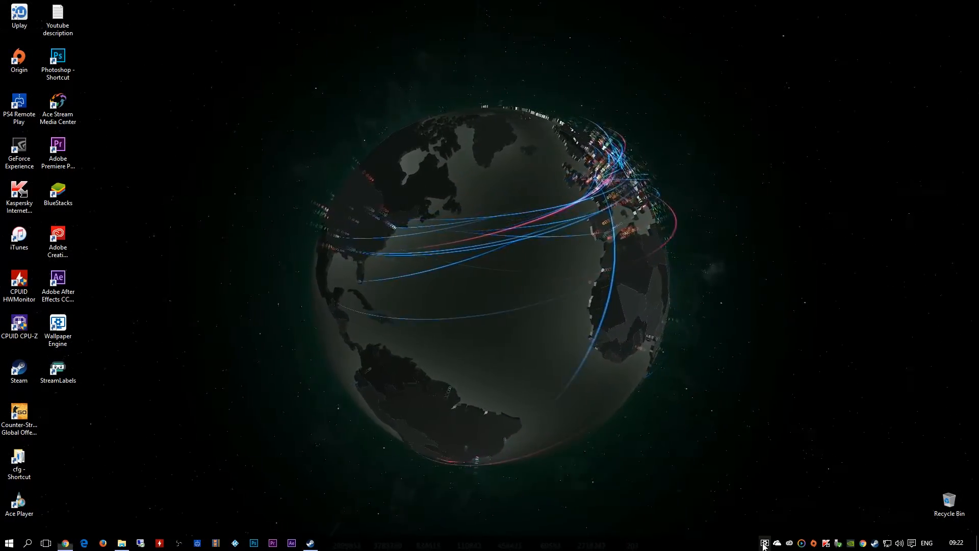
left_click(763, 543)
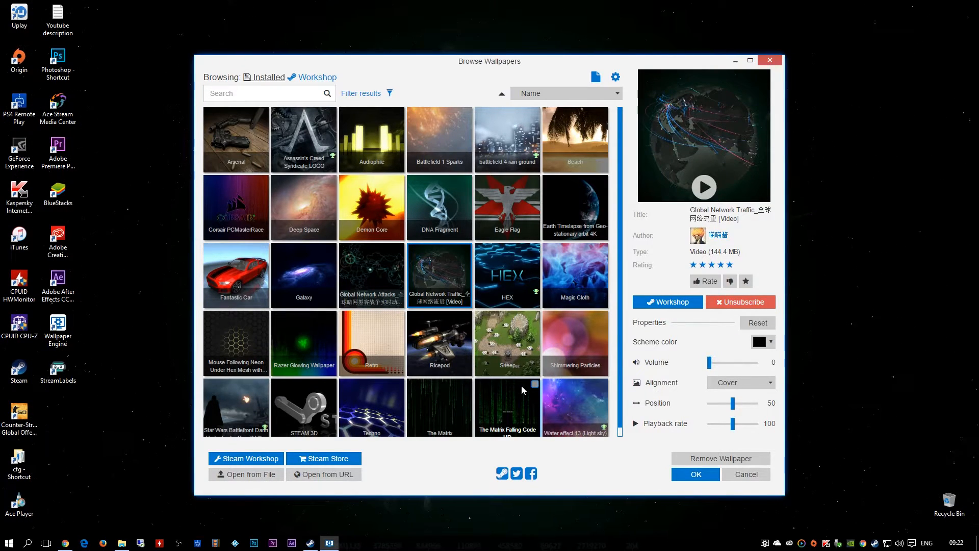
Apply the Earth Timelapse geostationary orbit 4K wallpaper, then reopen the wallpaper browser.
left_click(574, 206)
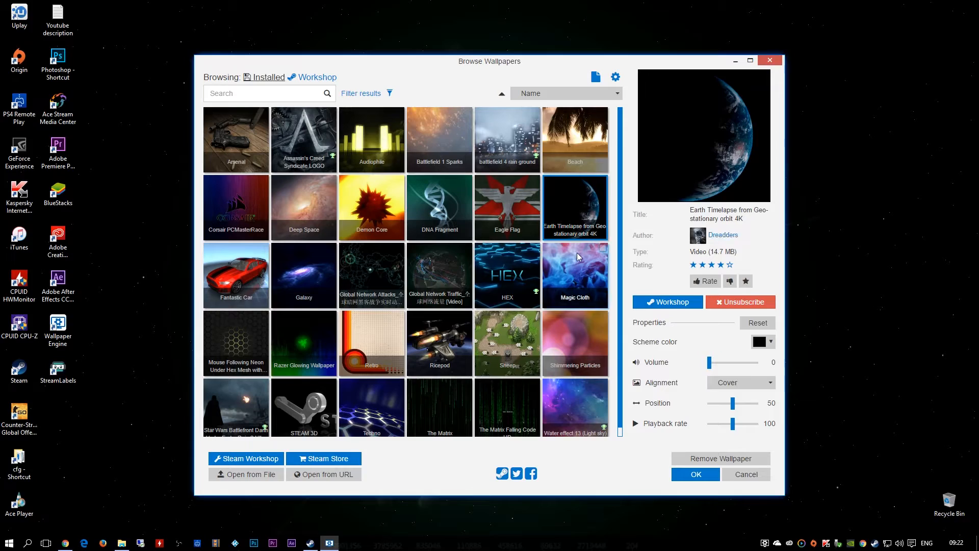
left_click(695, 474)
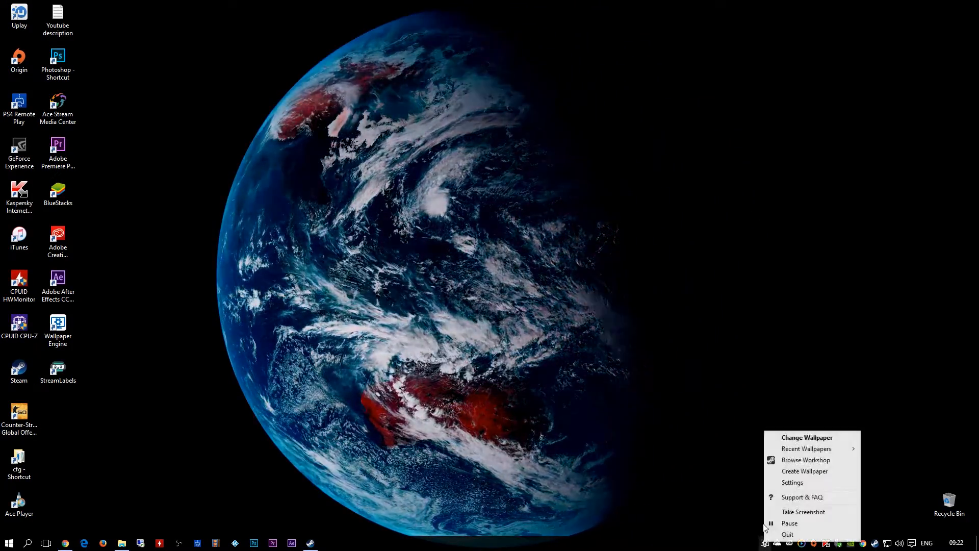
left_click(806, 460)
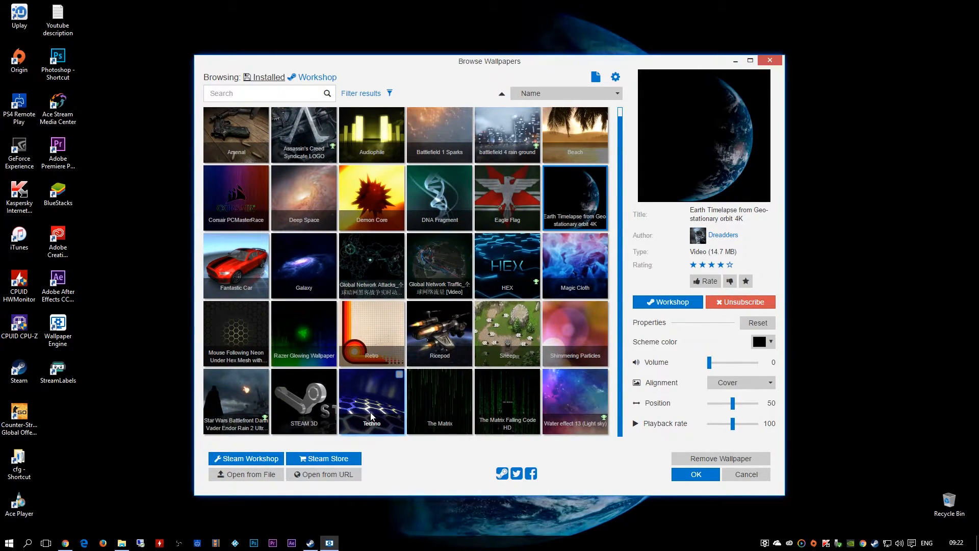
mouse_move(507, 265)
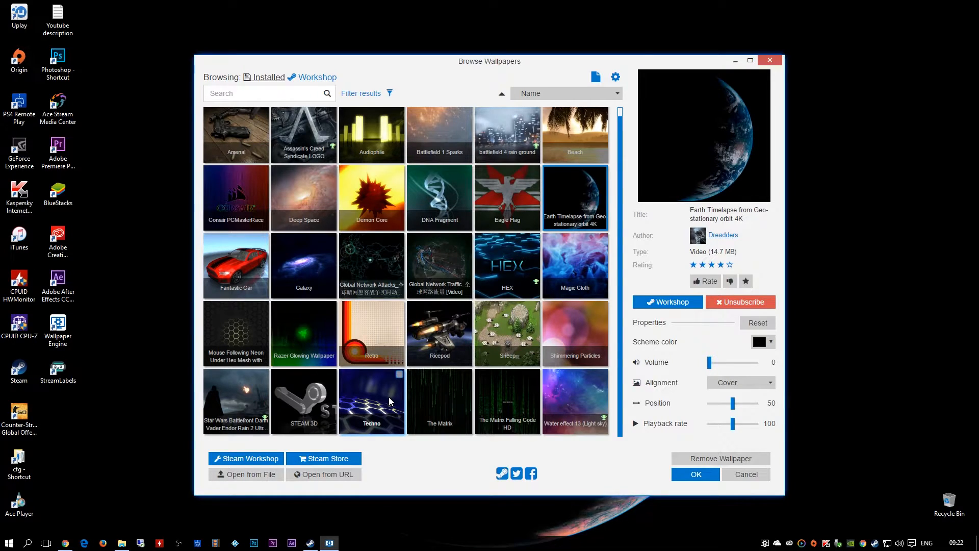
mouse_move(409, 362)
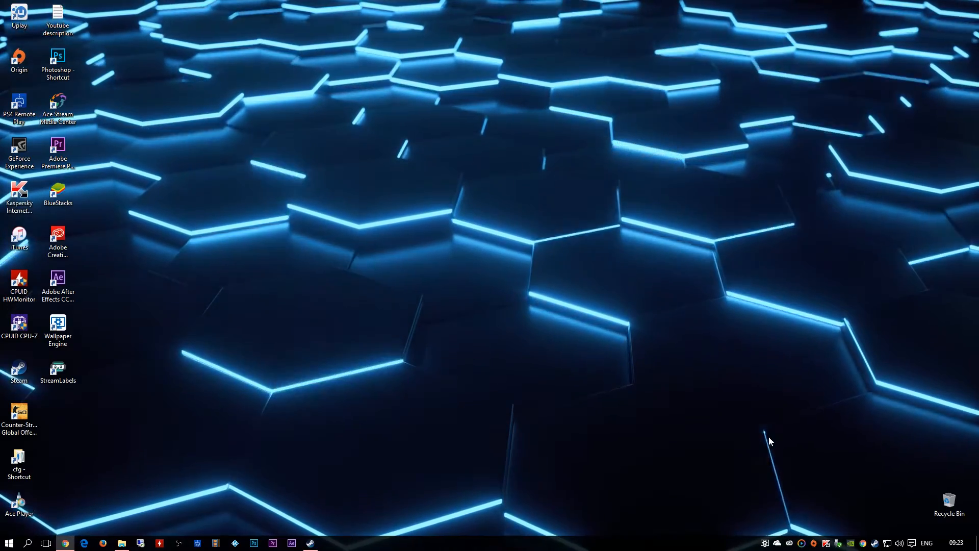
mouse_move(447, 280)
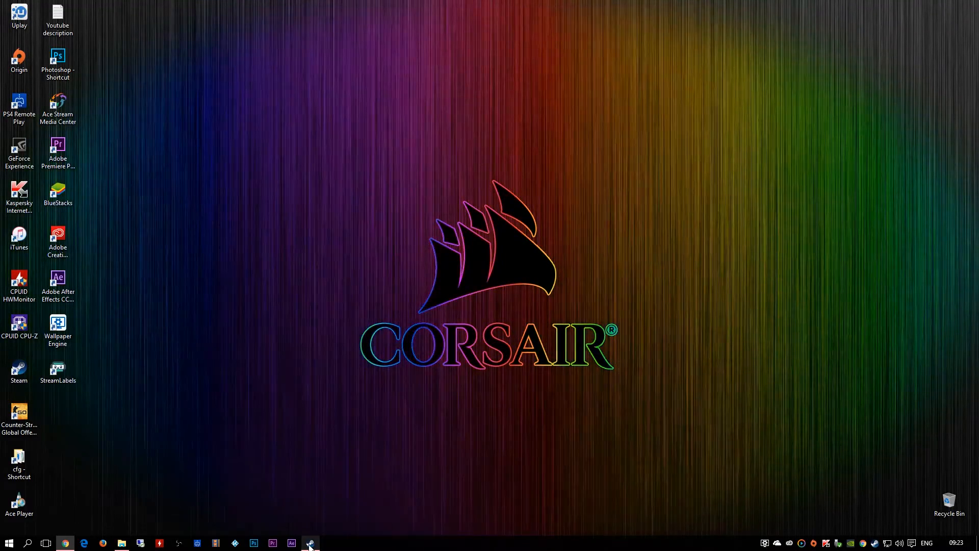
mouse_move(310, 542)
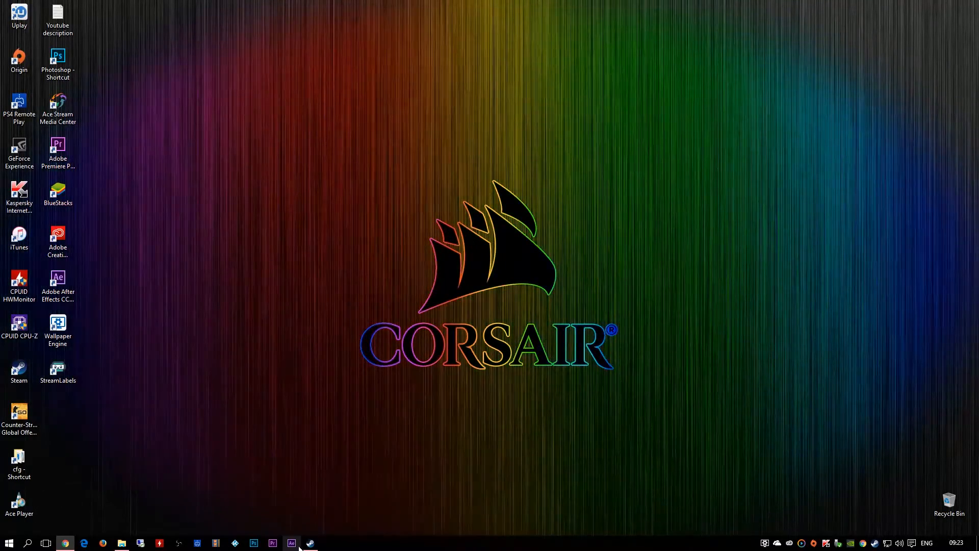
Restore the Steam window showing the Wallpaper Engine Workshop page.
left_click(311, 542)
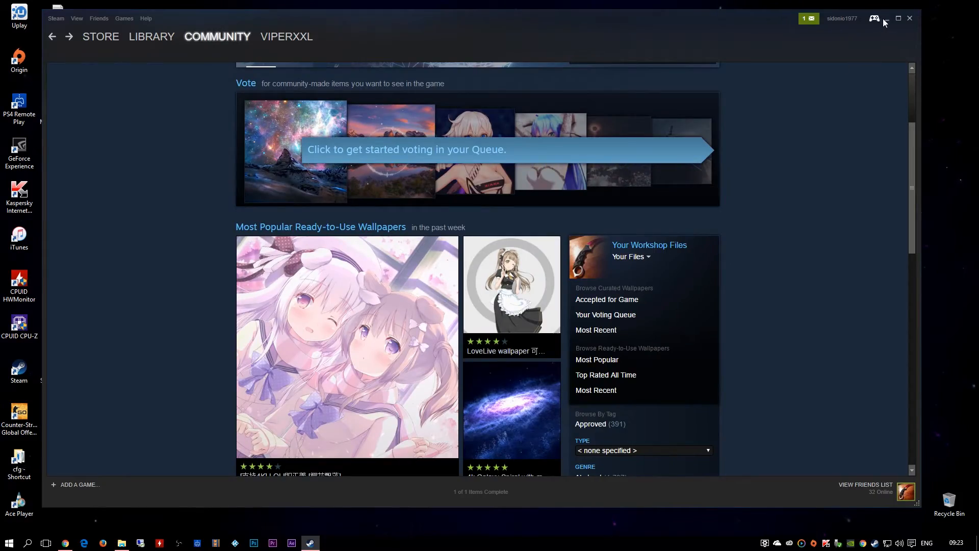
Minimize Steam to reveal the animated Galaxy nebula wallpaper.
left_click(886, 19)
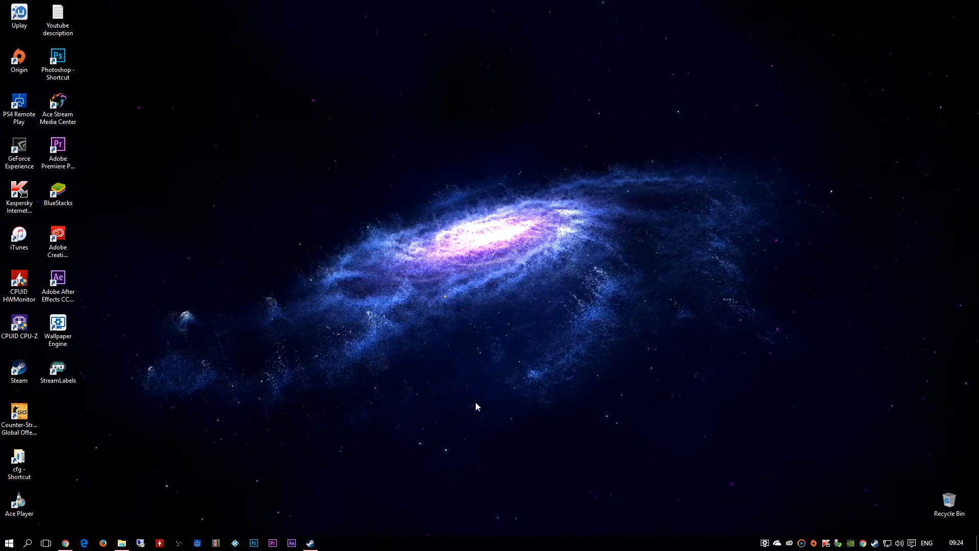
mouse_move(447, 314)
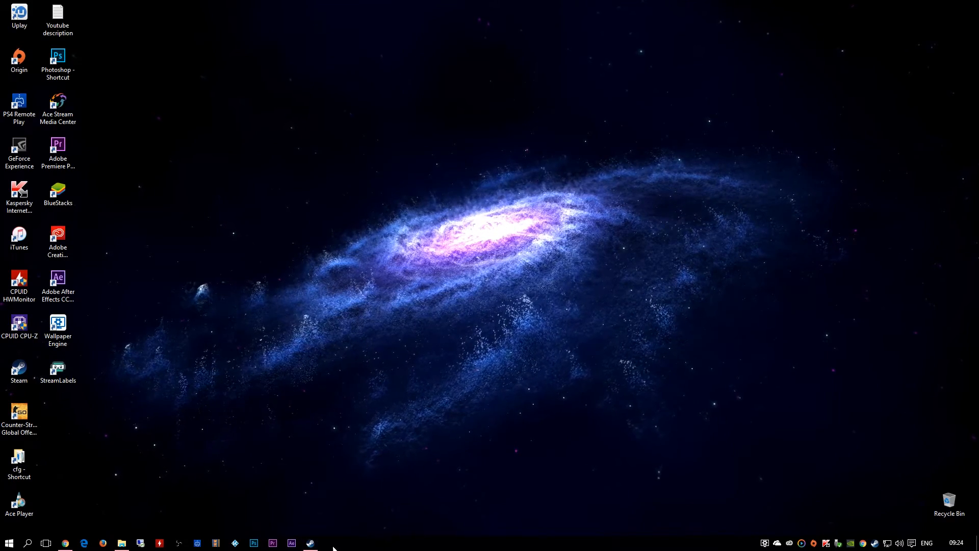
Restore Steam, scroll down the Workshop page, and right-click the taskbar icon.
left_click(309, 542)
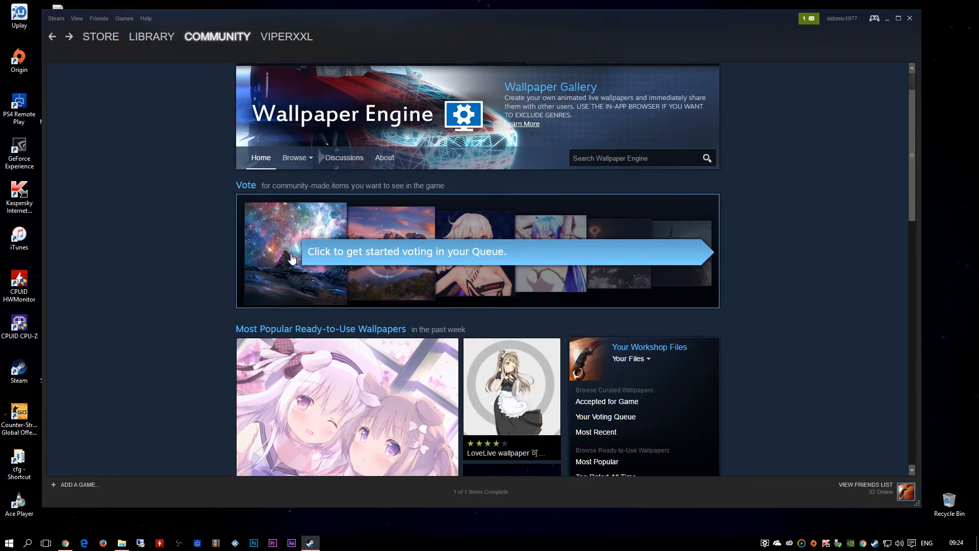
scroll("down", 3)
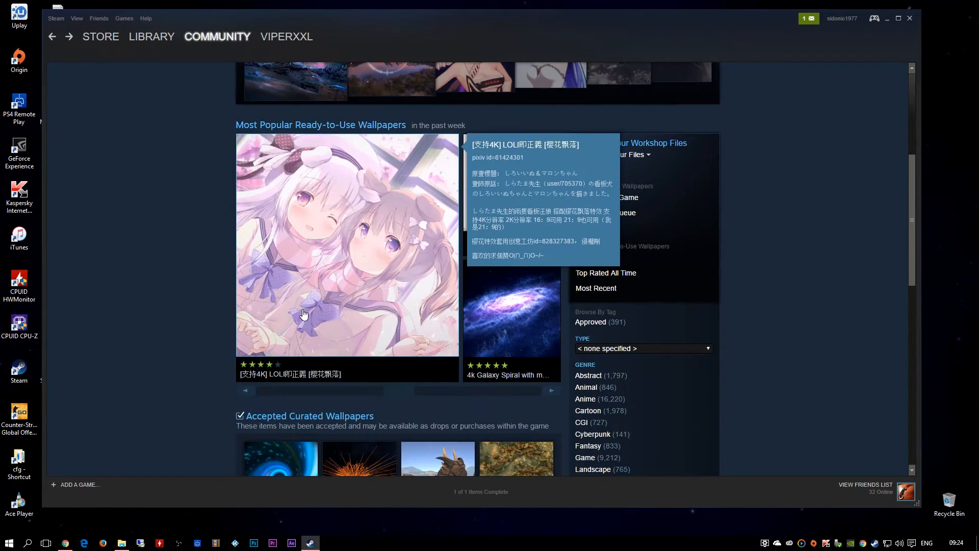
scroll("down", 3)
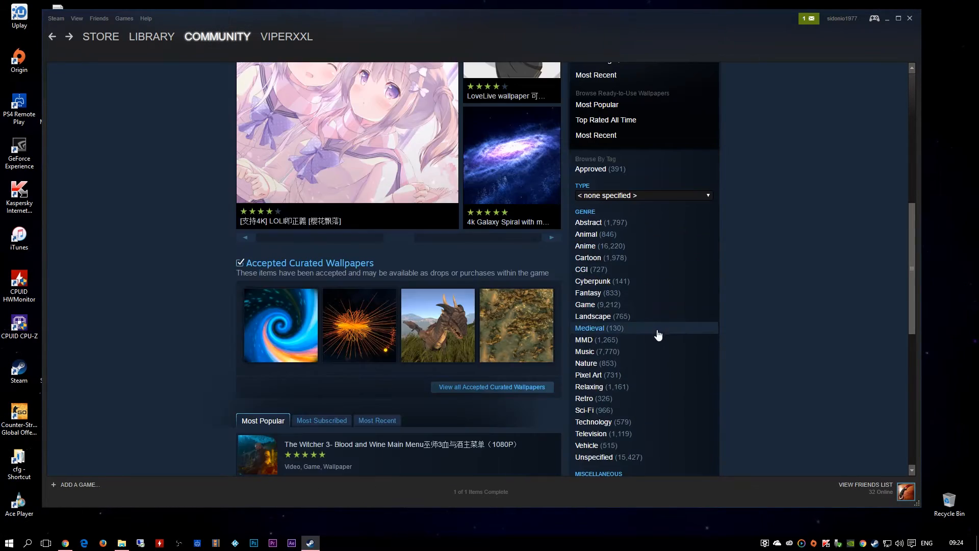
scroll("down", 3)
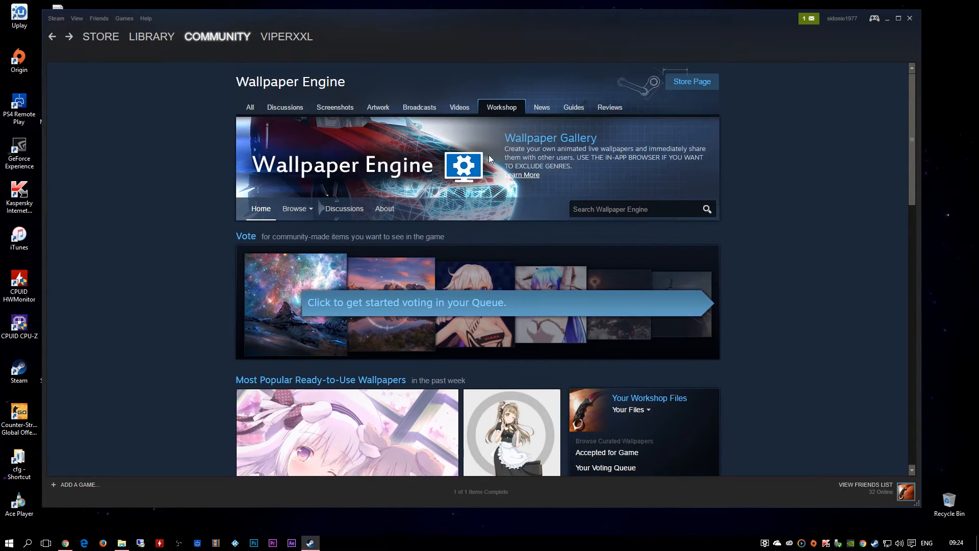
scroll("down", 3)
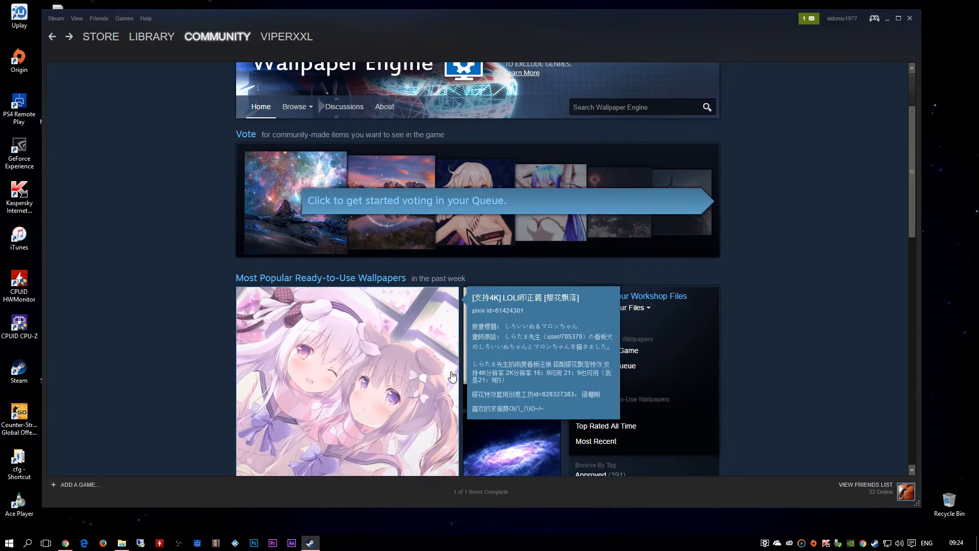
scroll("down", 3)
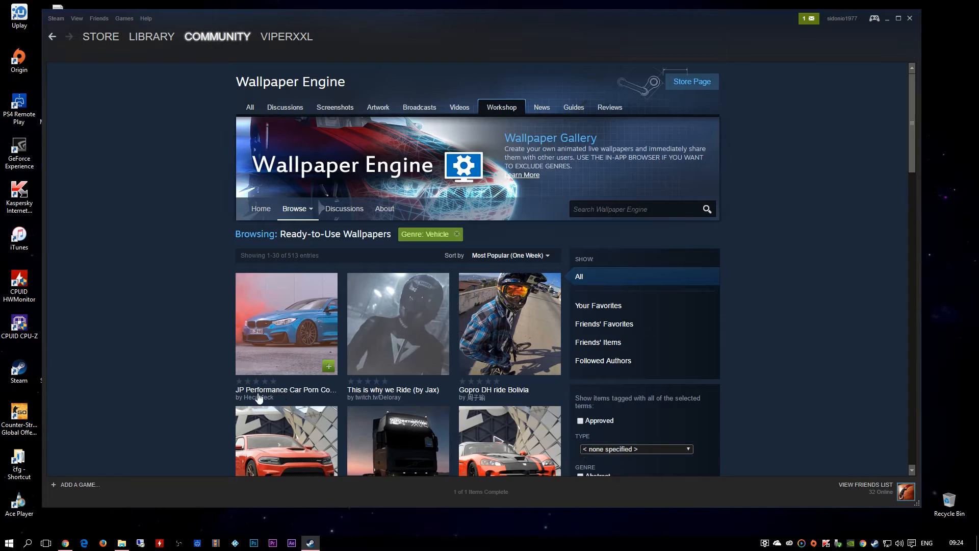
scroll("down", 3)
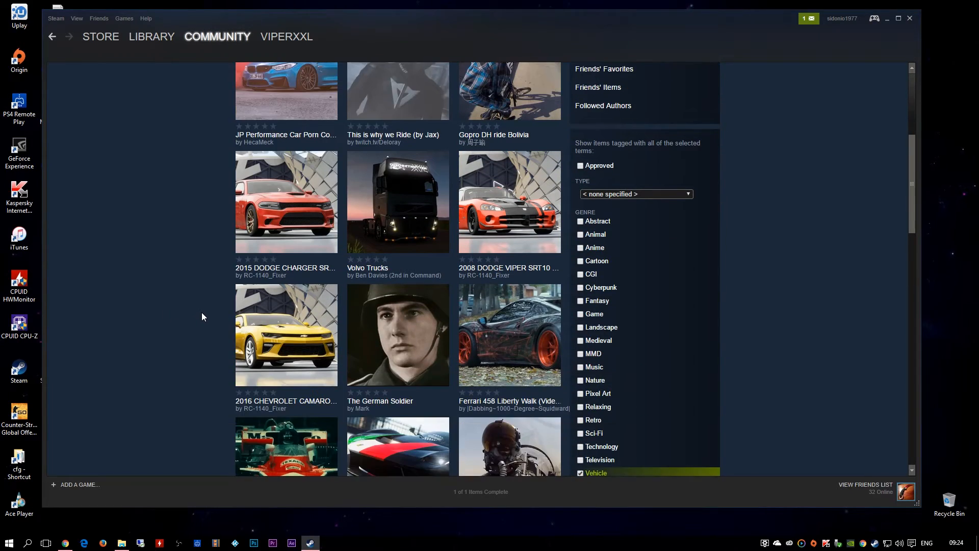
scroll("down", 3)
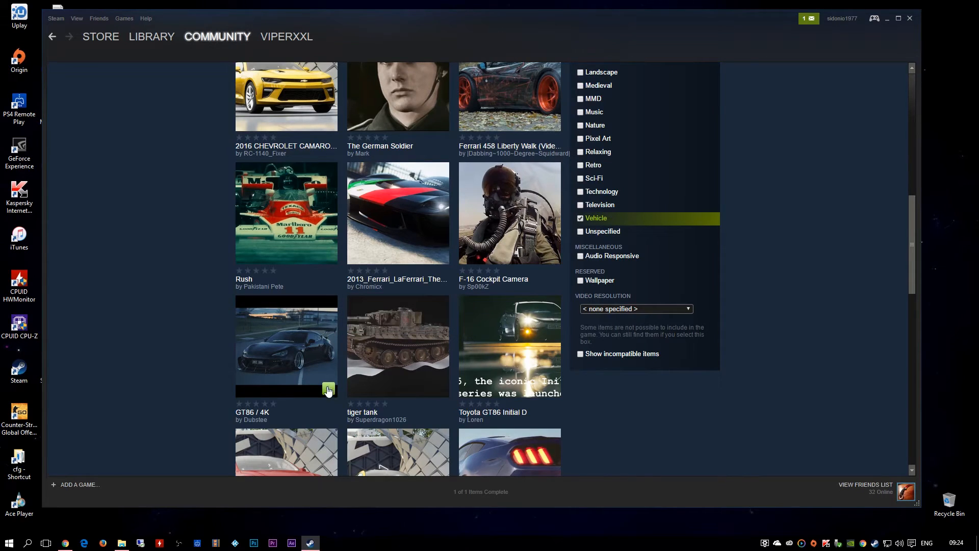
right_click(311, 542)
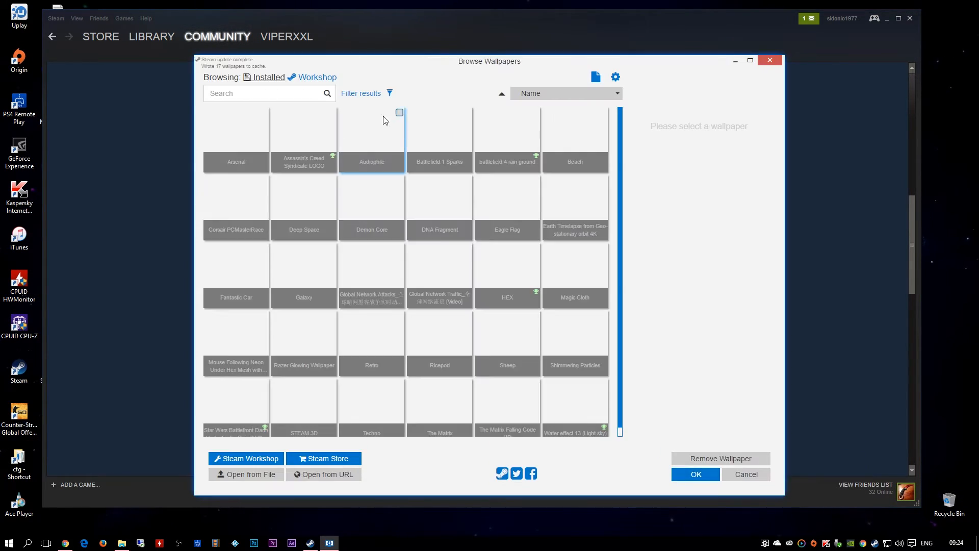
left_click(304, 265)
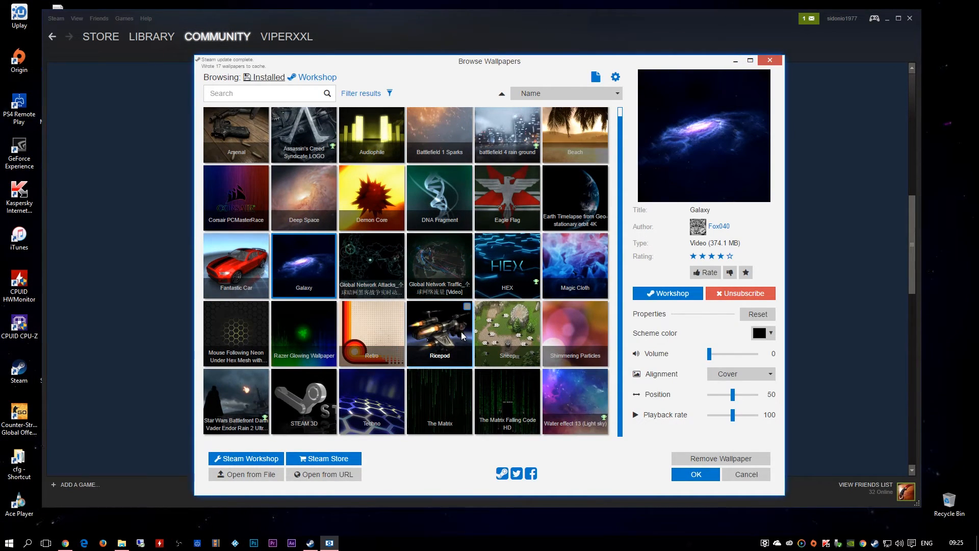
scroll("down", 3)
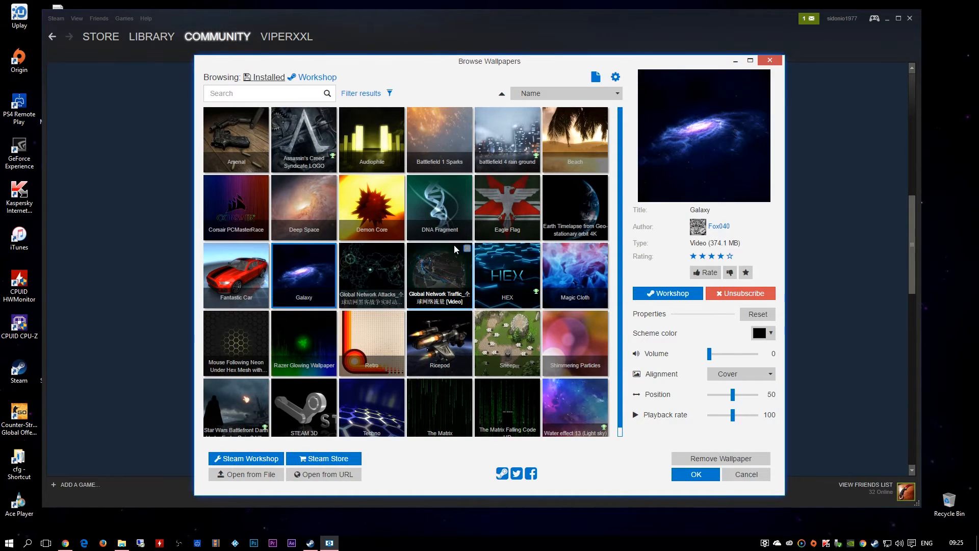
scroll("down", 3)
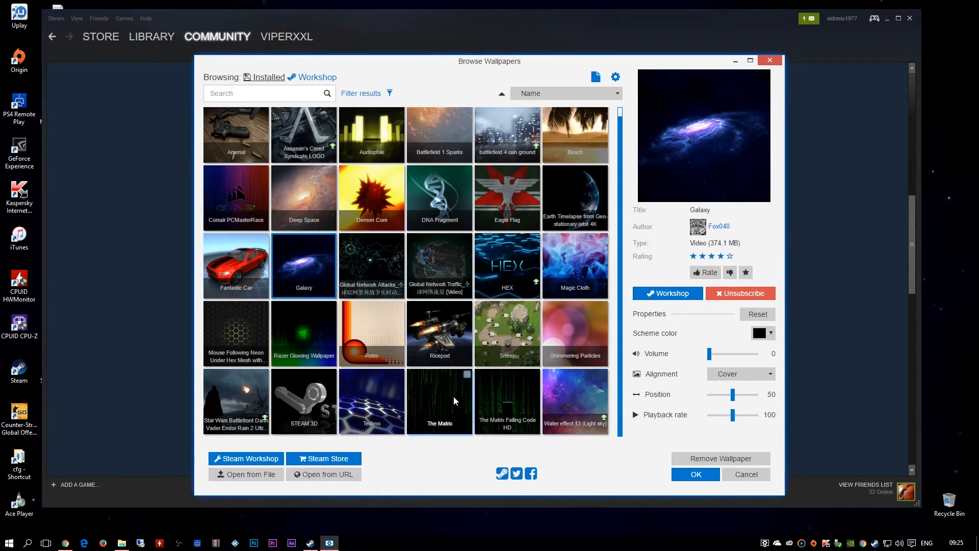
mouse_move(386, 192)
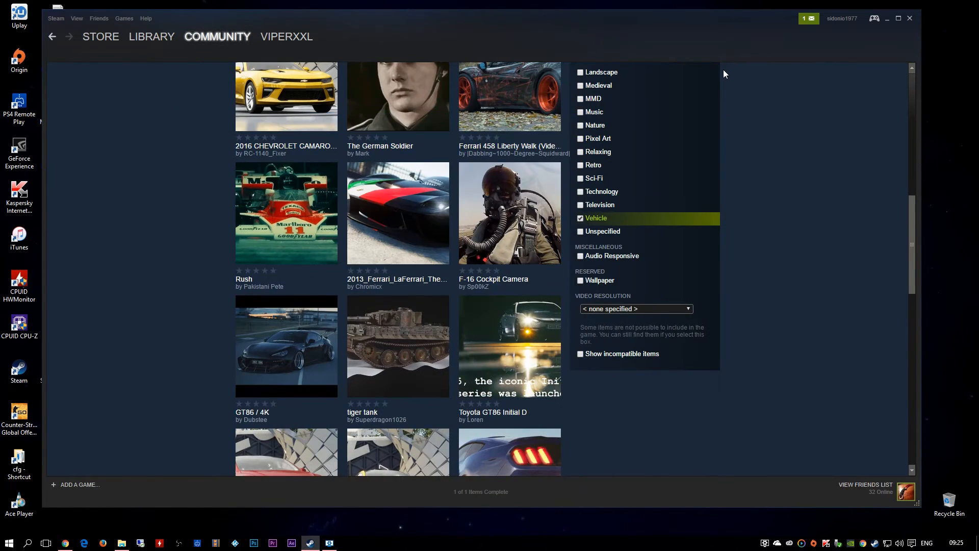
mouse_move(887, 24)
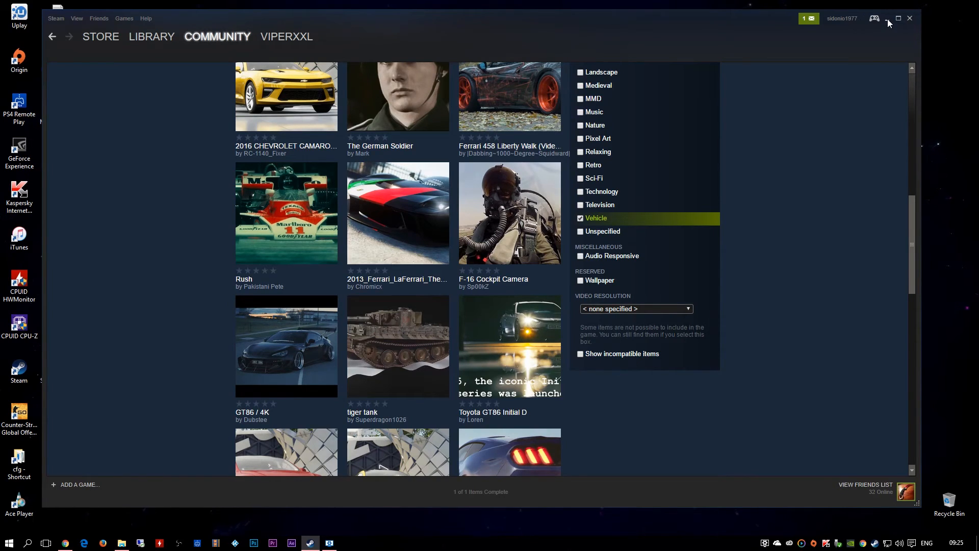
Minimize the Steam Workshop window to show the Galaxy desktop.
left_click(887, 18)
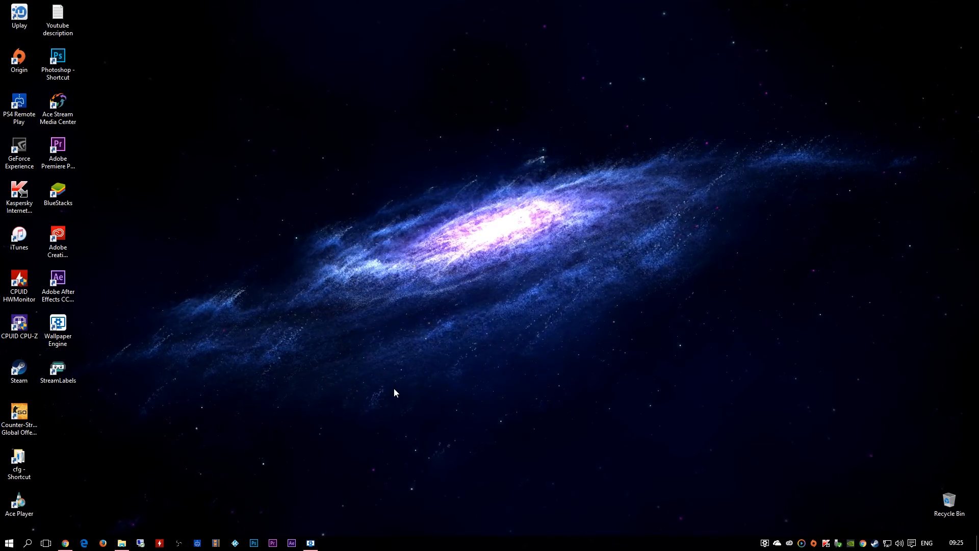
Open Wallpaper Engine's Browse Wallpapers window, minimize it, and restore it with Galaxy selected.
left_click(311, 542)
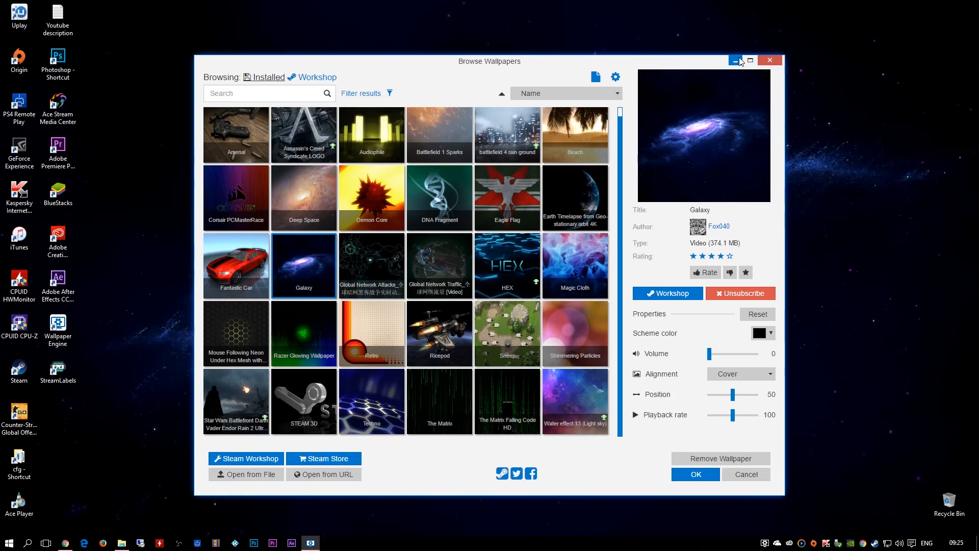
left_click(740, 60)
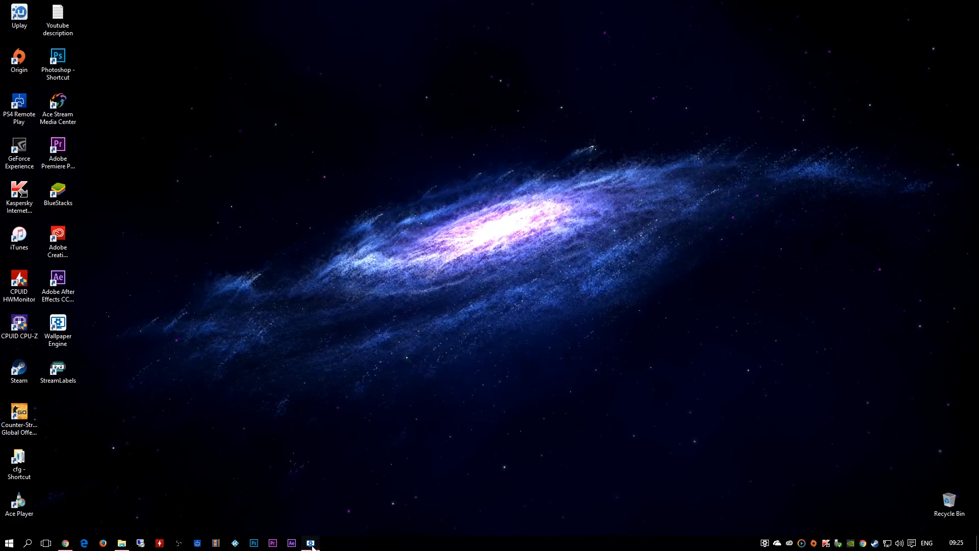
left_click(310, 542)
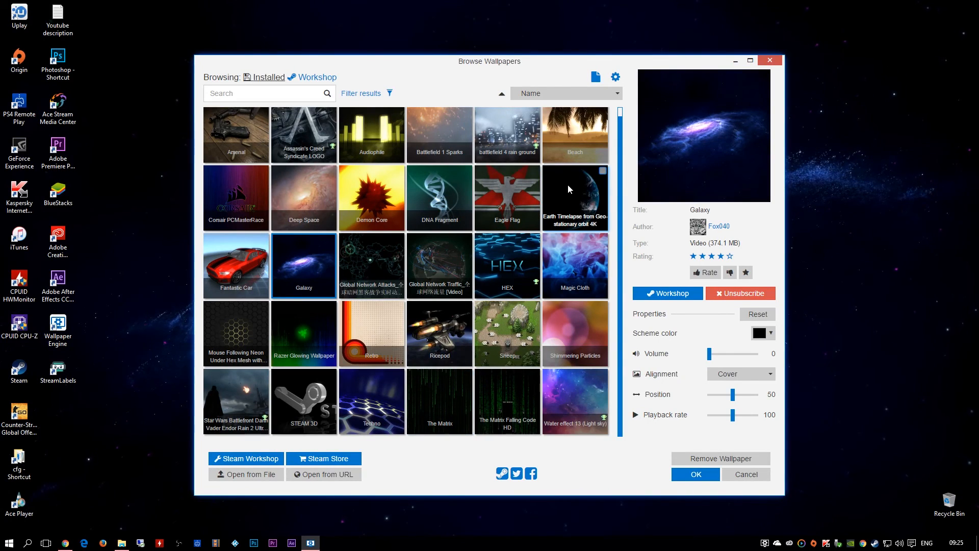
mouse_move(557, 245)
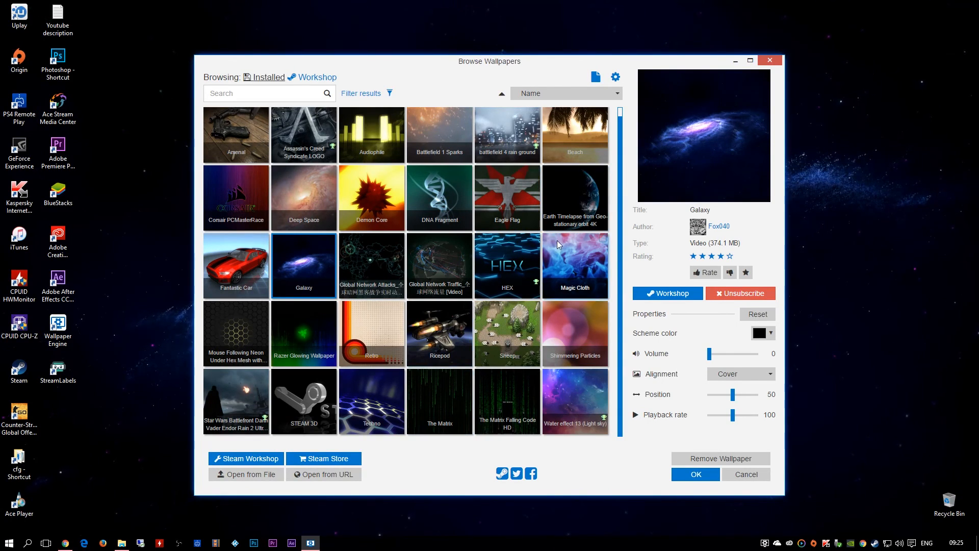